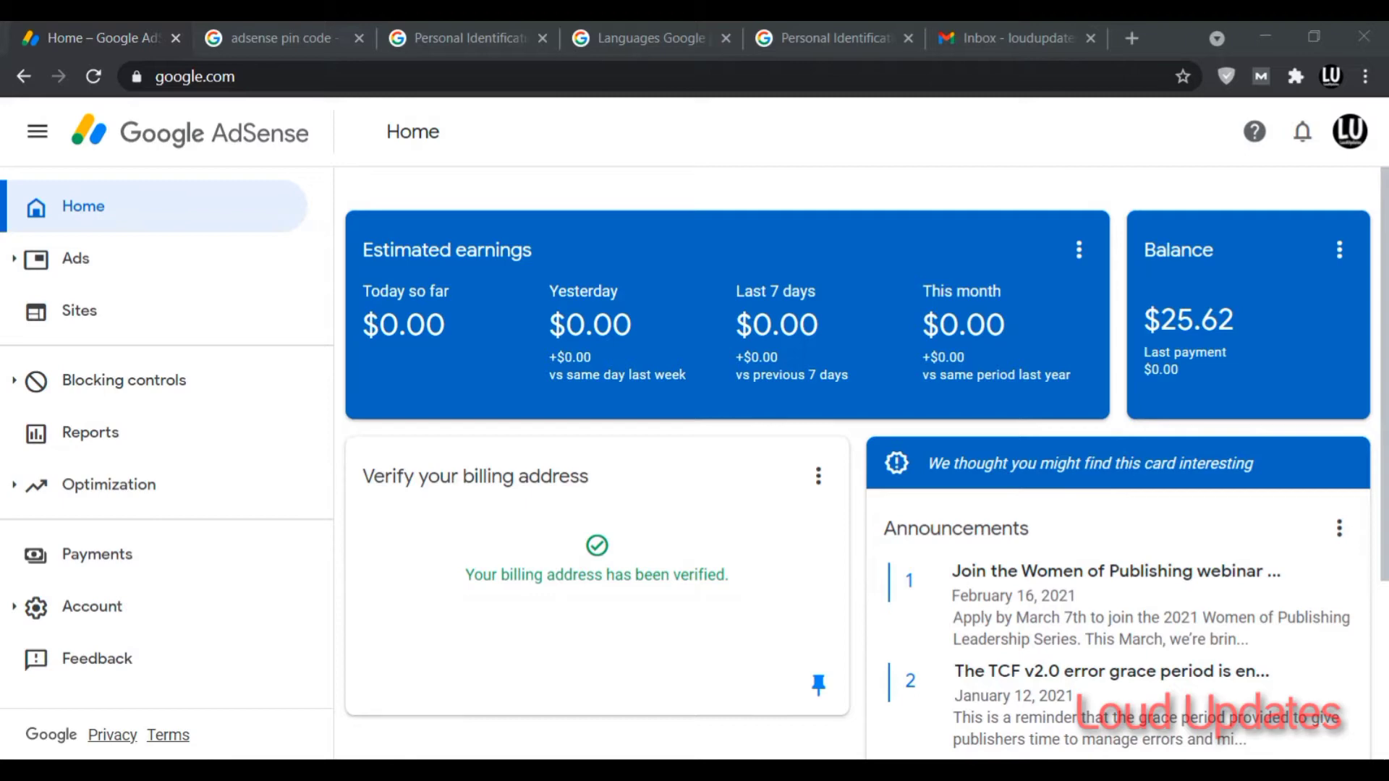
mouse_move(1151, 270)
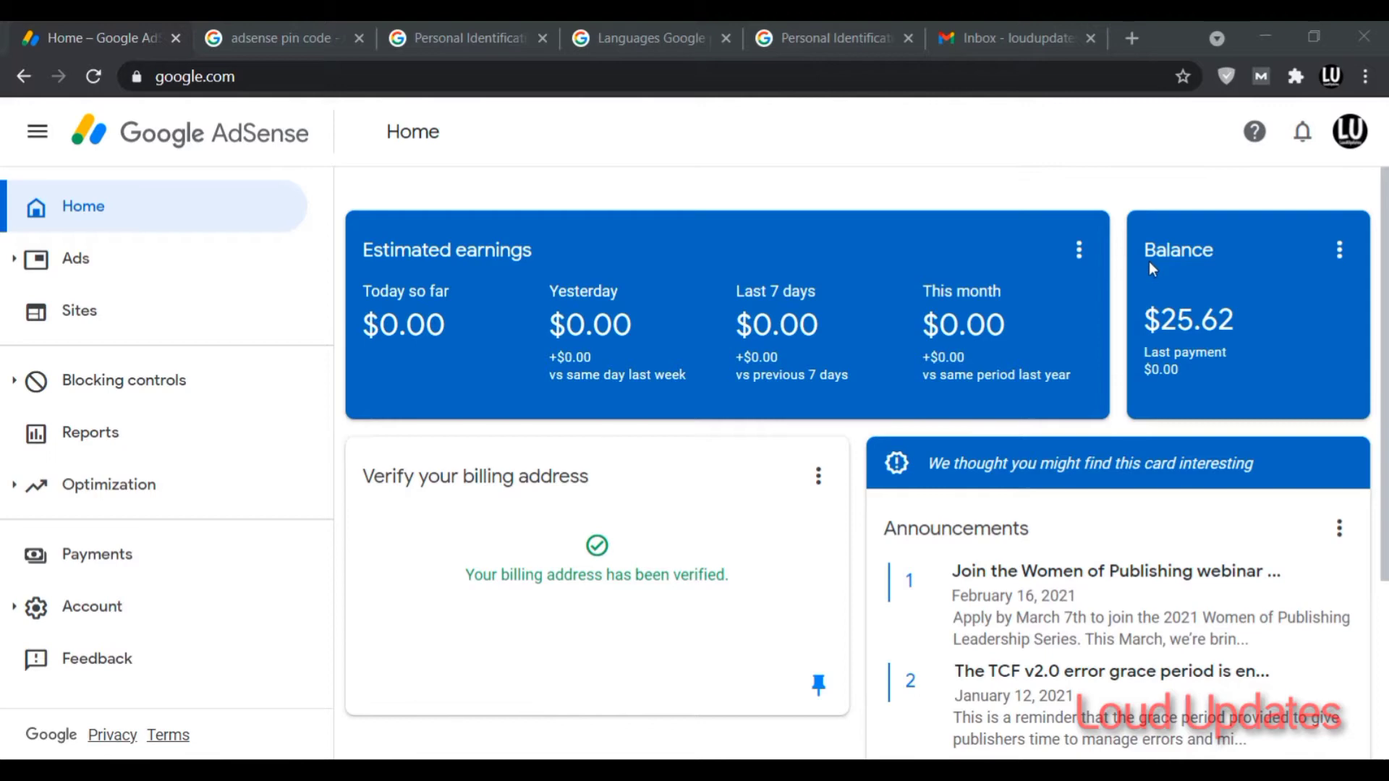
mouse_move(1223, 492)
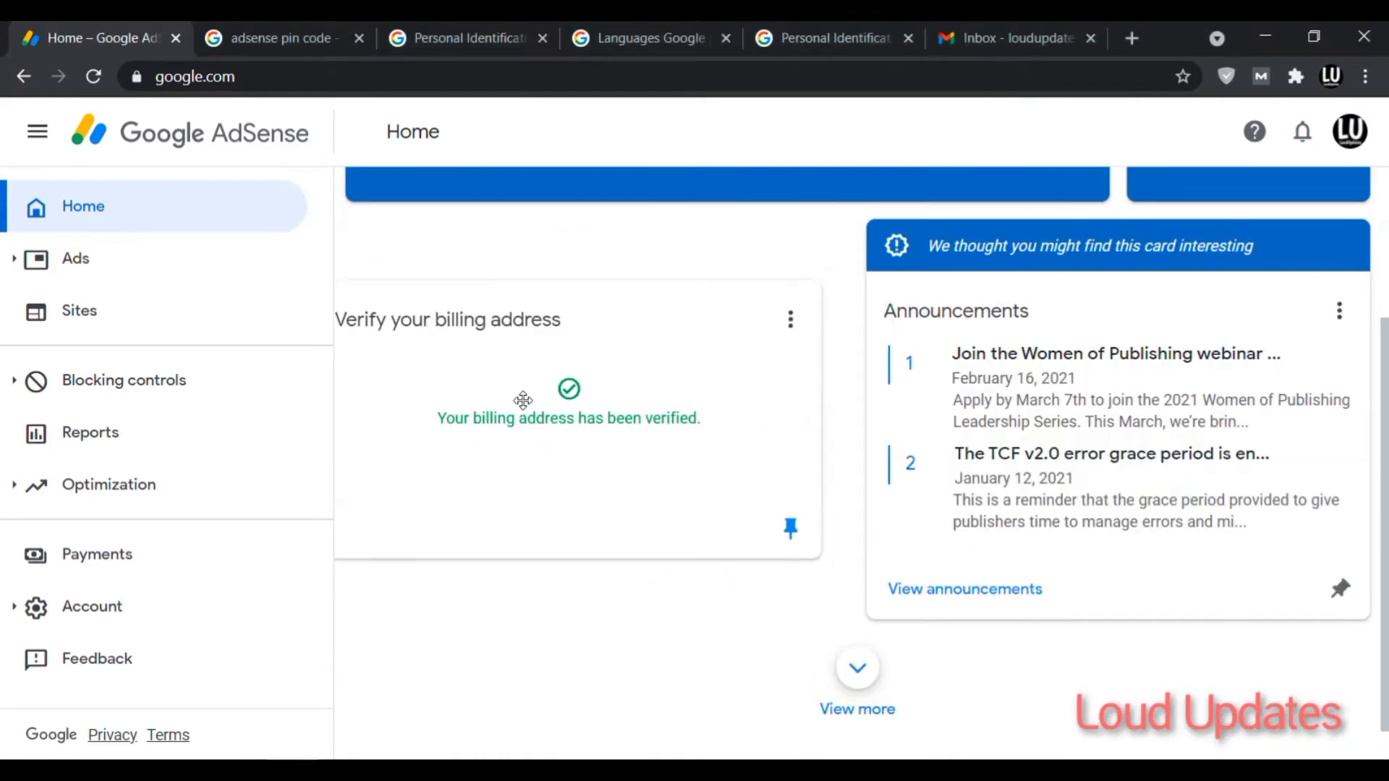
Preview the 'How To Submit Your Adsense Pin? 2020' video from the adsense pin code image results
scroll(up, 3)
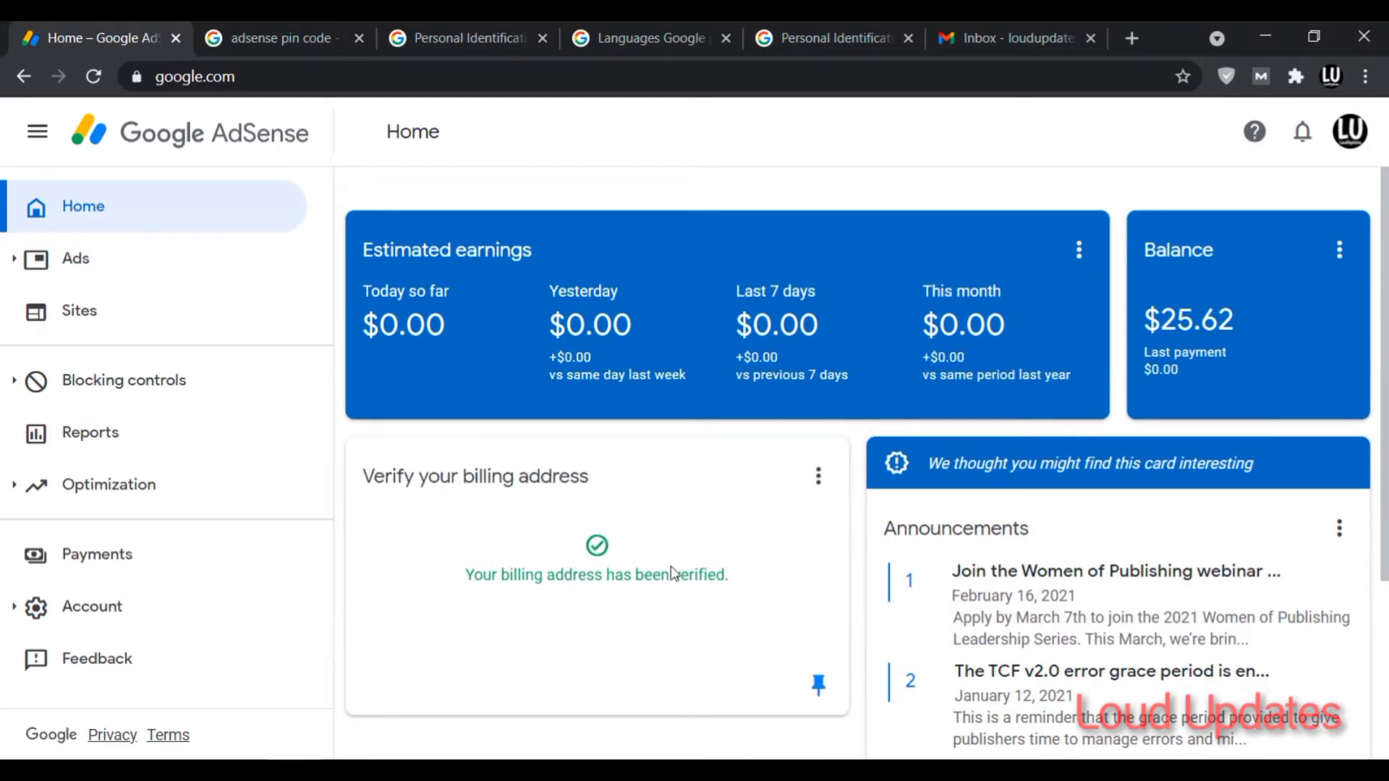
mouse_move(828, 334)
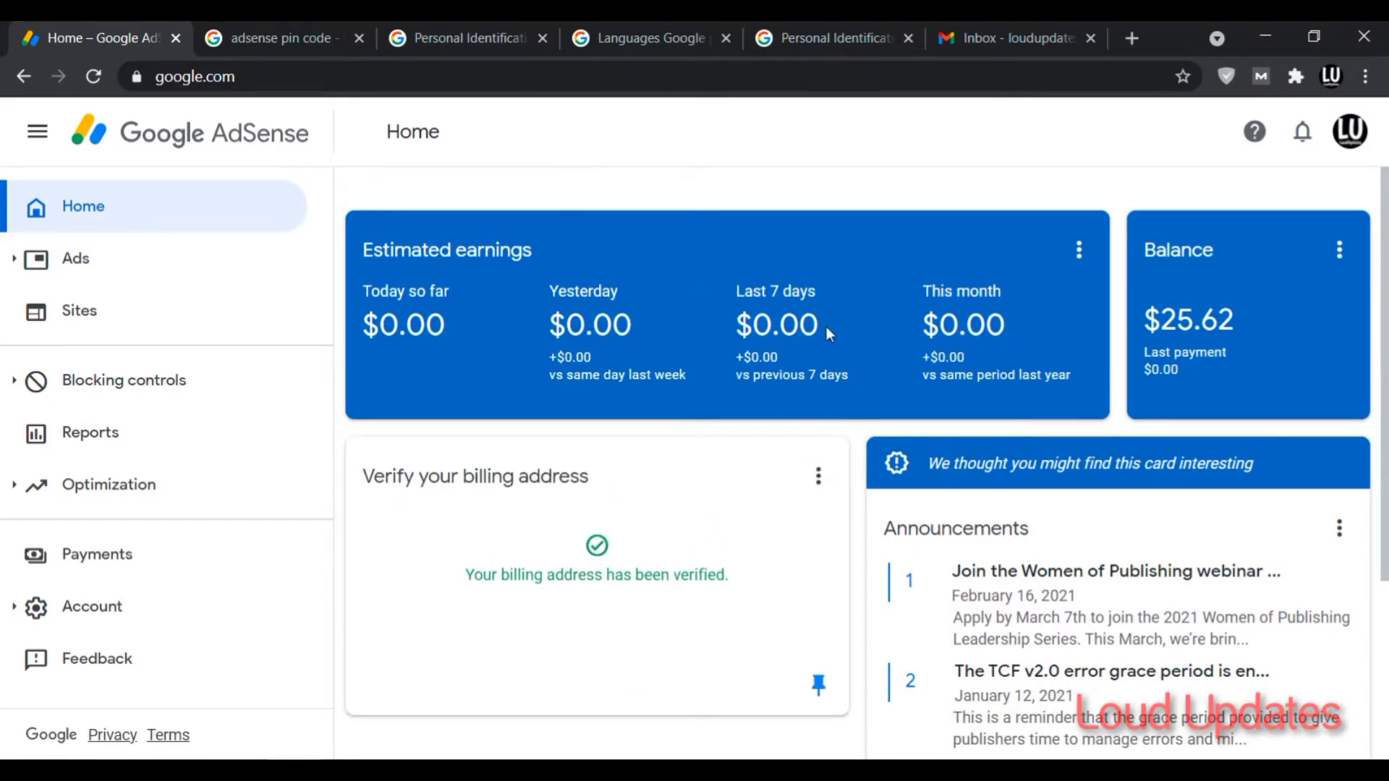
mouse_move(644, 178)
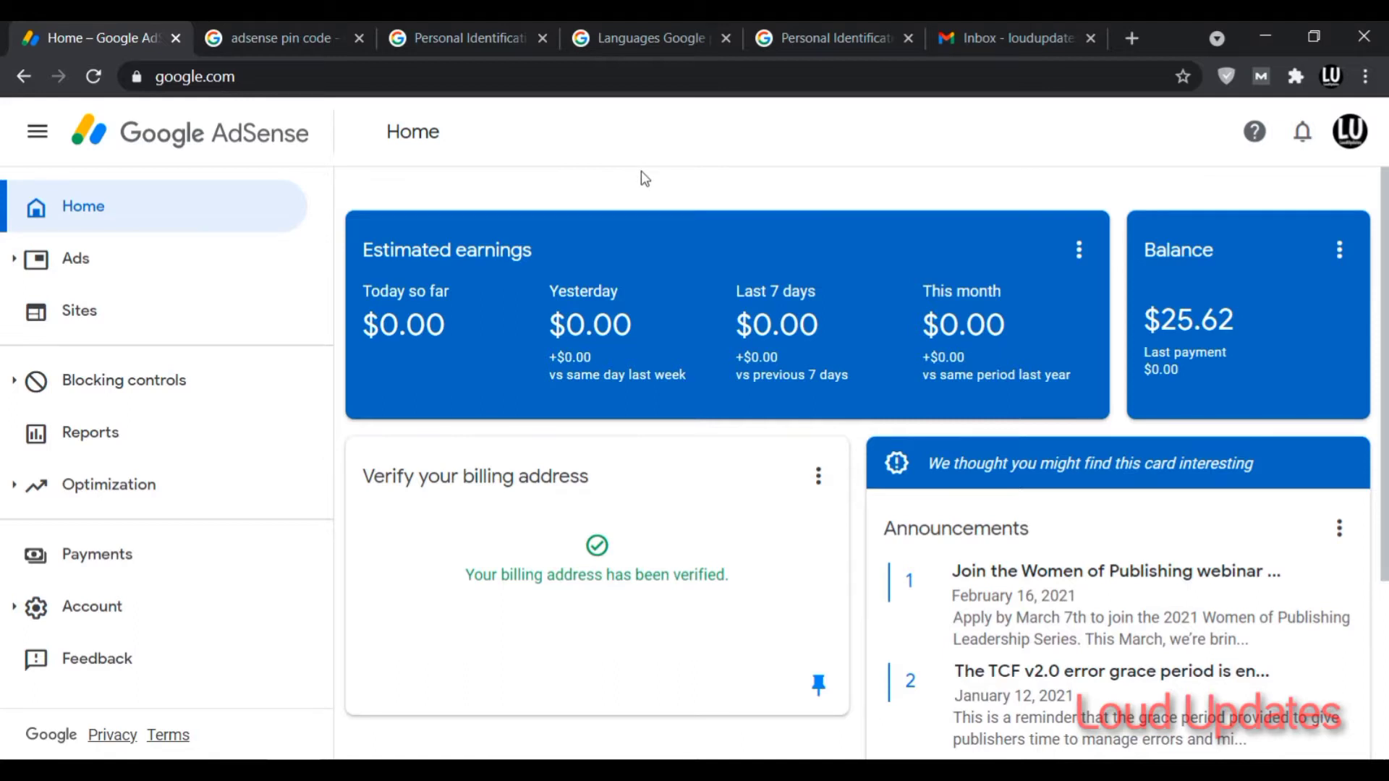
mouse_move(639, 181)
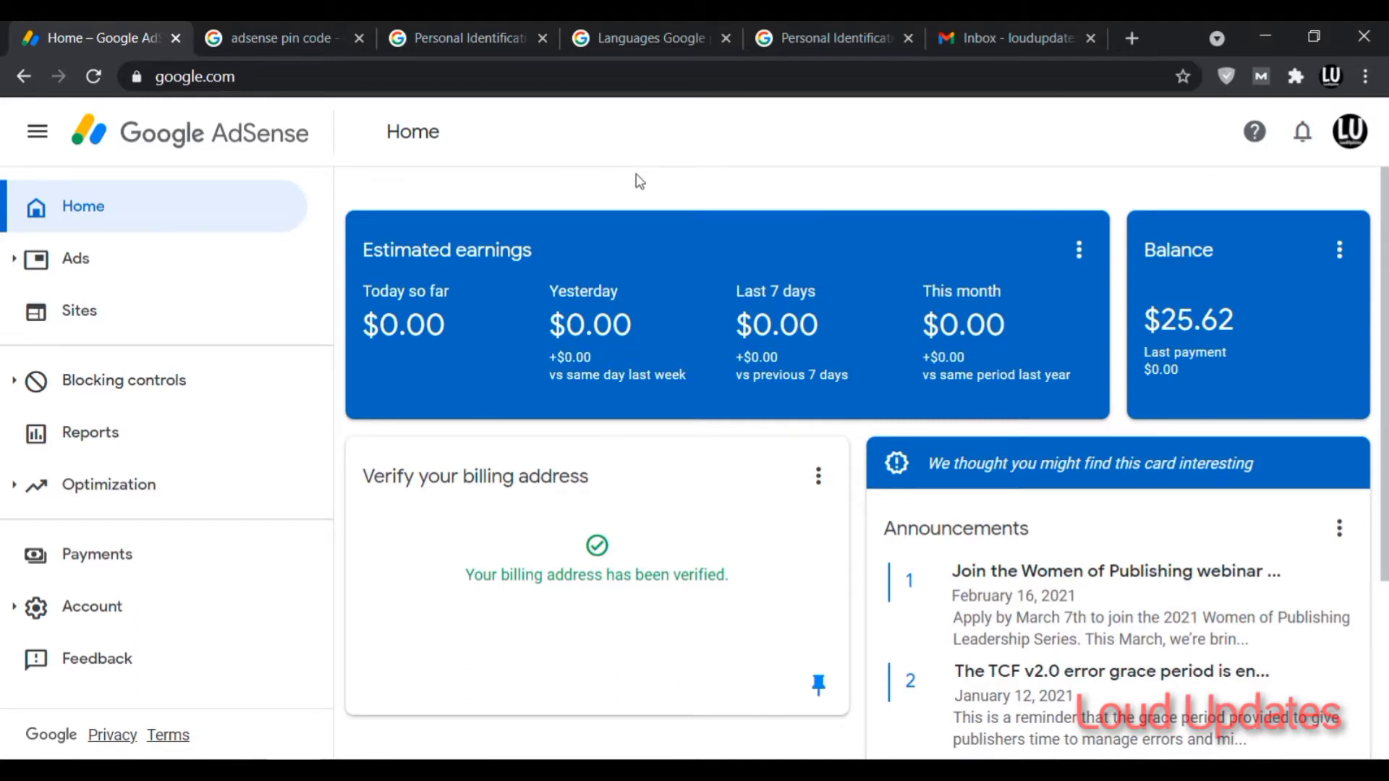
mouse_move(633, 184)
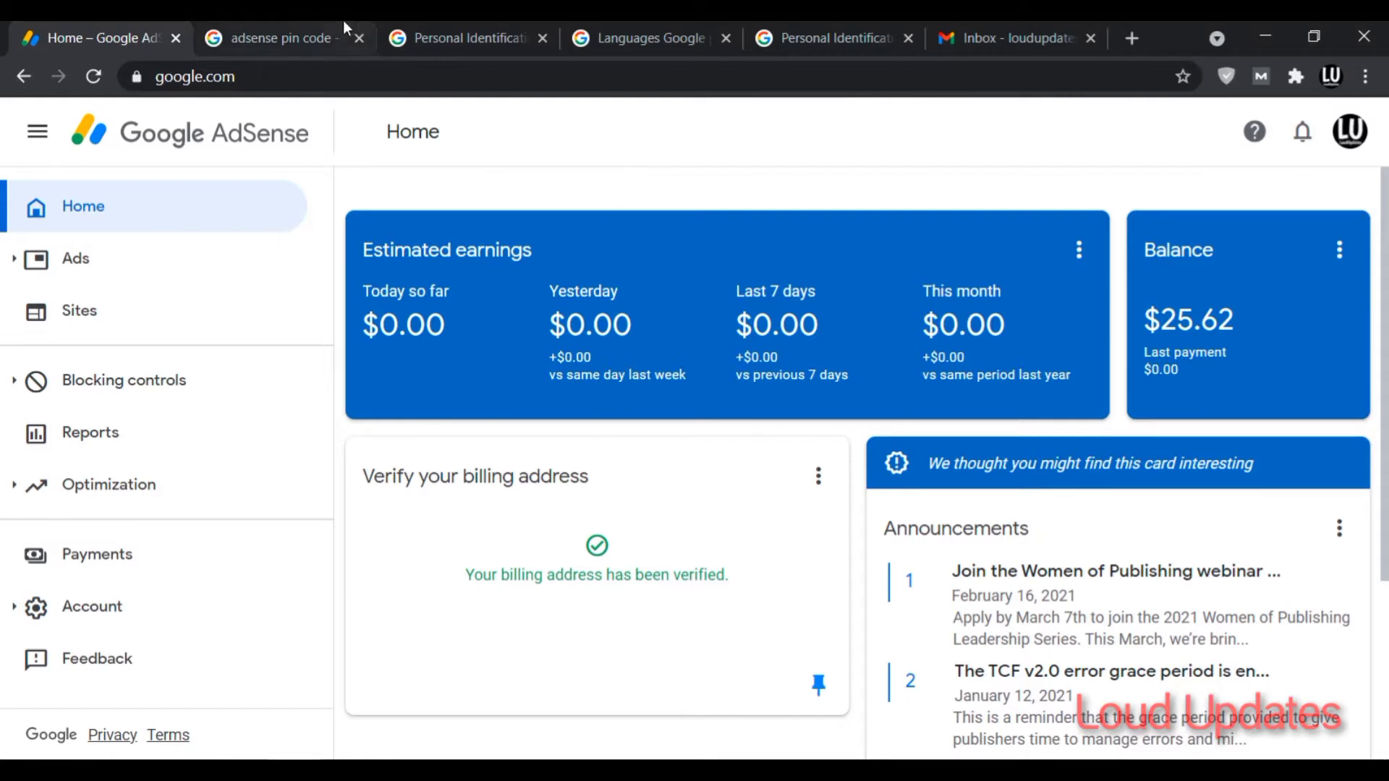
click(275, 37)
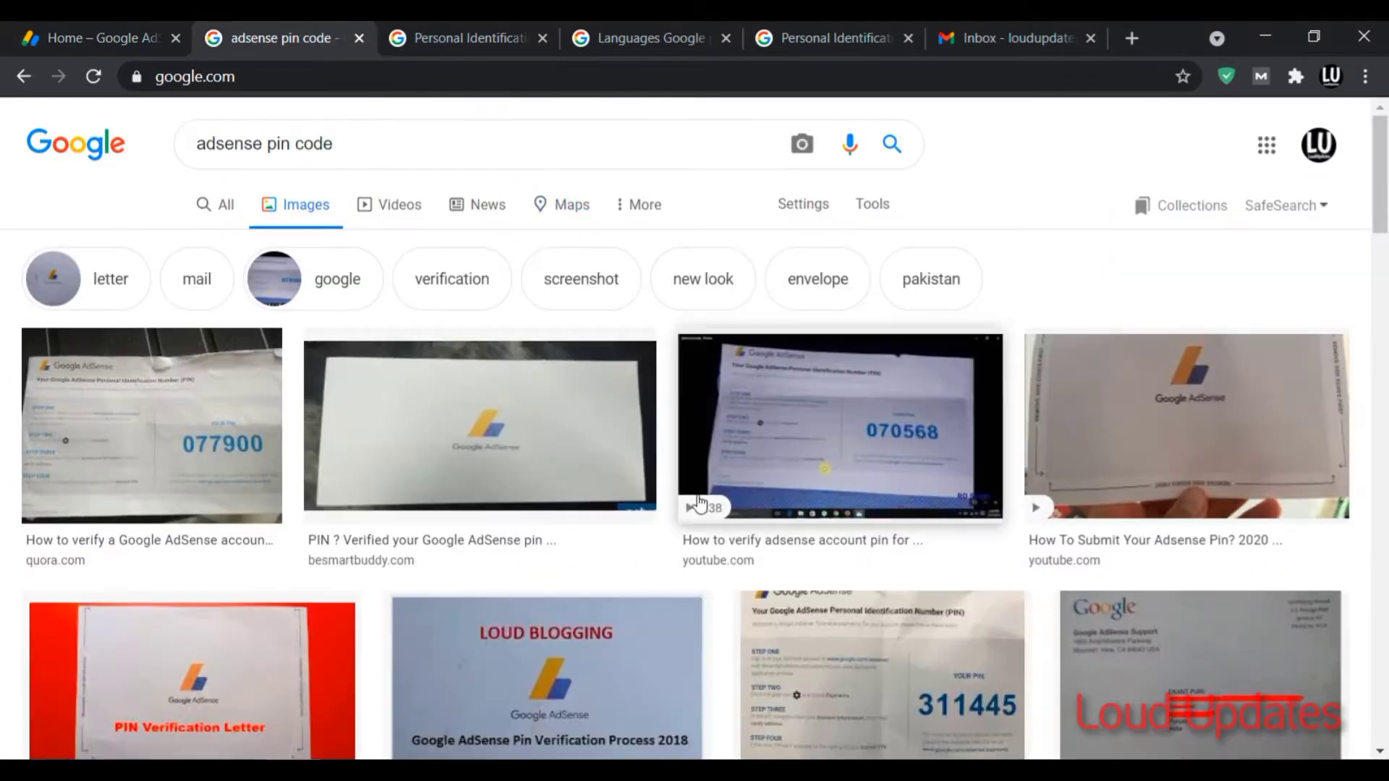
scroll(down, 3)
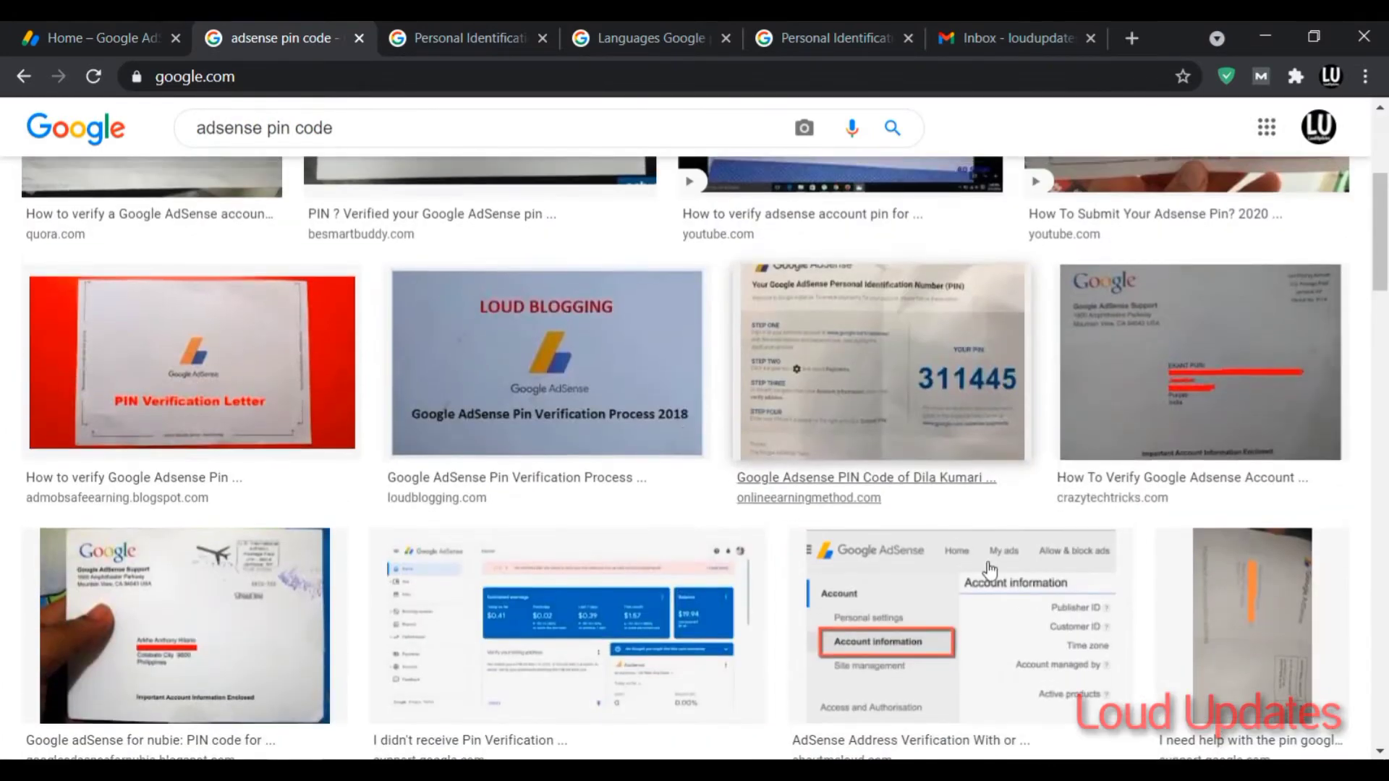
scroll(down, 3)
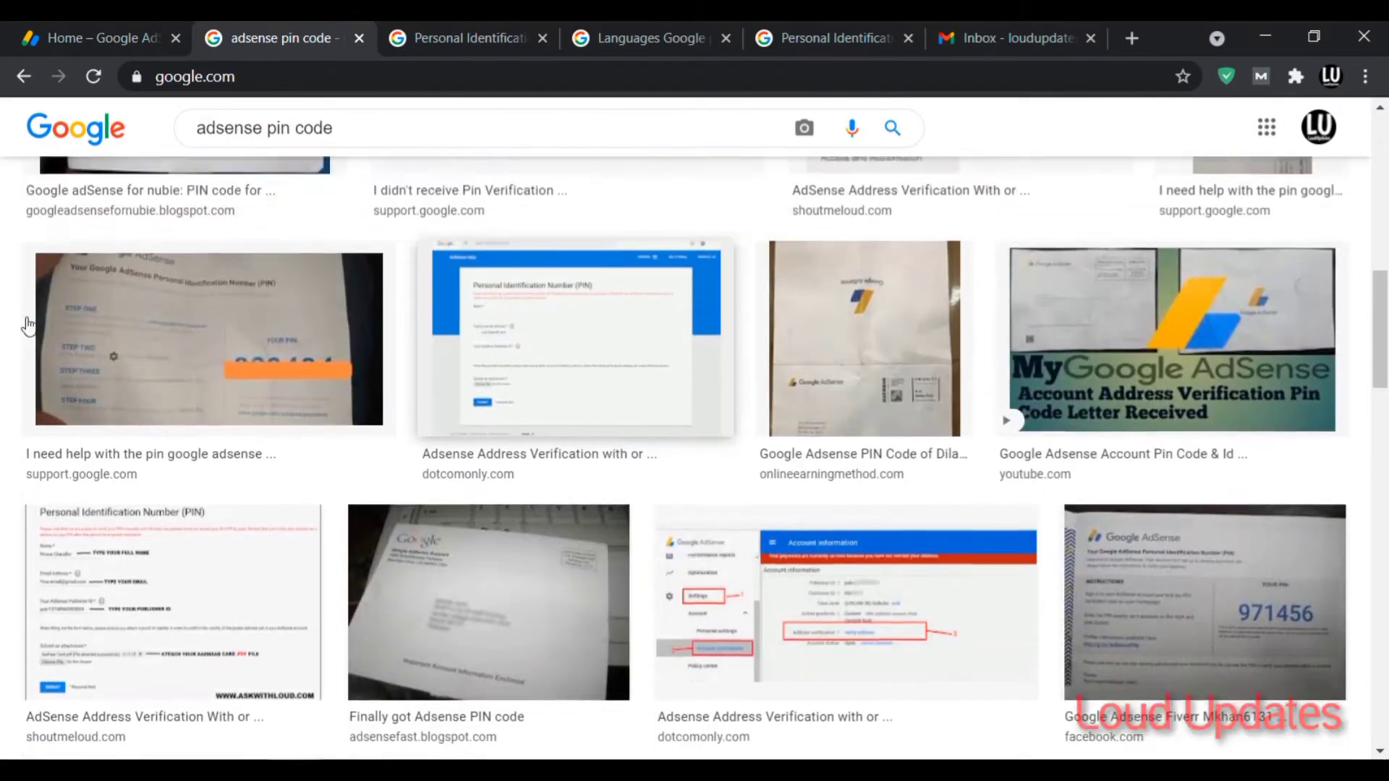
scroll(down, 3)
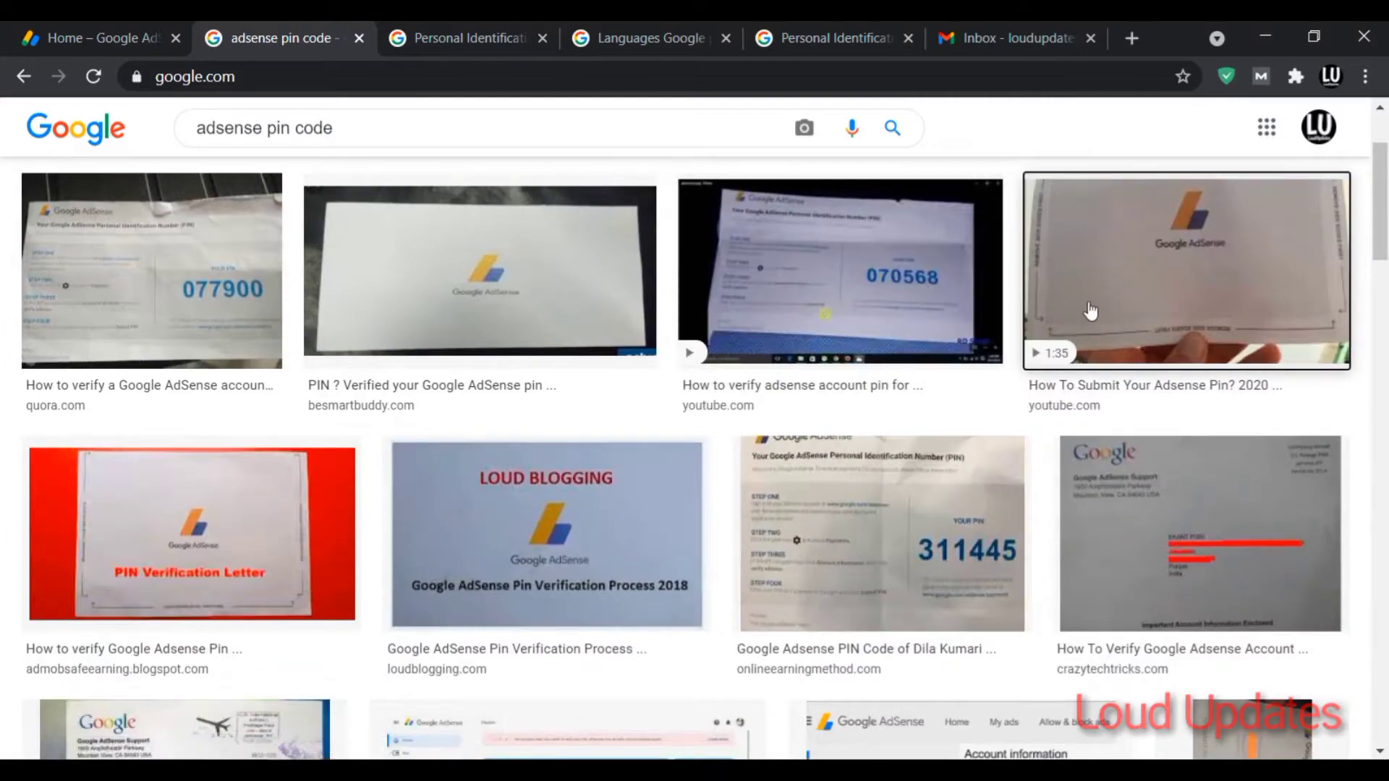
click(1185, 270)
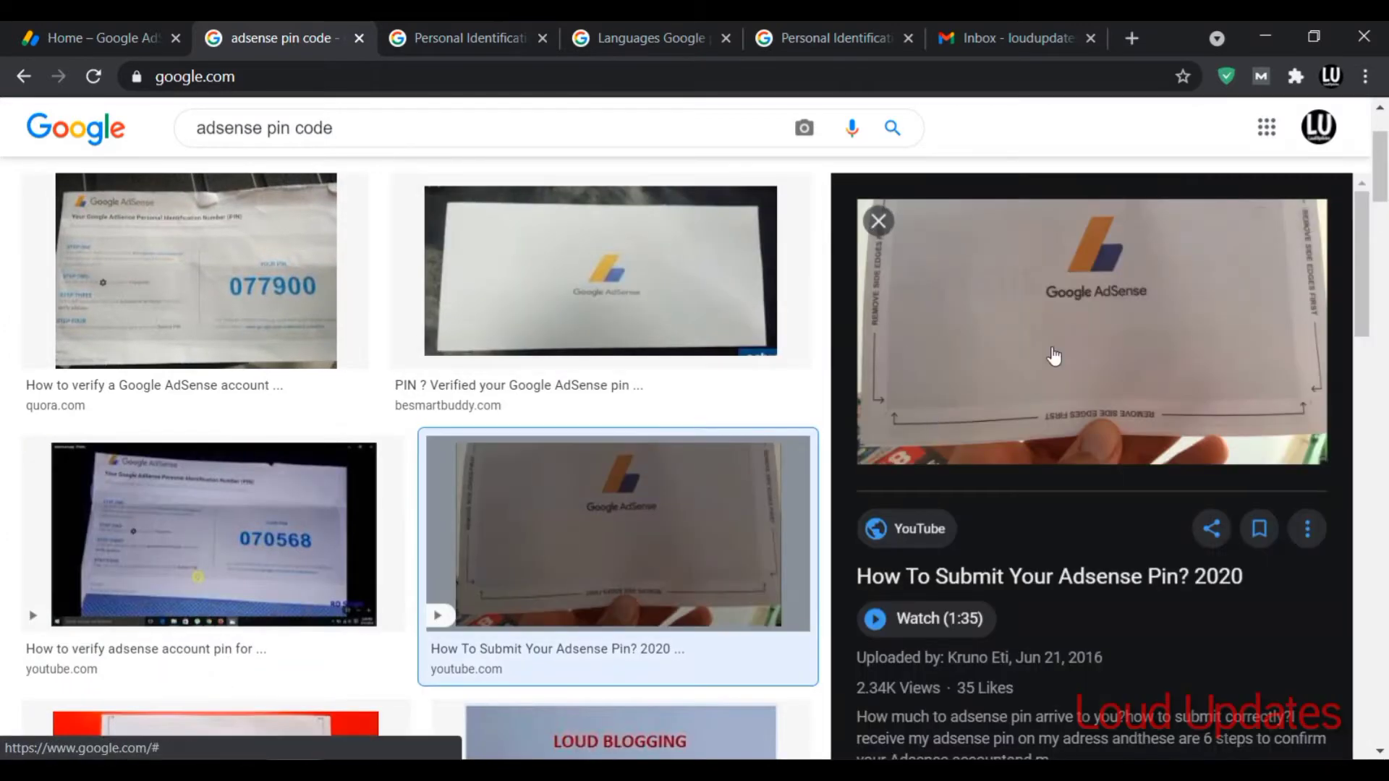
Switch back to the 'Home – Google AdSense' dashboard tab
click(97, 37)
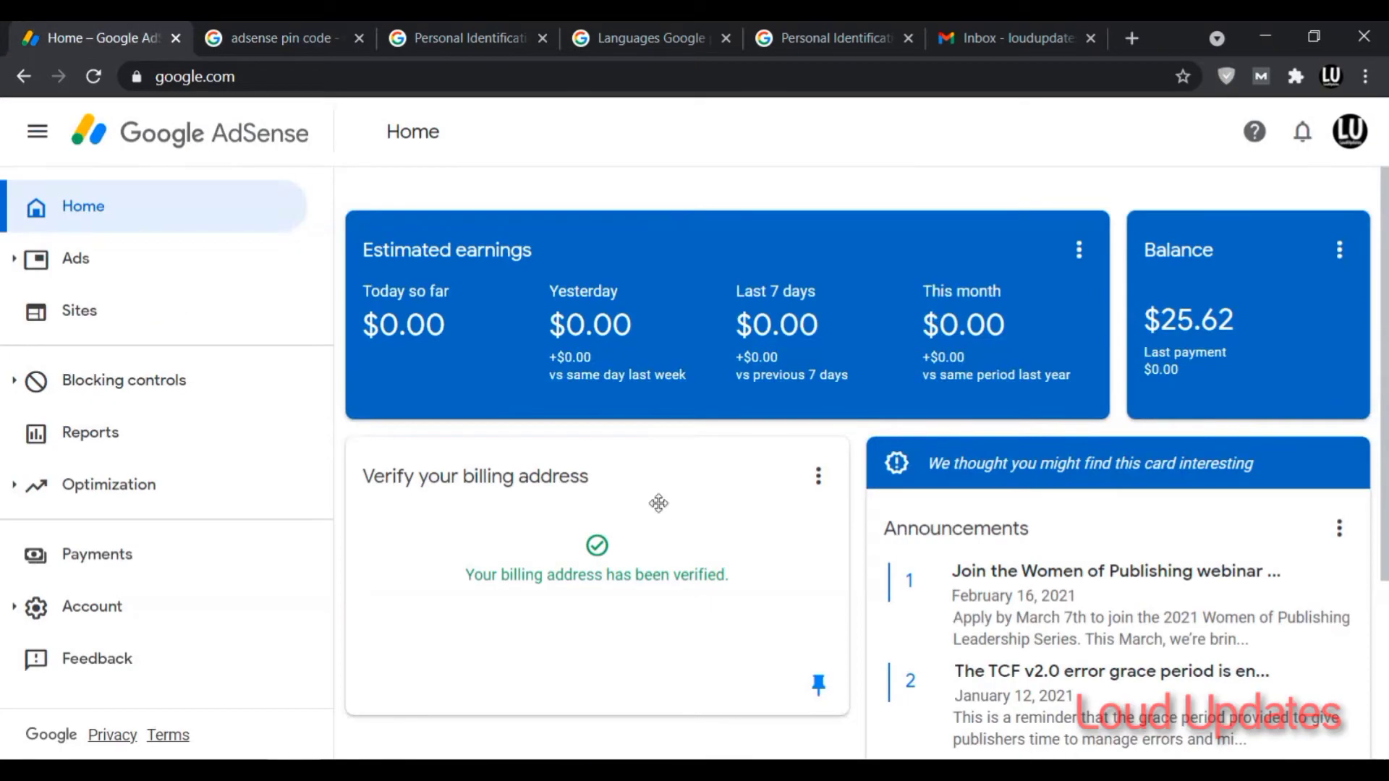
mouse_move(599, 624)
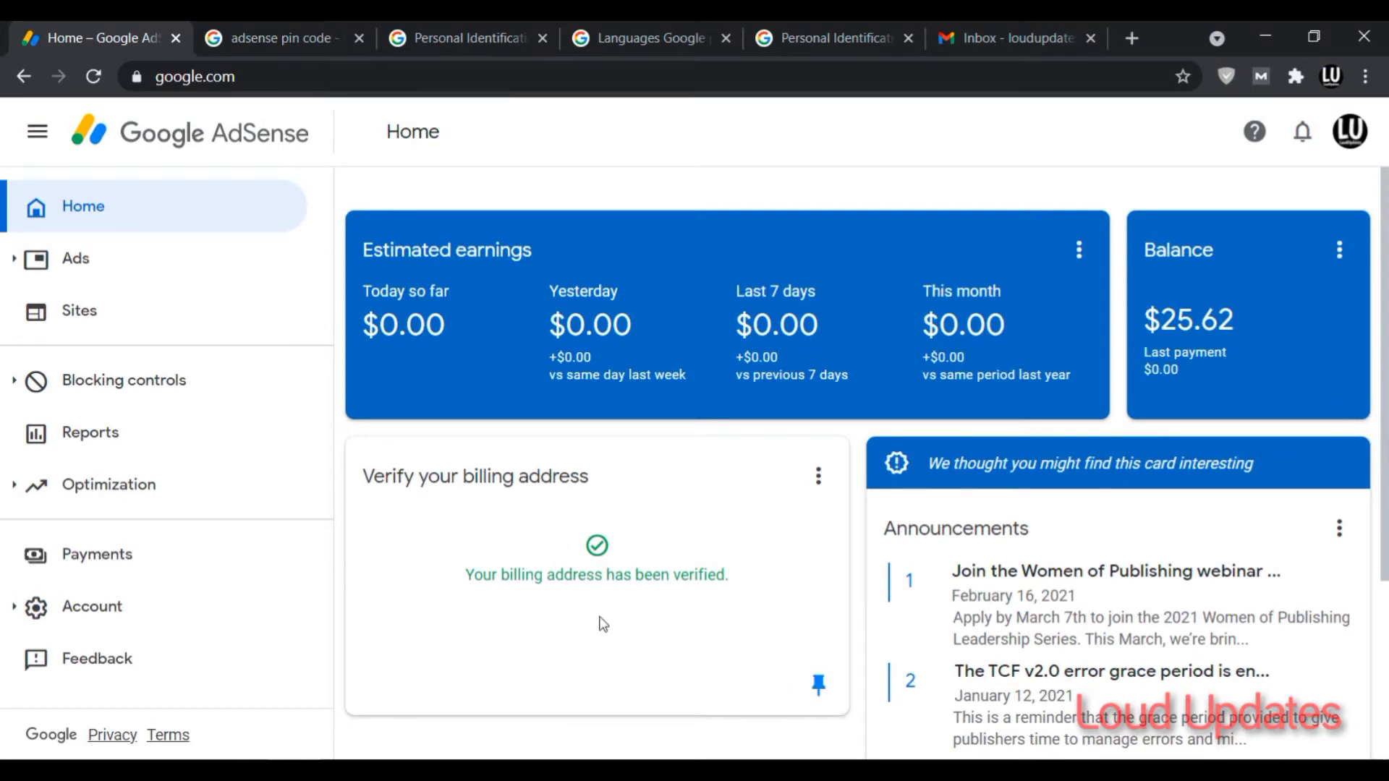
mouse_move(469, 573)
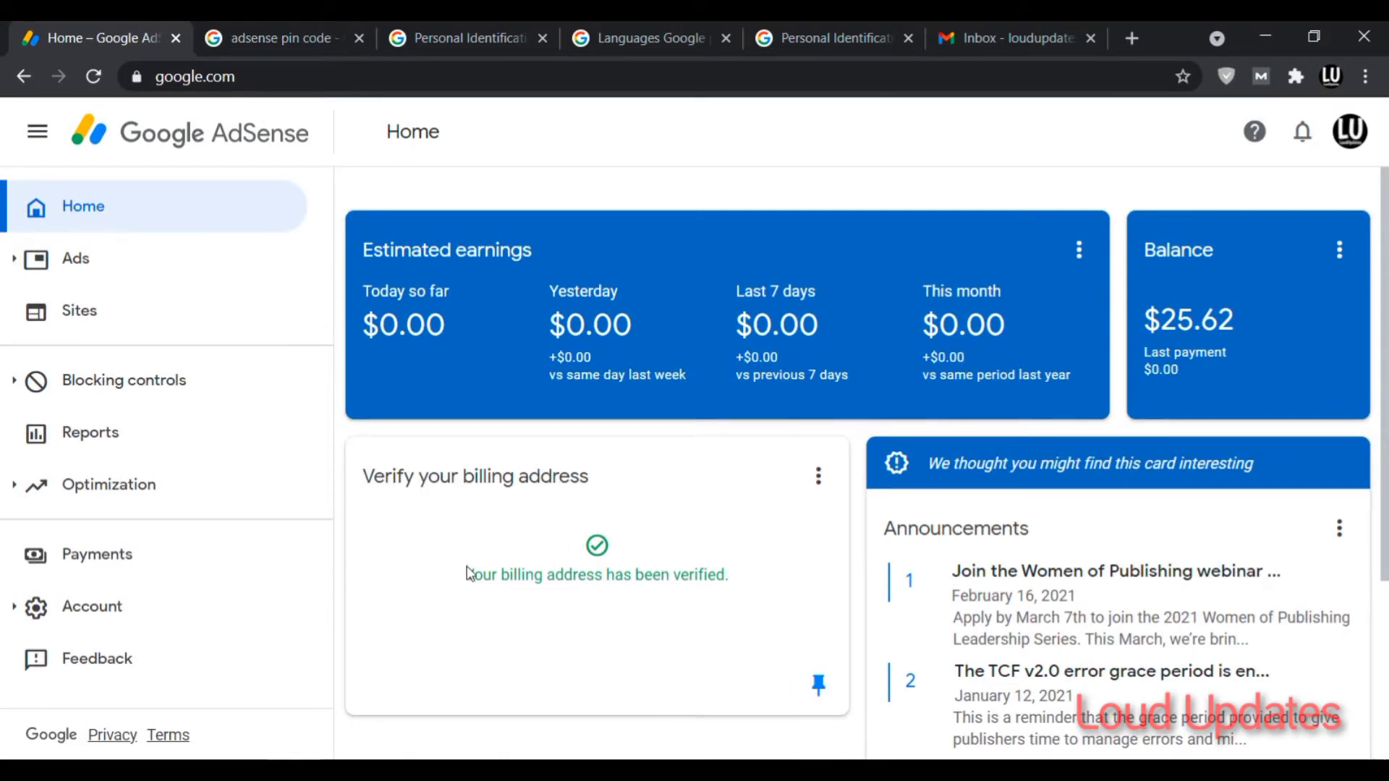
mouse_move(361, 300)
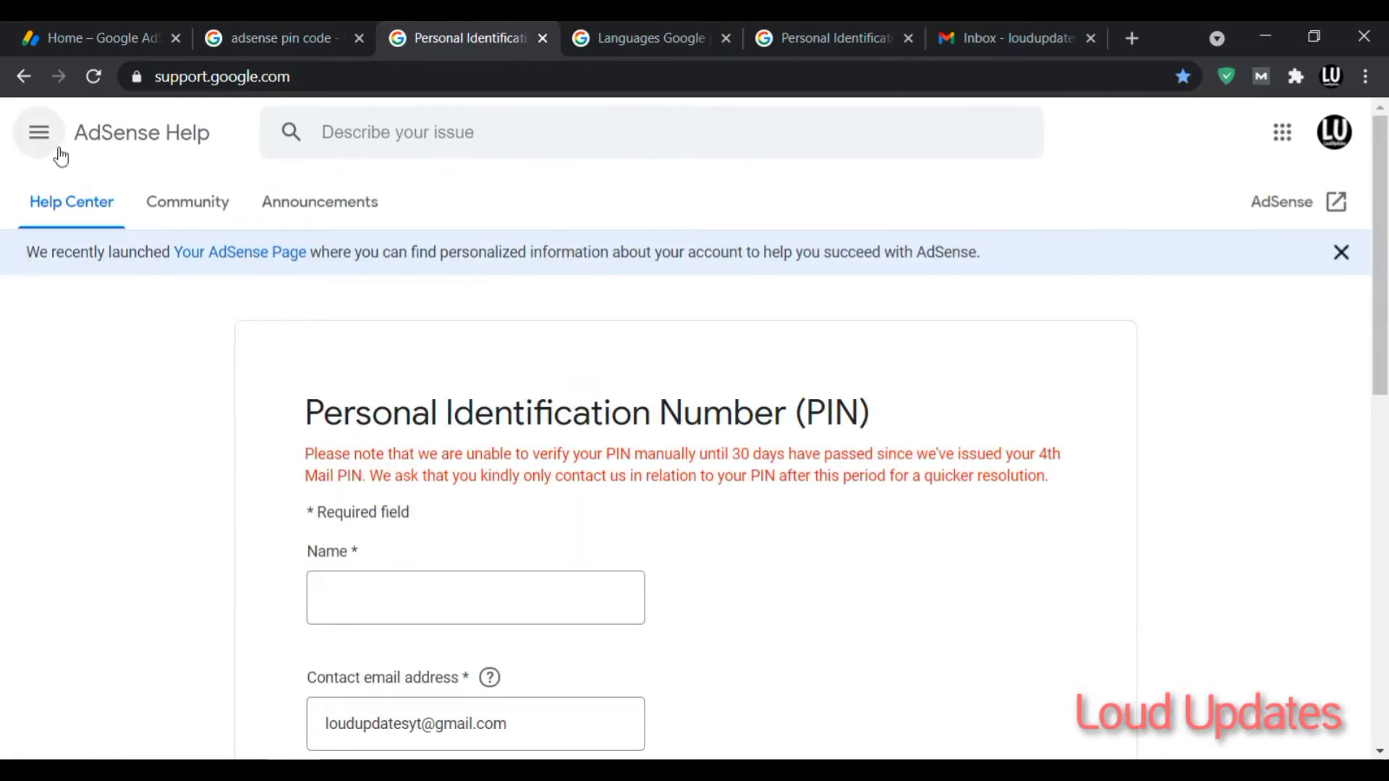
mouse_move(225, 476)
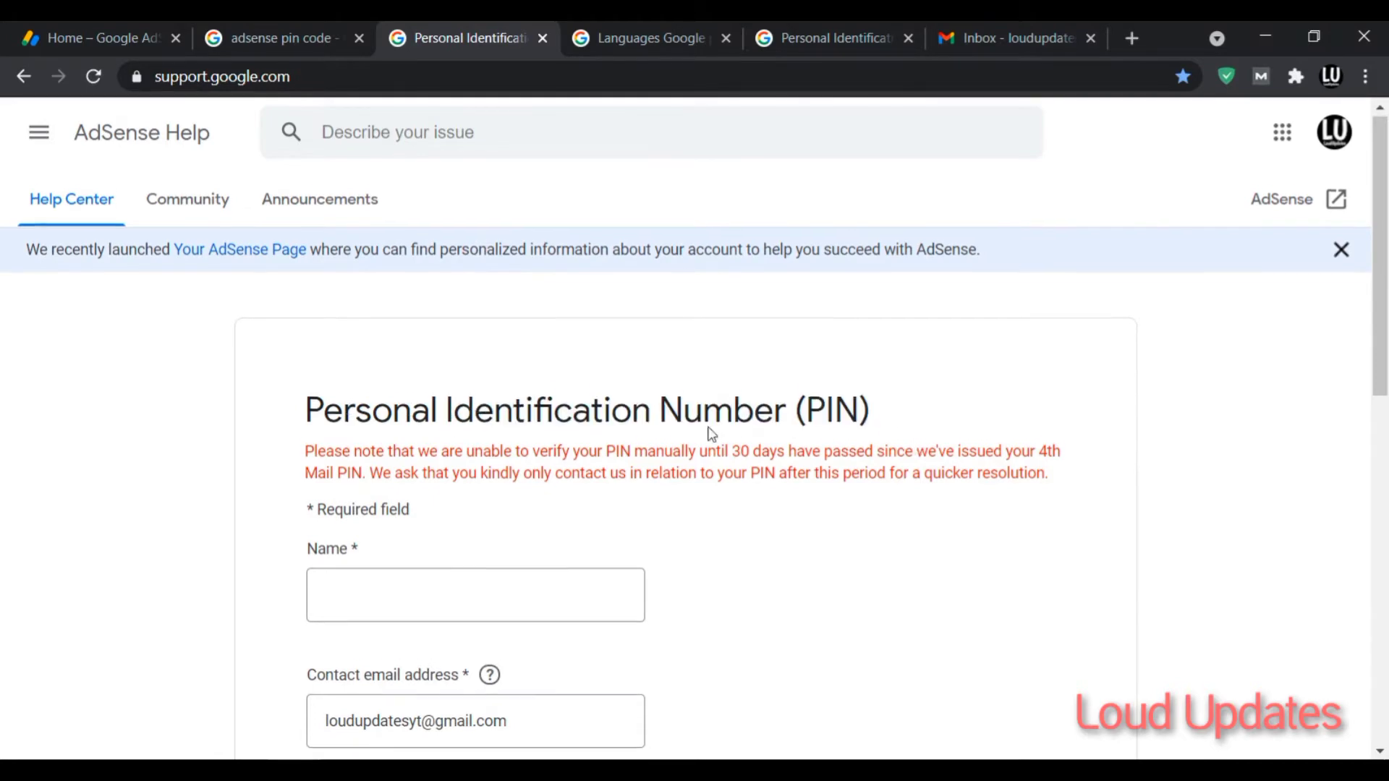
Type the name ('Lo', 'dates') into the PIN verification form, then return to AdSense home
scroll(down, 3)
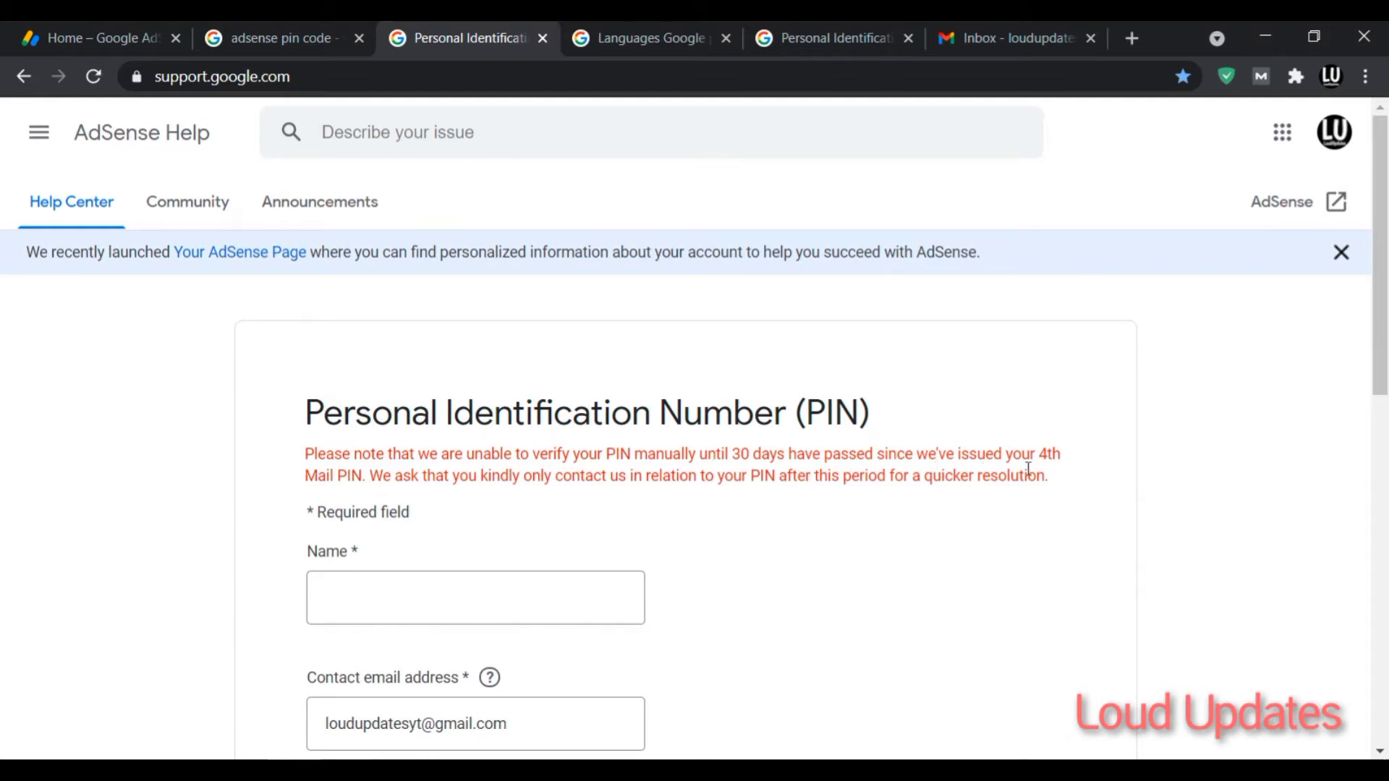
mouse_move(460, 493)
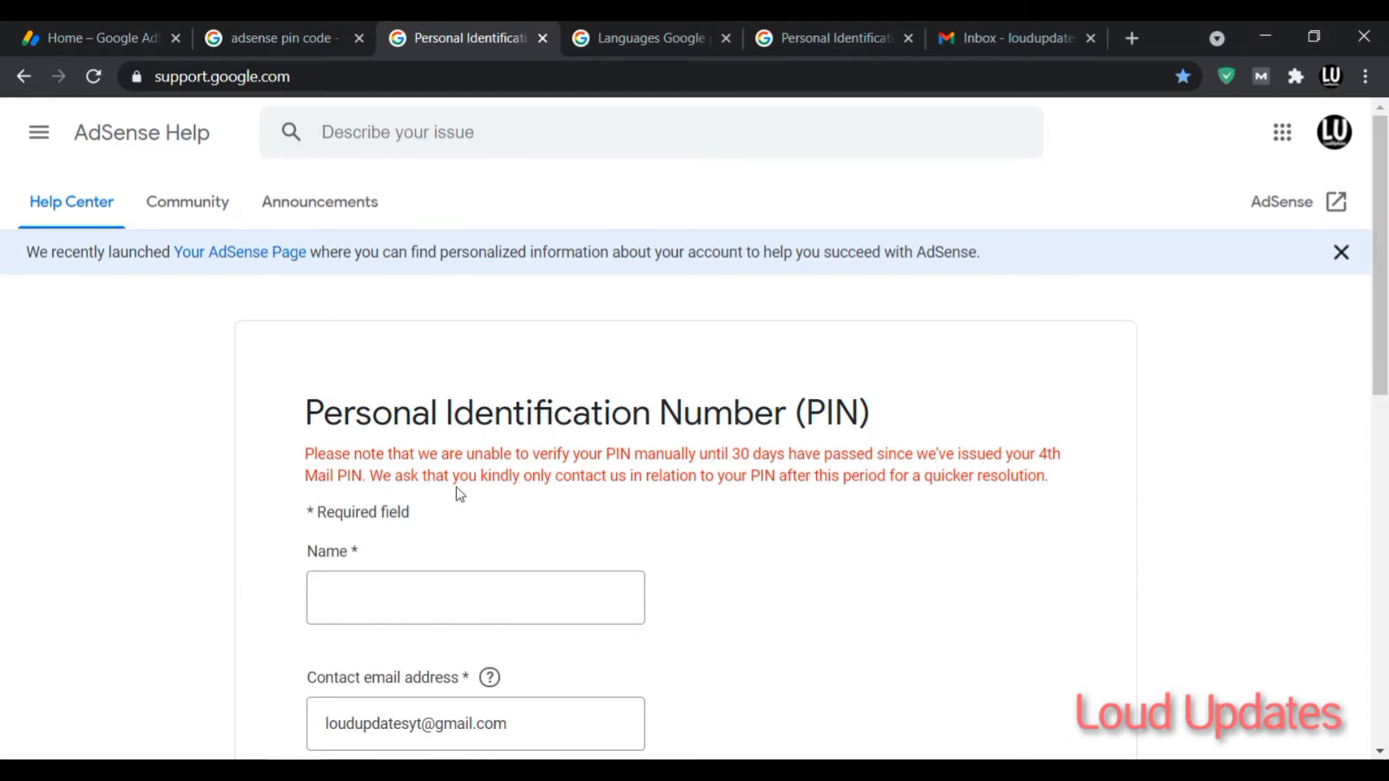
mouse_move(663, 497)
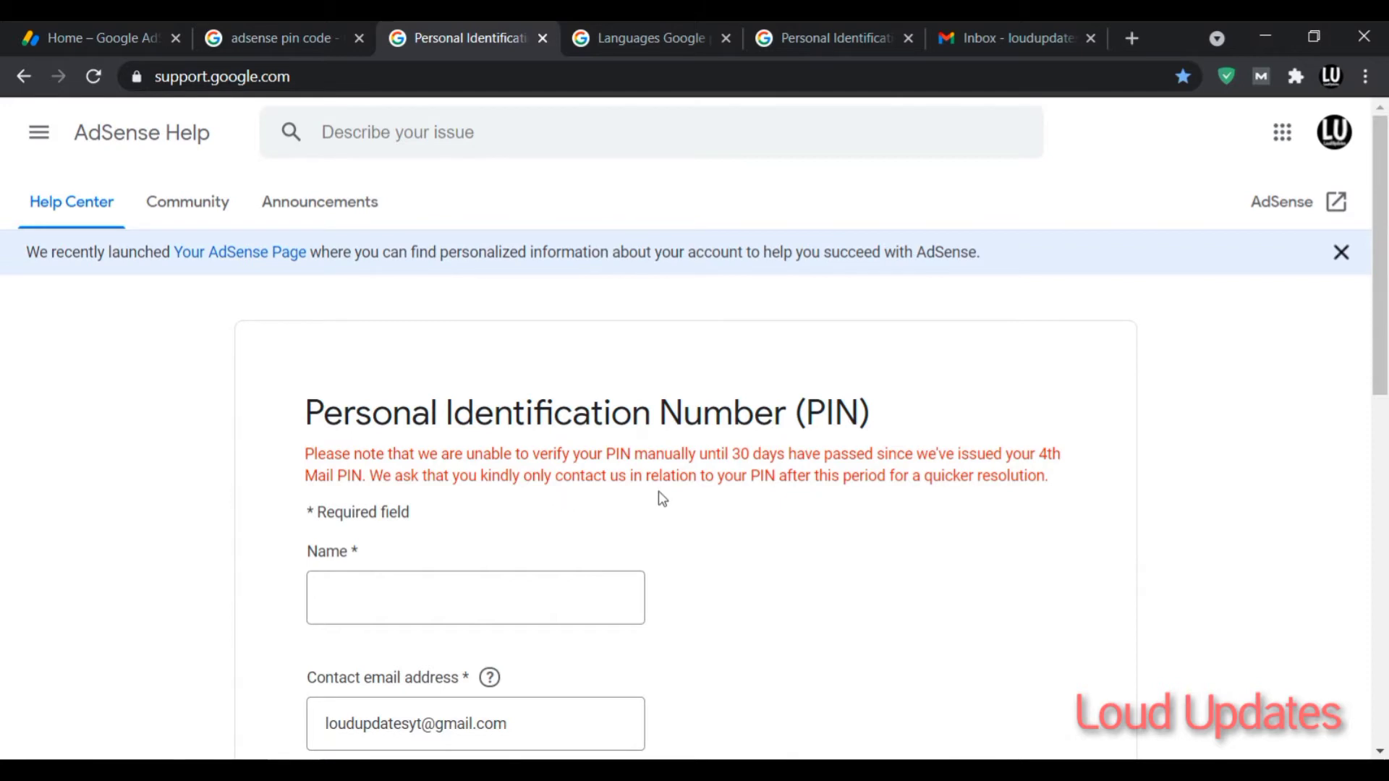
mouse_move(850, 482)
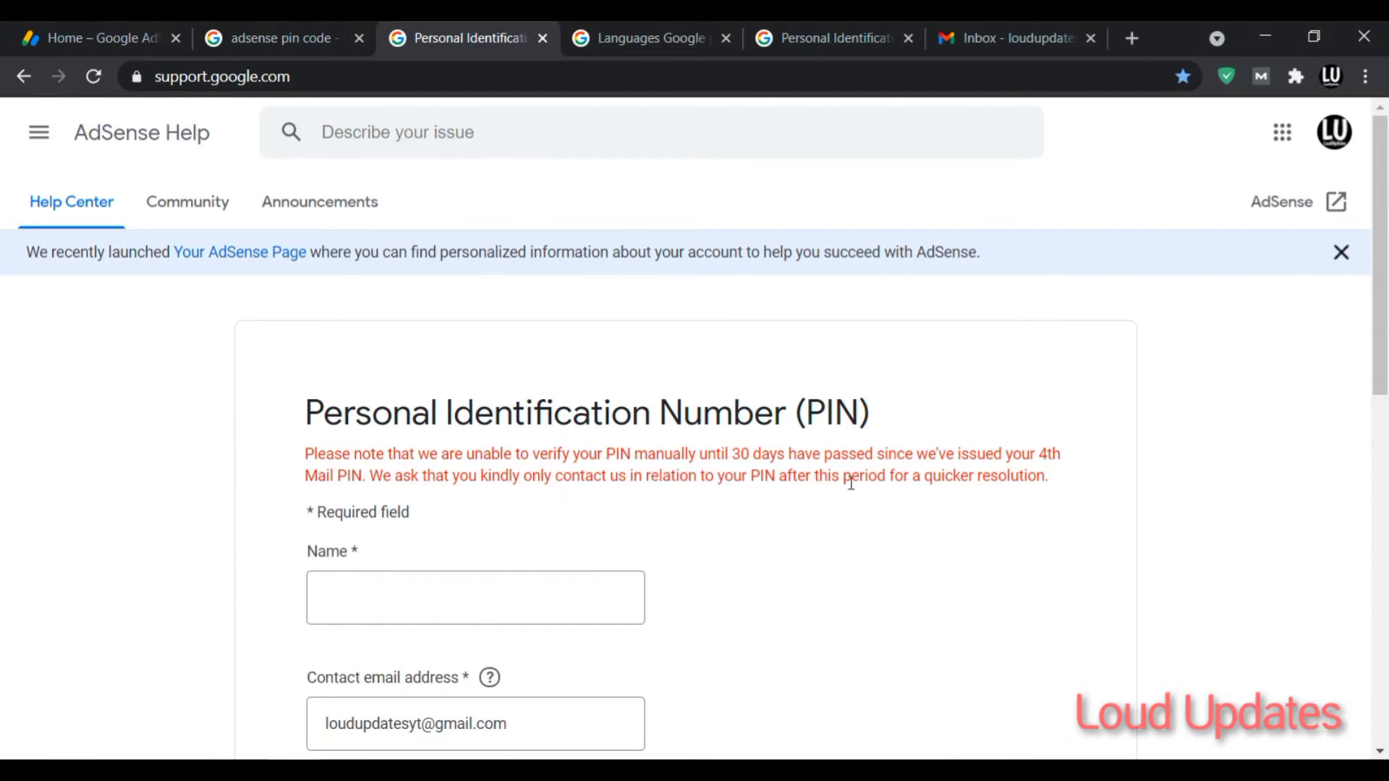
double_click(1010, 476)
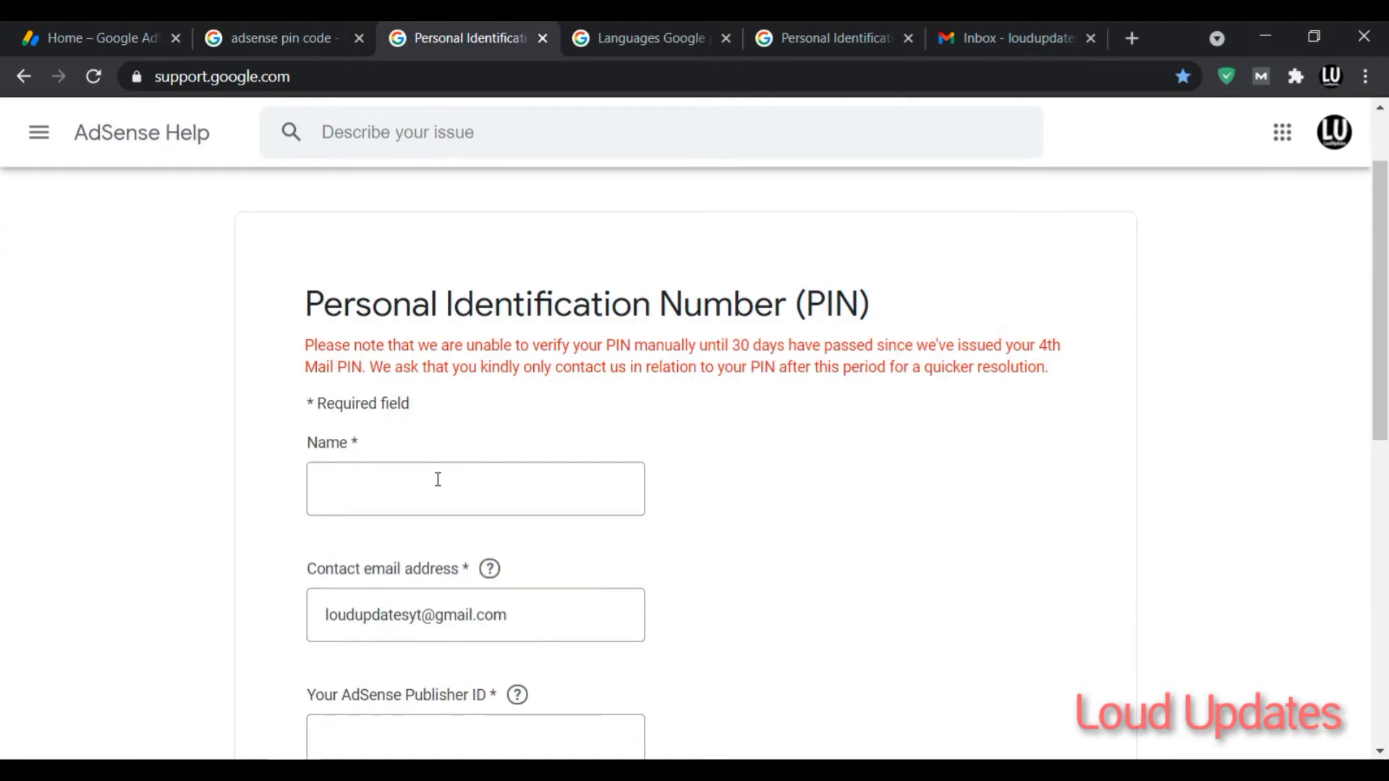
mouse_move(319, 304)
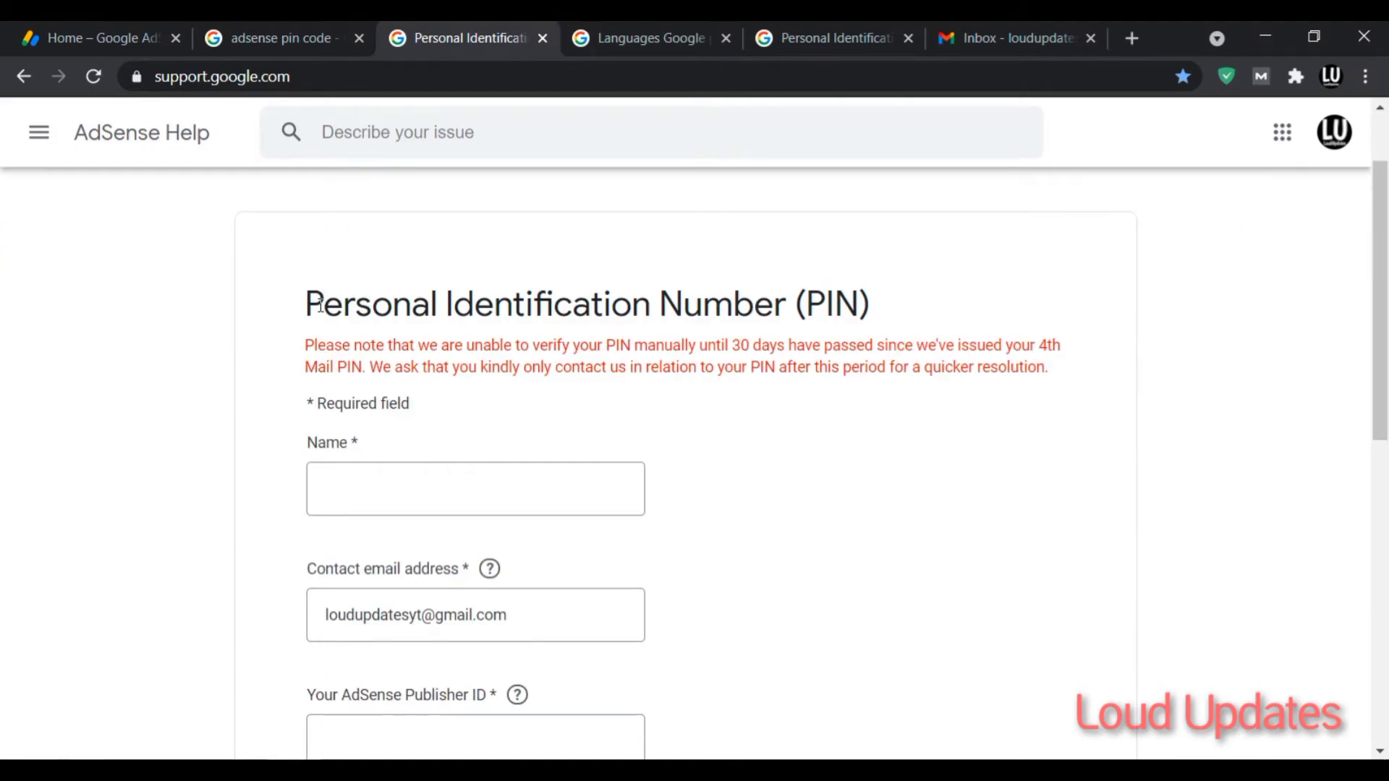
scroll(down, 3)
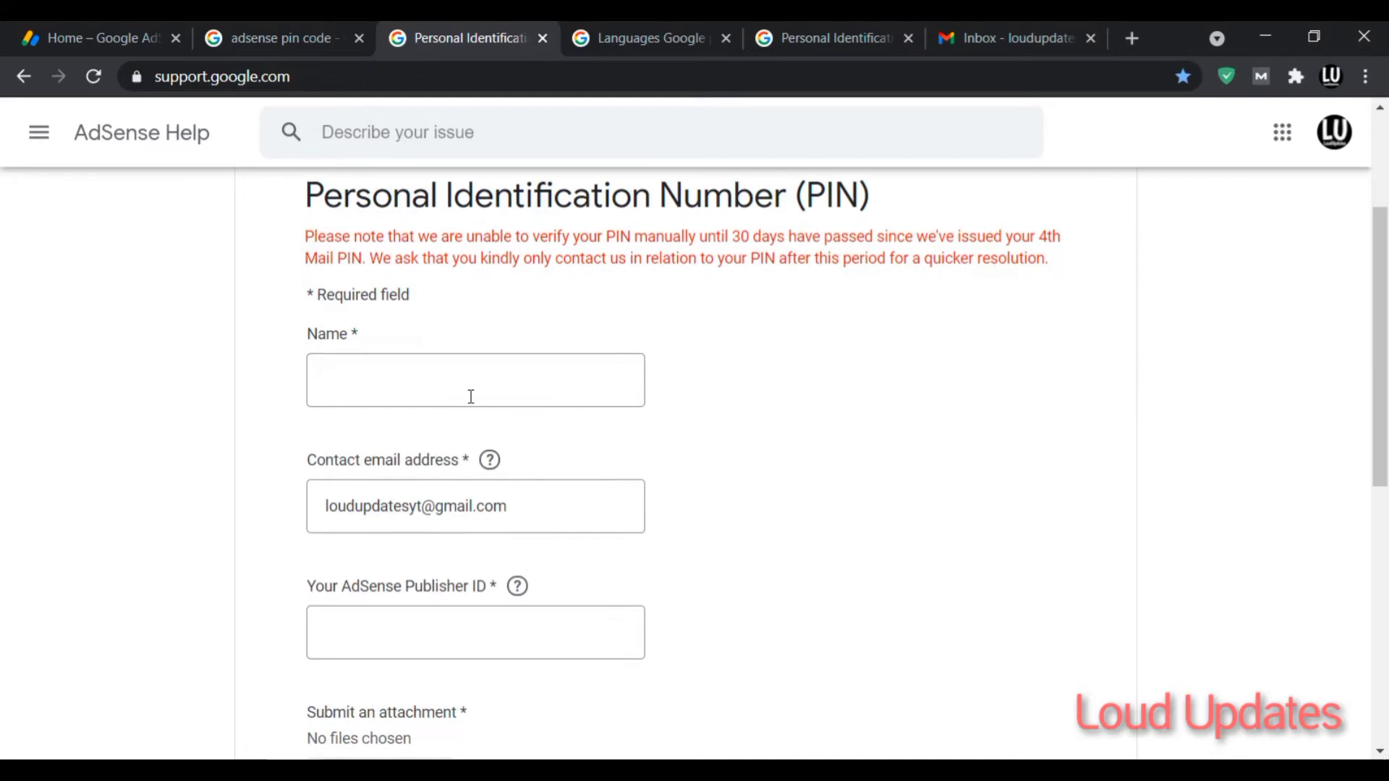
click(474, 380)
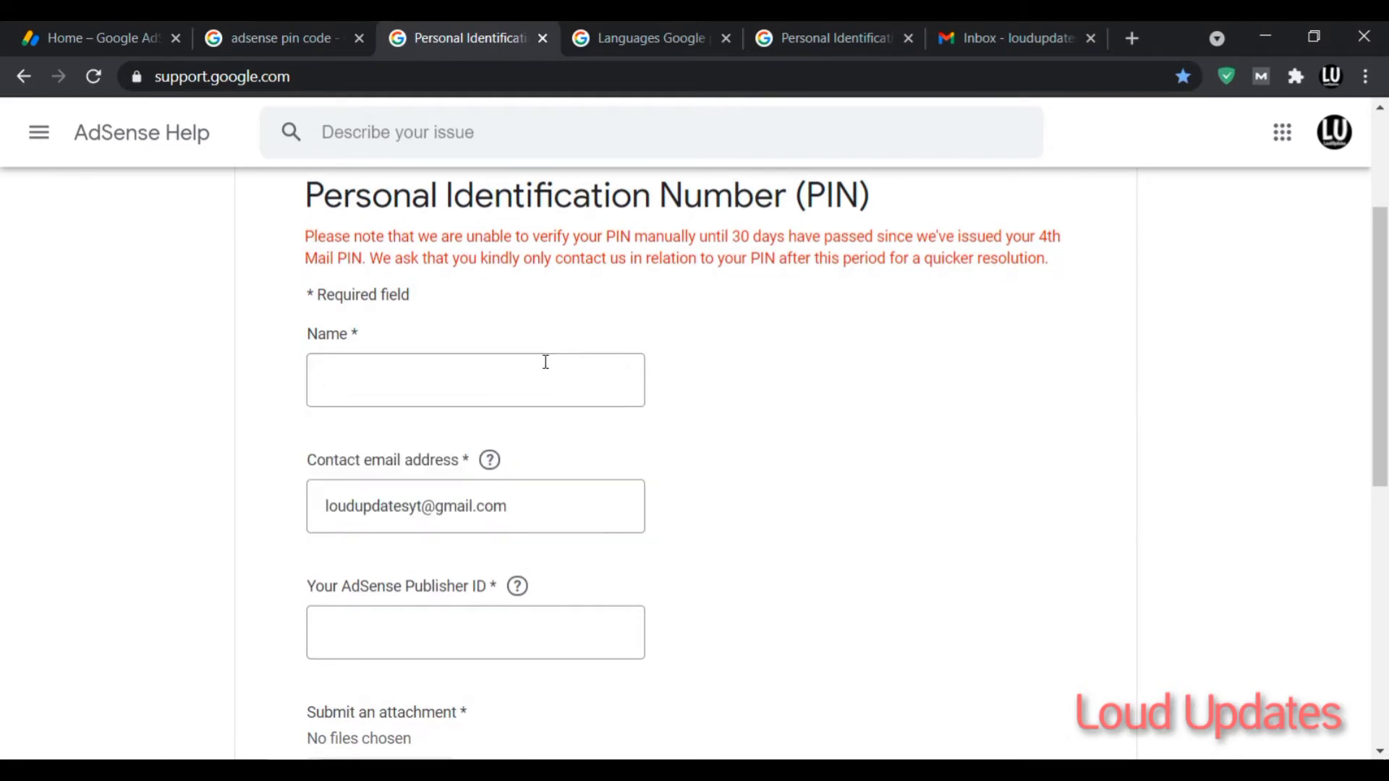
text(Loud Up)
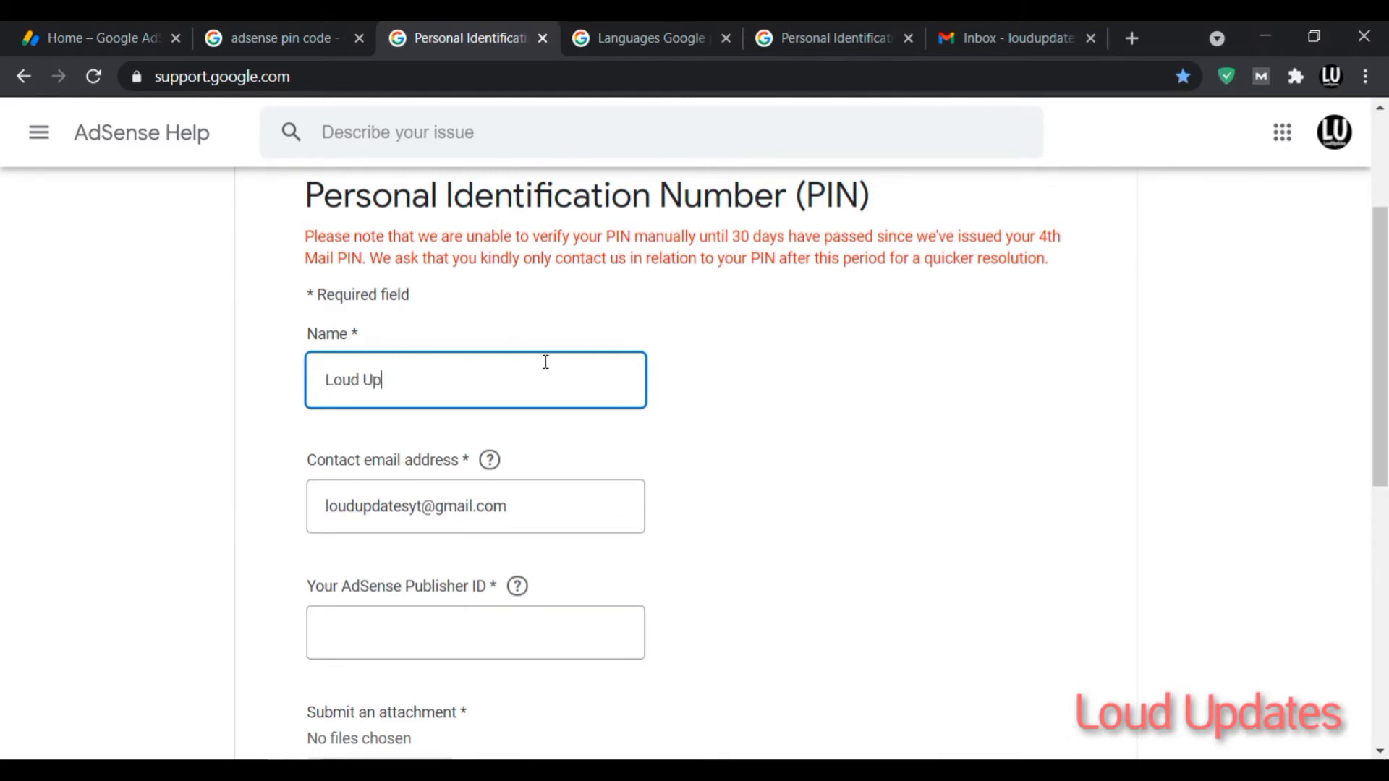
text(dates)
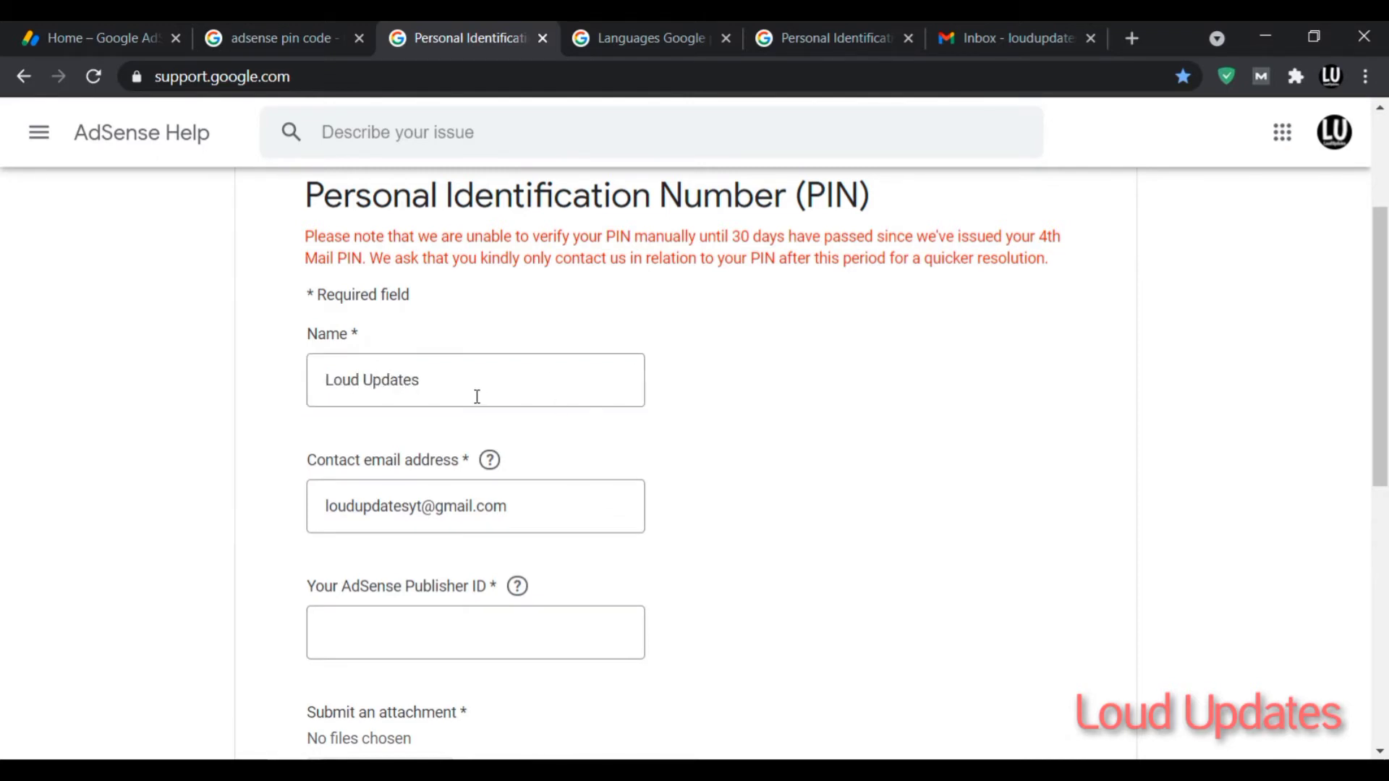
mouse_move(558, 421)
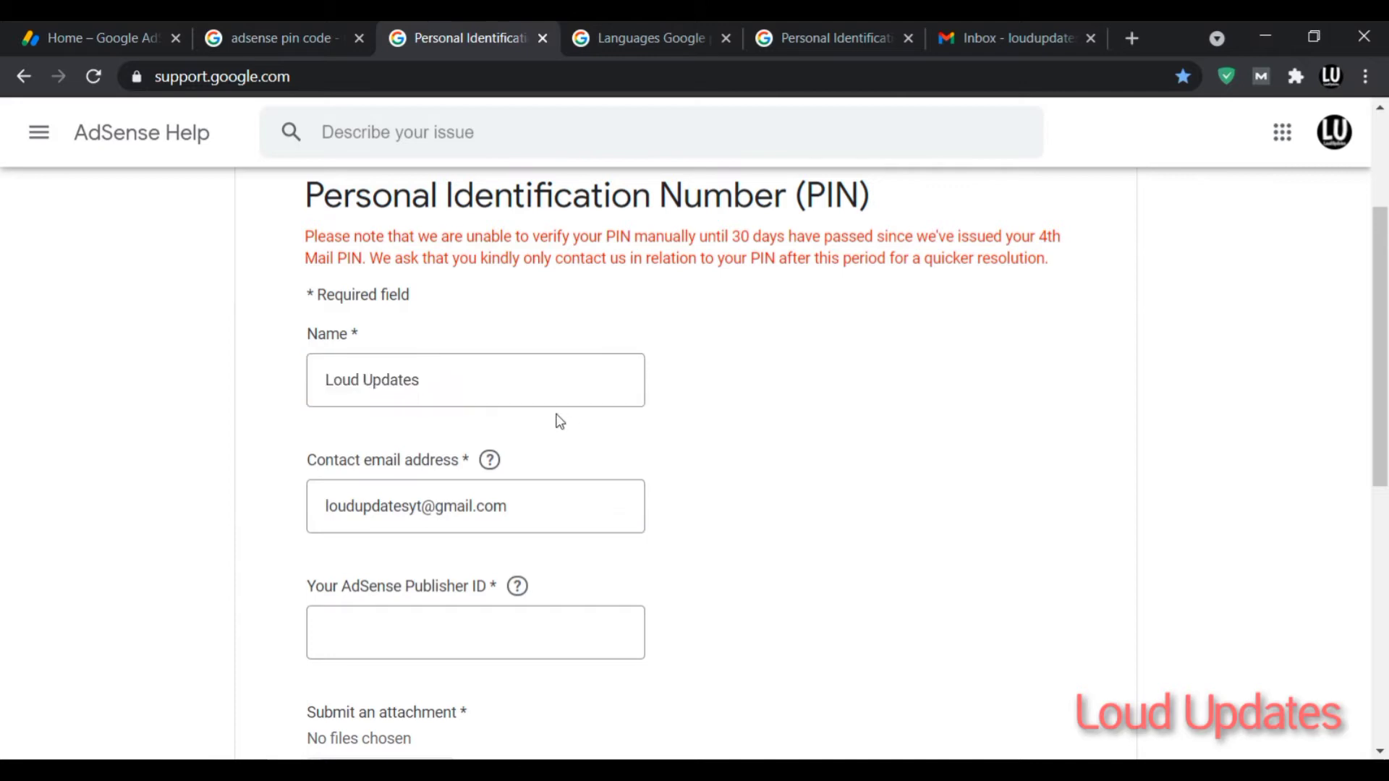
mouse_move(667, 470)
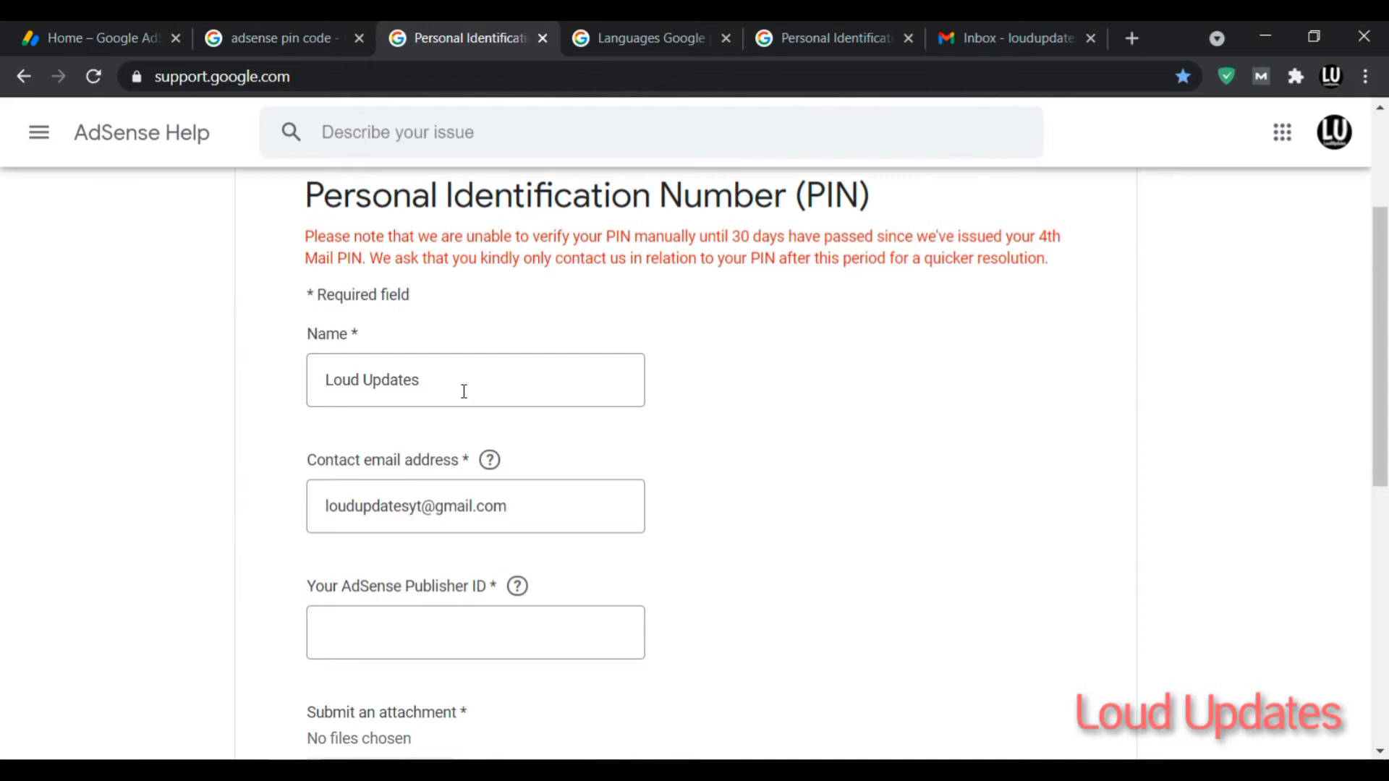
mouse_move(892, 502)
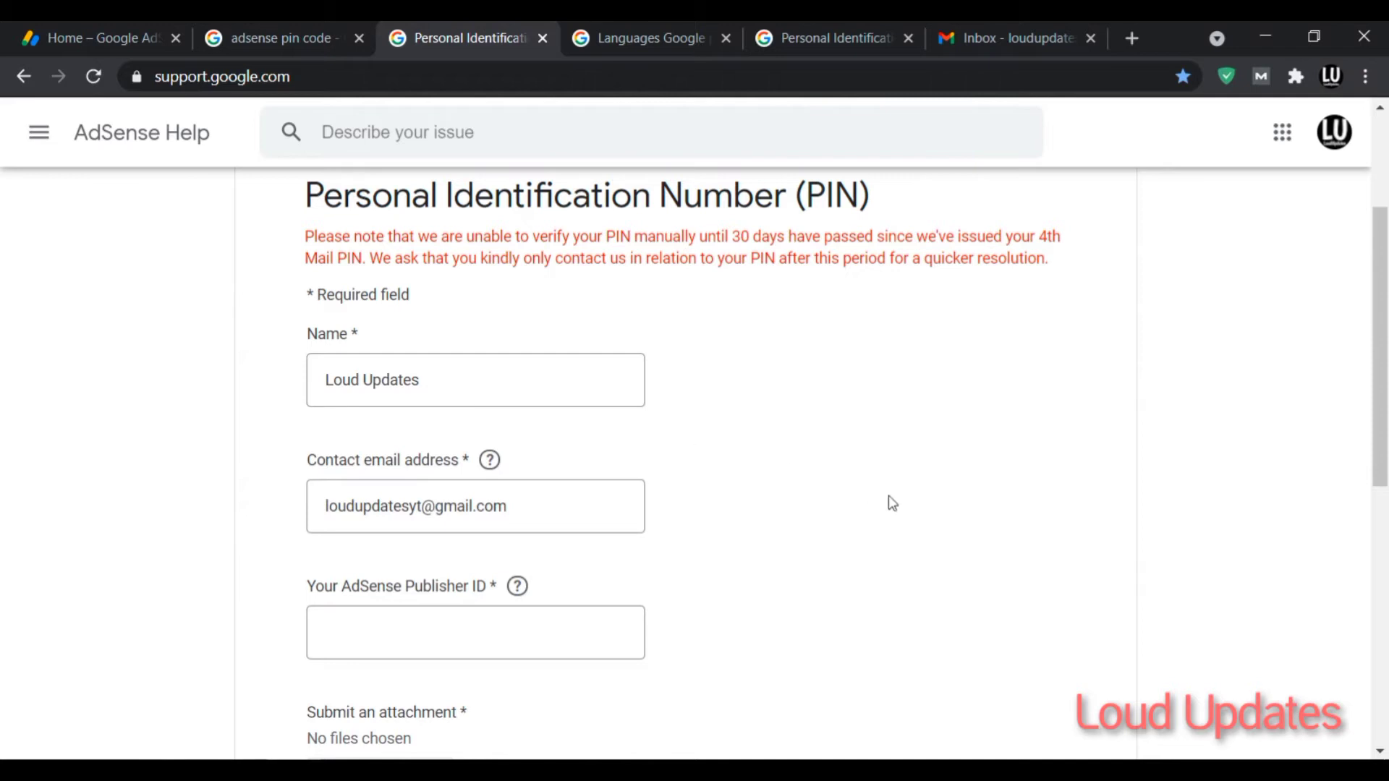
mouse_move(236, 394)
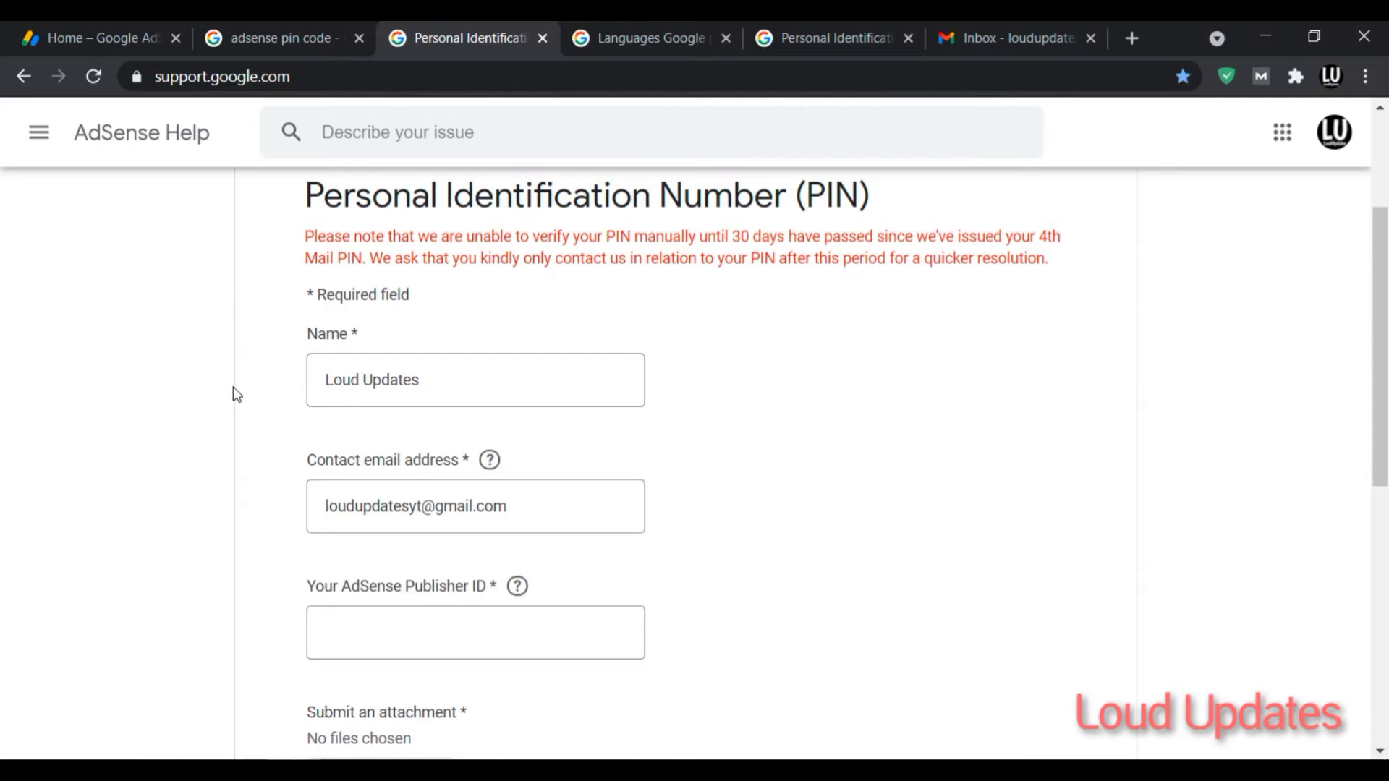
mouse_move(331, 446)
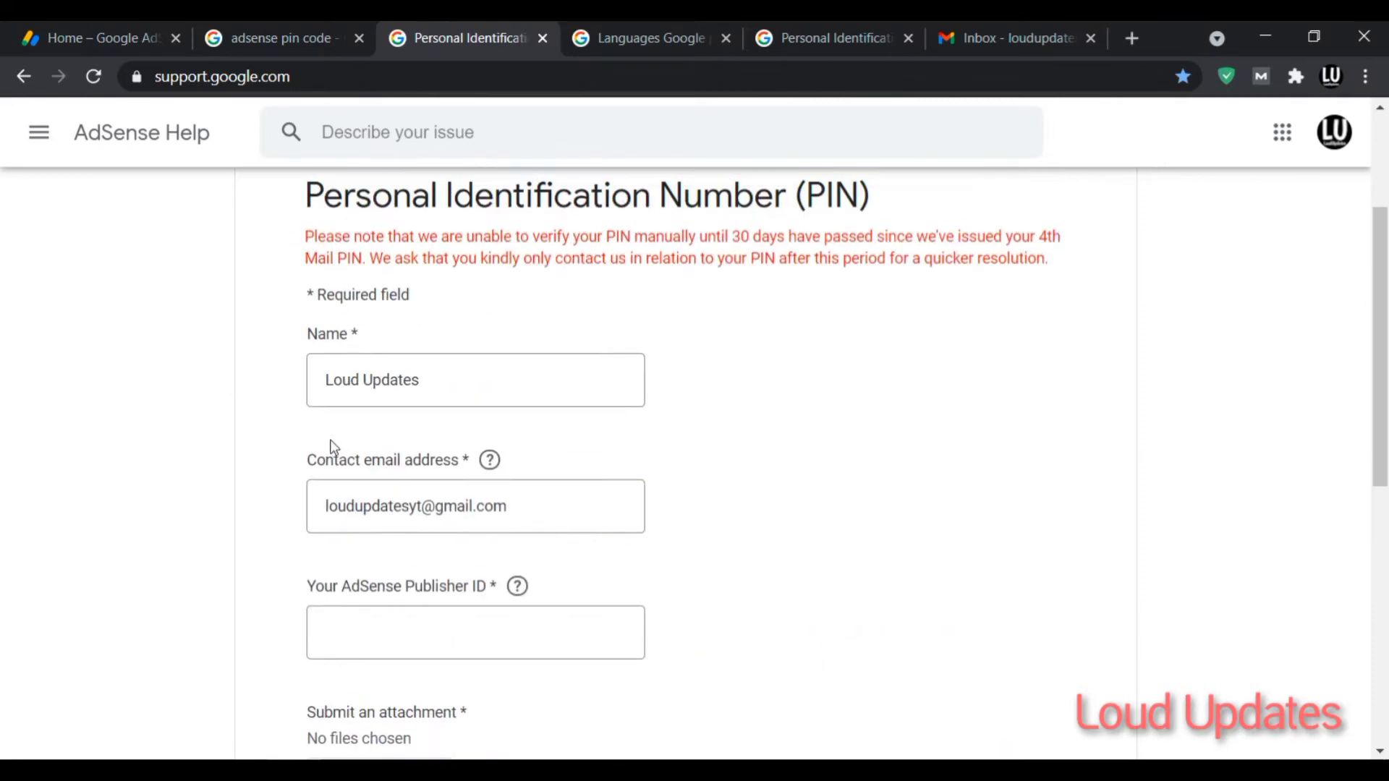
scroll(down, 3)
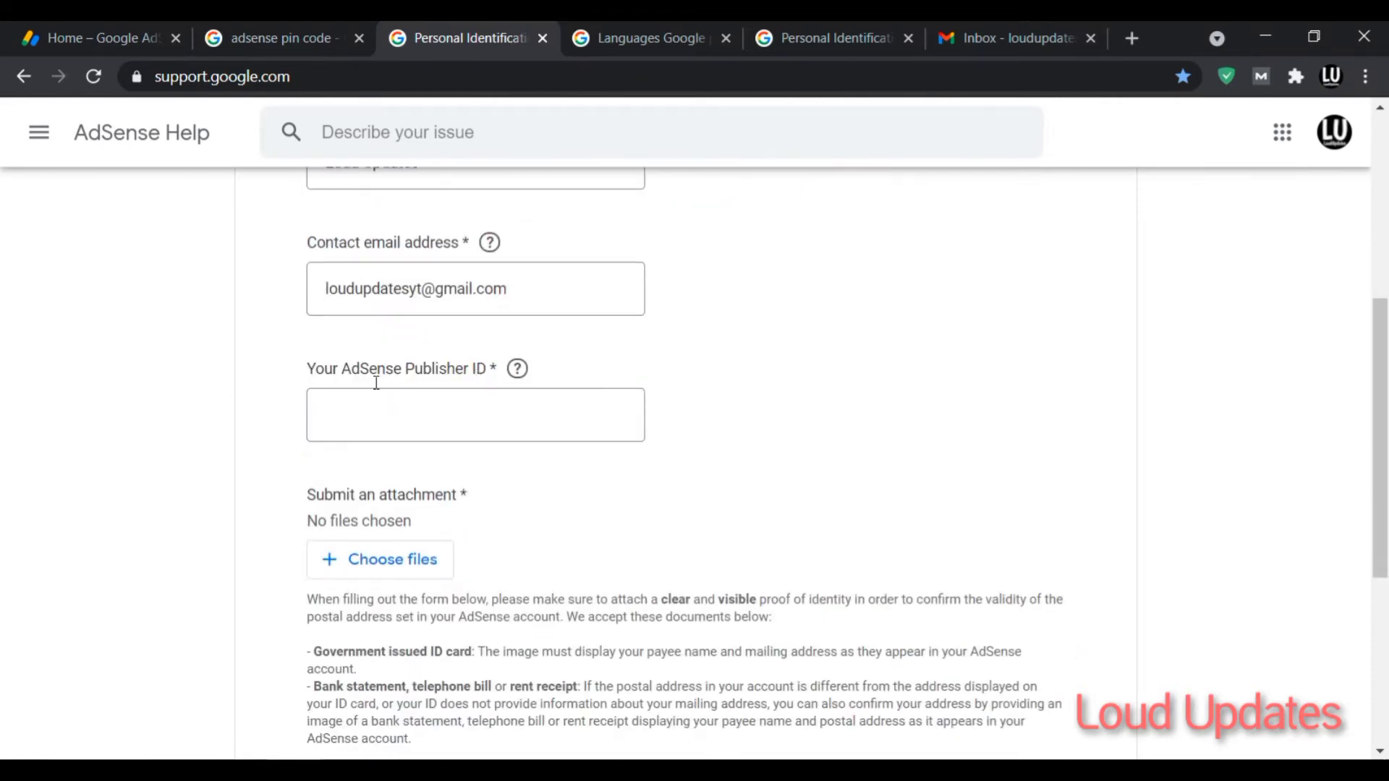
click(97, 38)
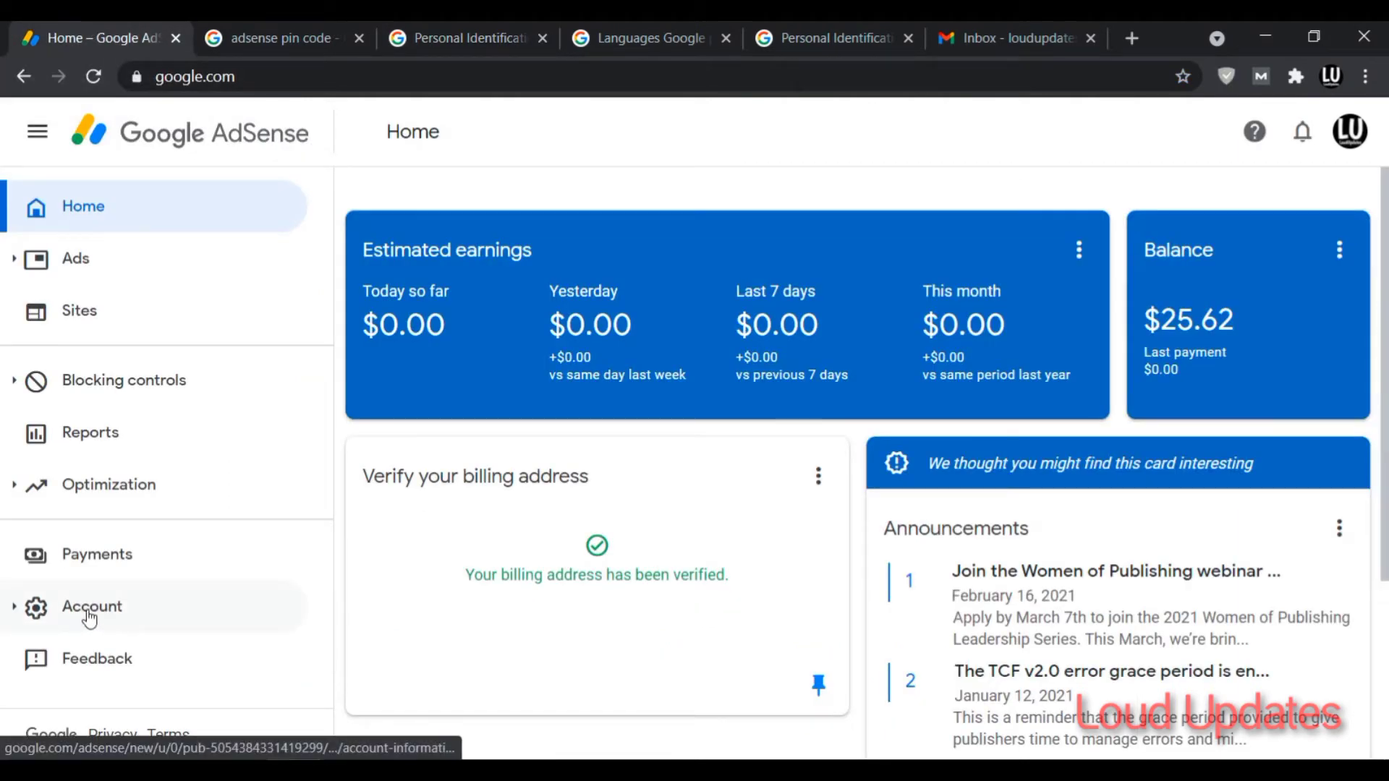
Copy the Publisher ID from AdSense Account information and go back to the PIN form
click(92, 606)
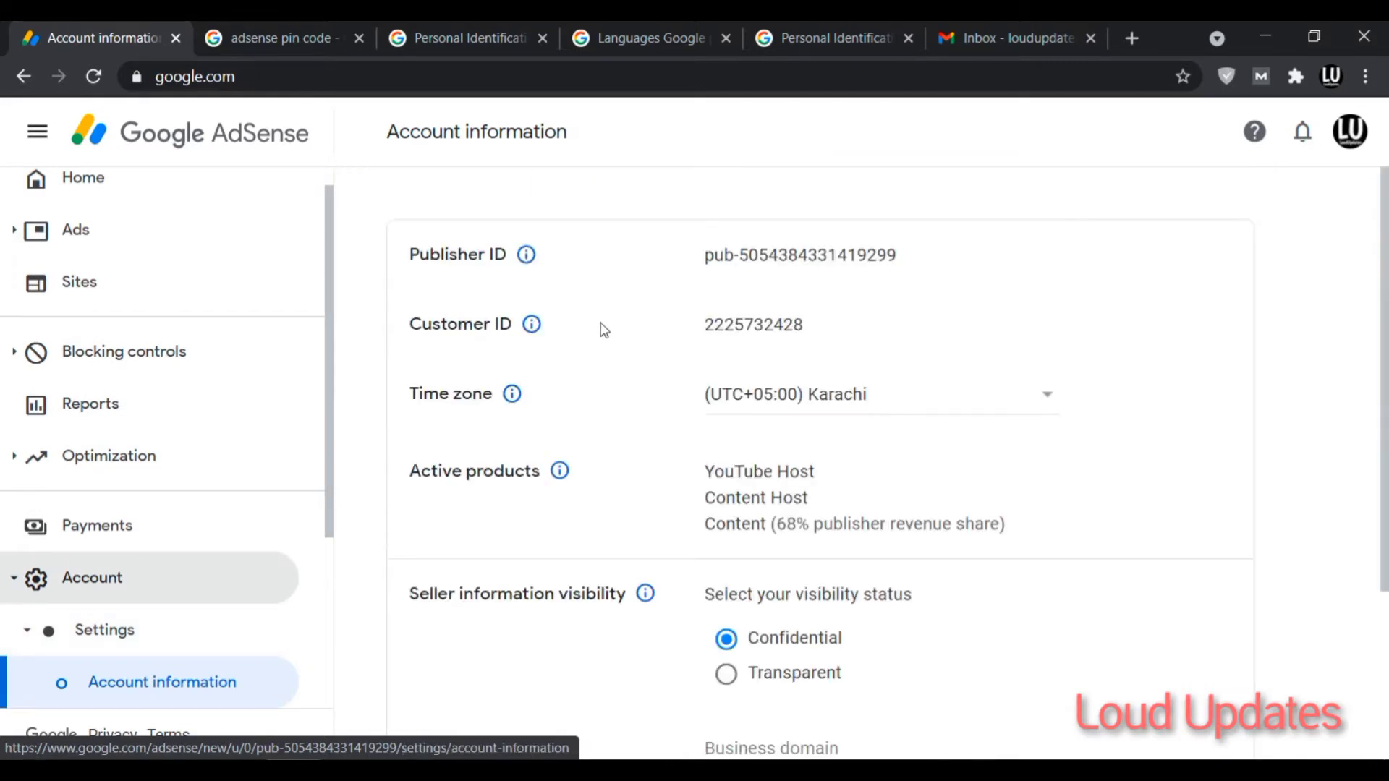
double_click(446, 254)
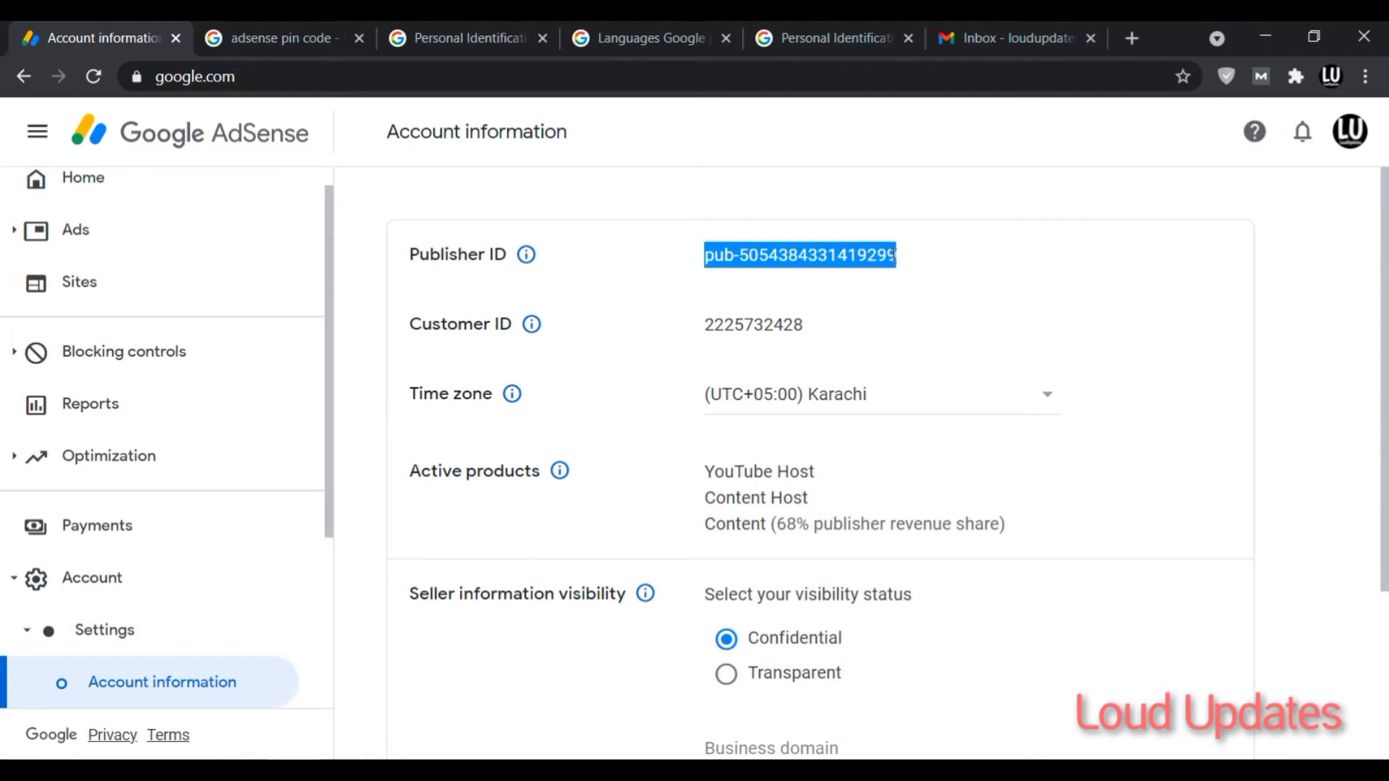
click(466, 38)
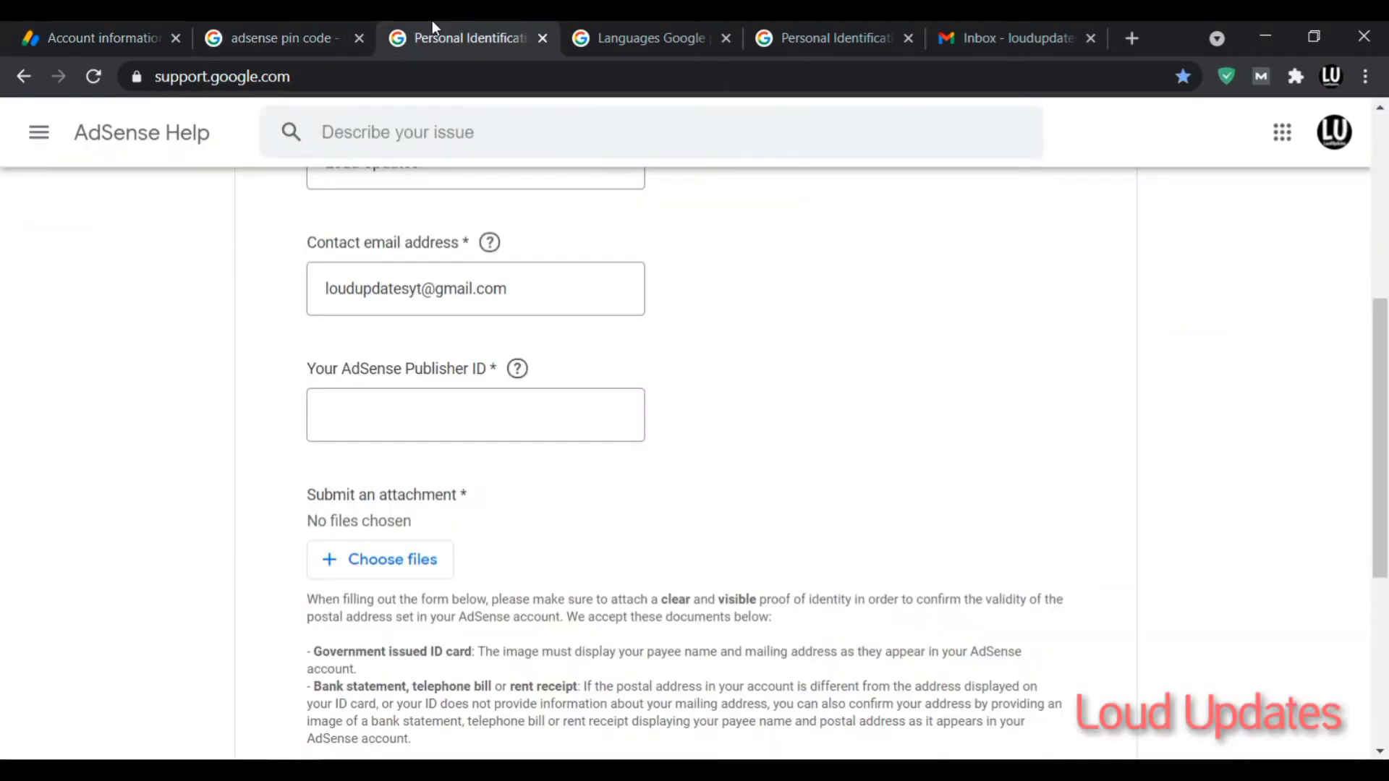
Fill the Publisher ID field using the suggested autofill value
click(476, 413)
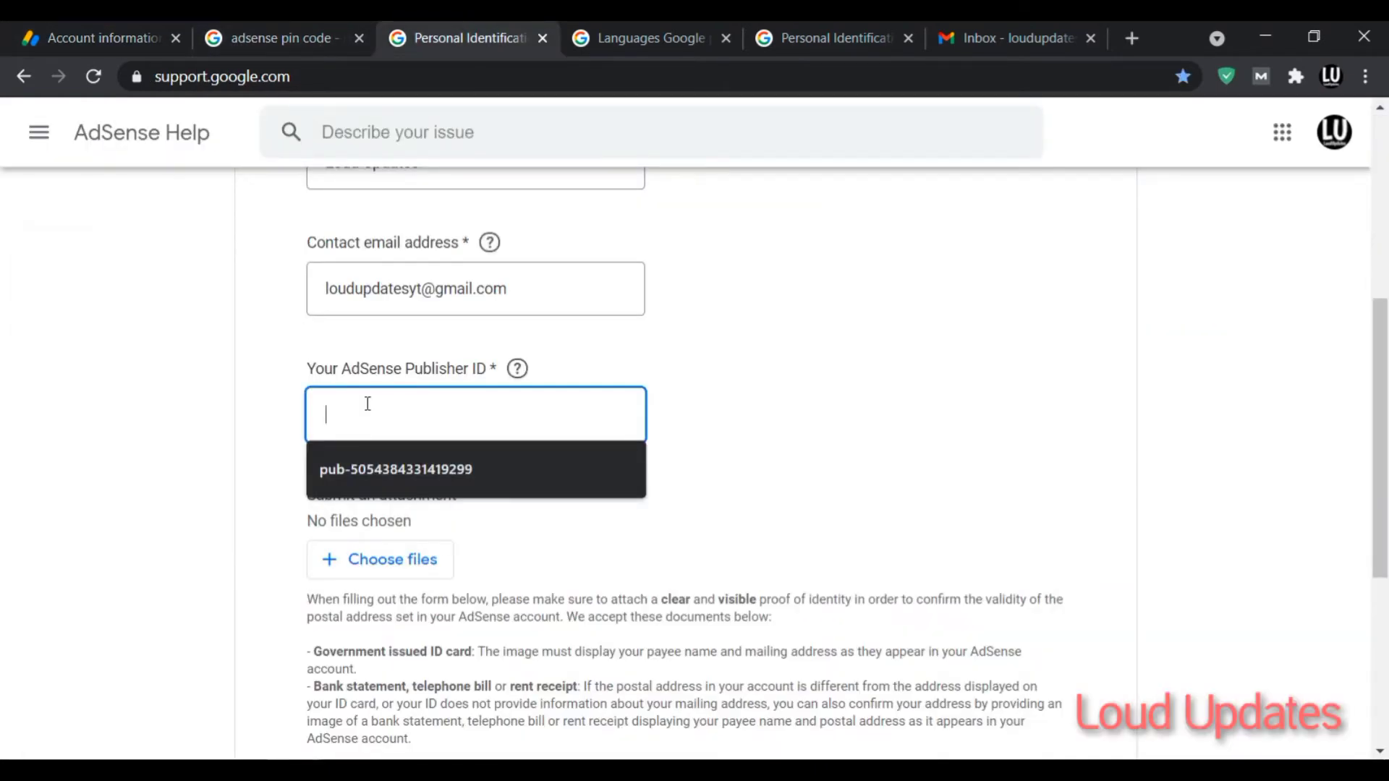
click(396, 470)
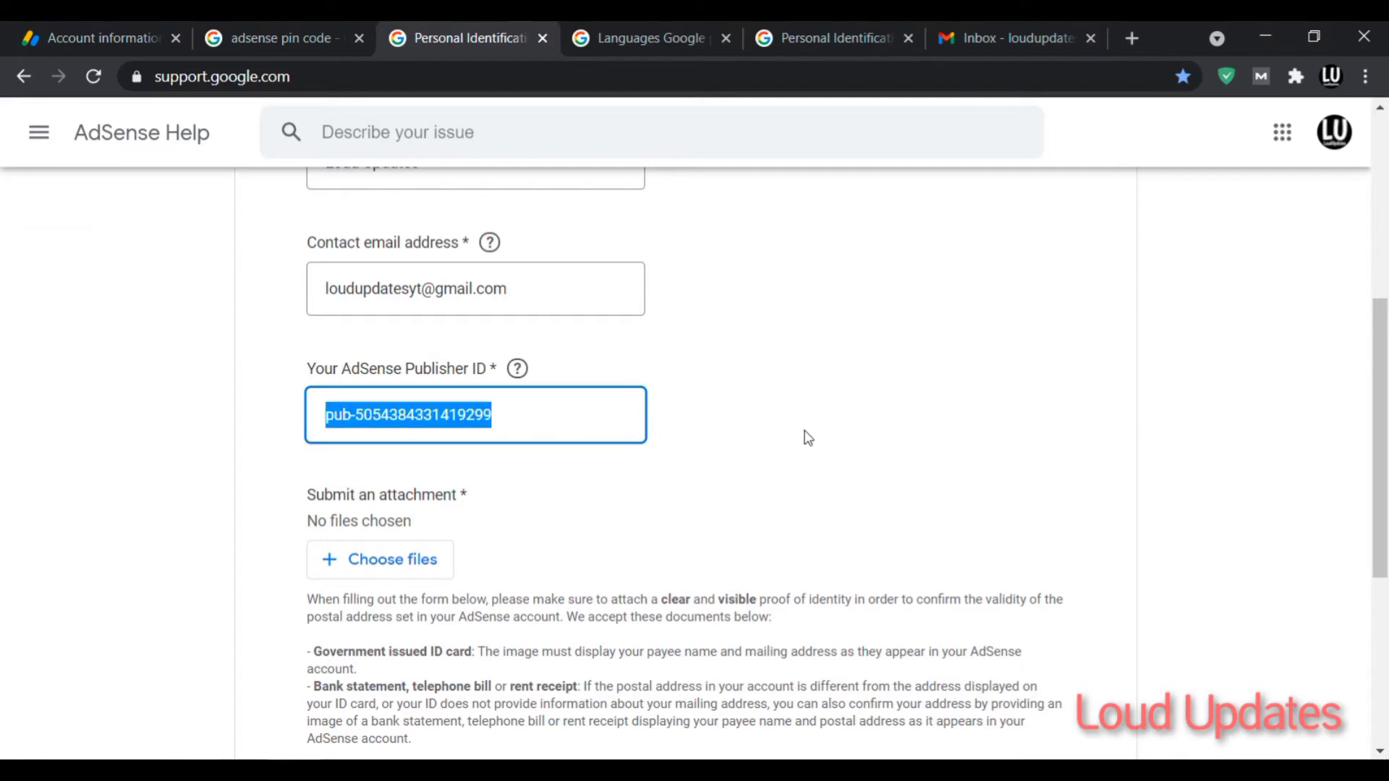
scroll(down, 3)
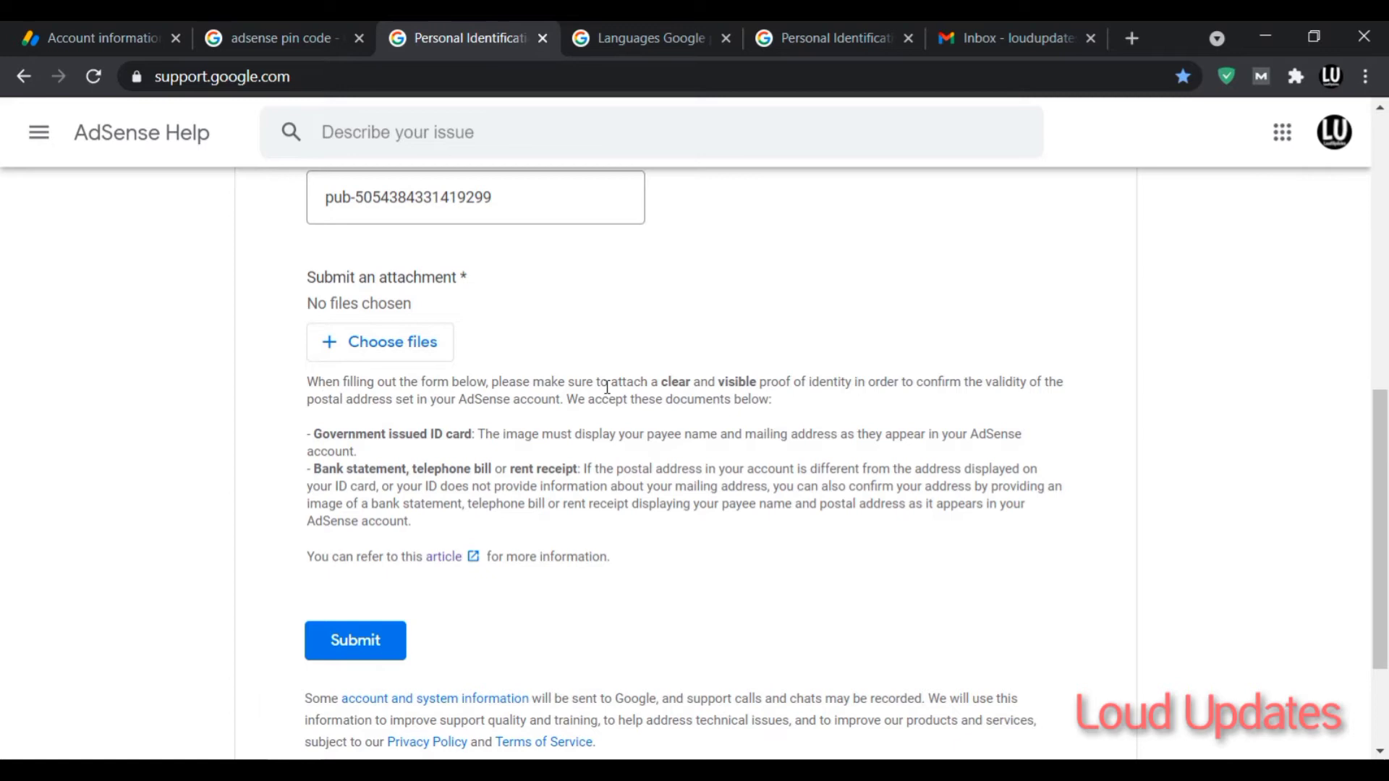
Highlight the accepted identity document and bank statement options, then scroll to Submit
double_click(674, 382)
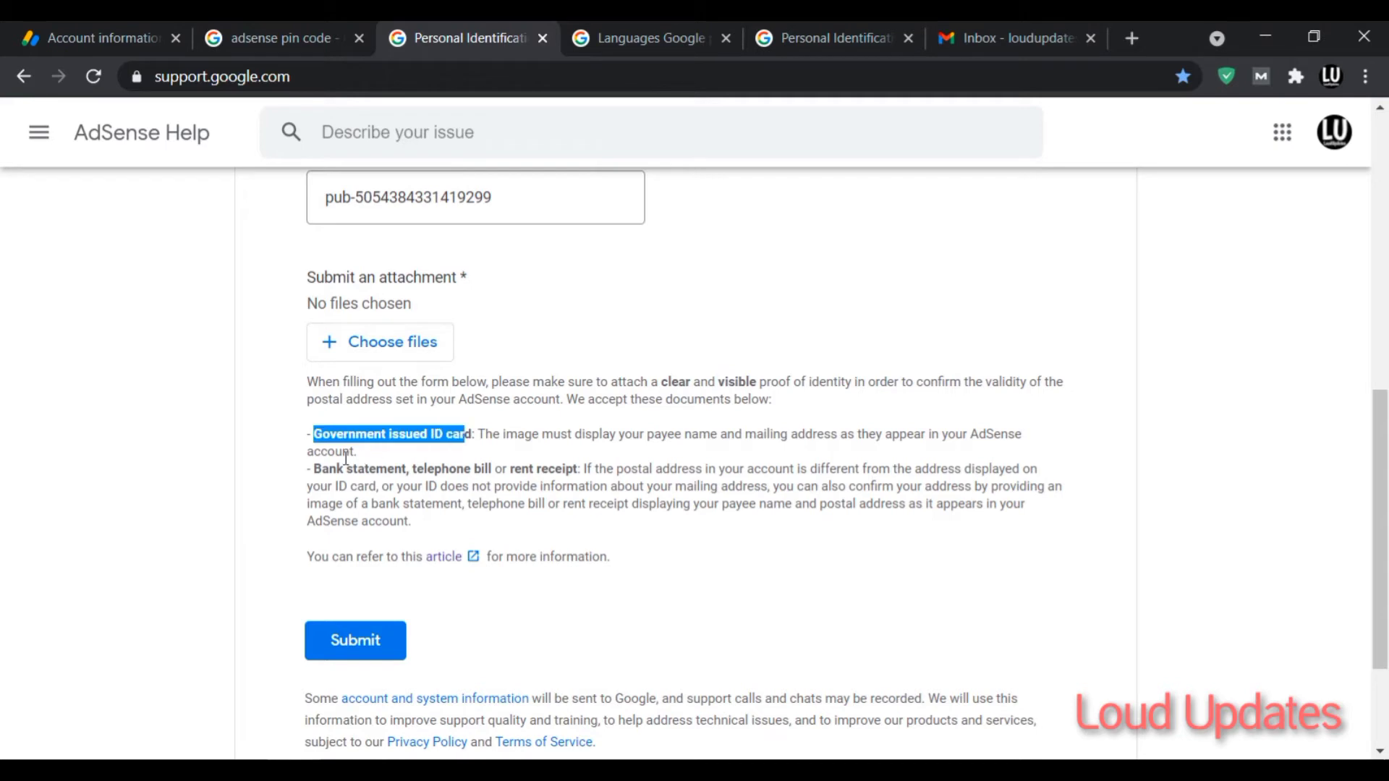
click(410, 473)
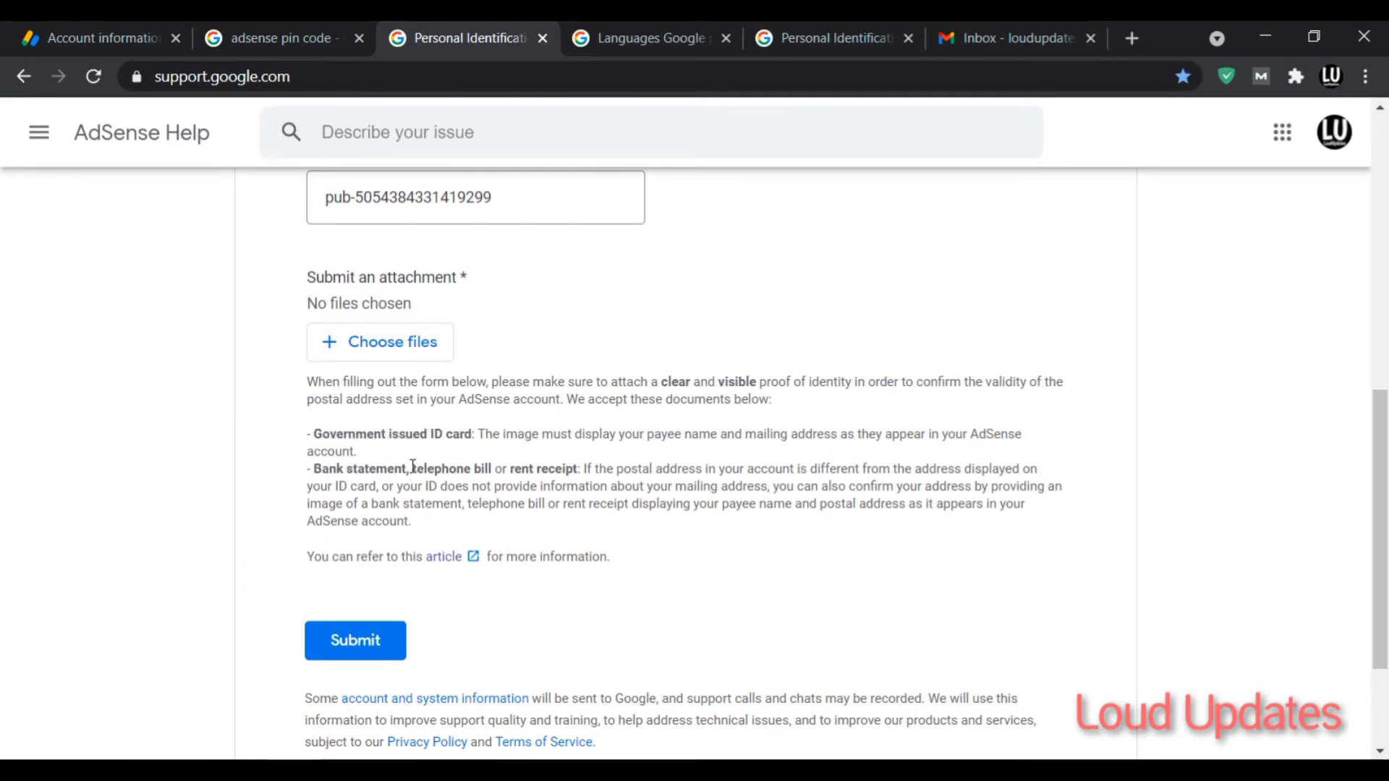
double_click(544, 469)
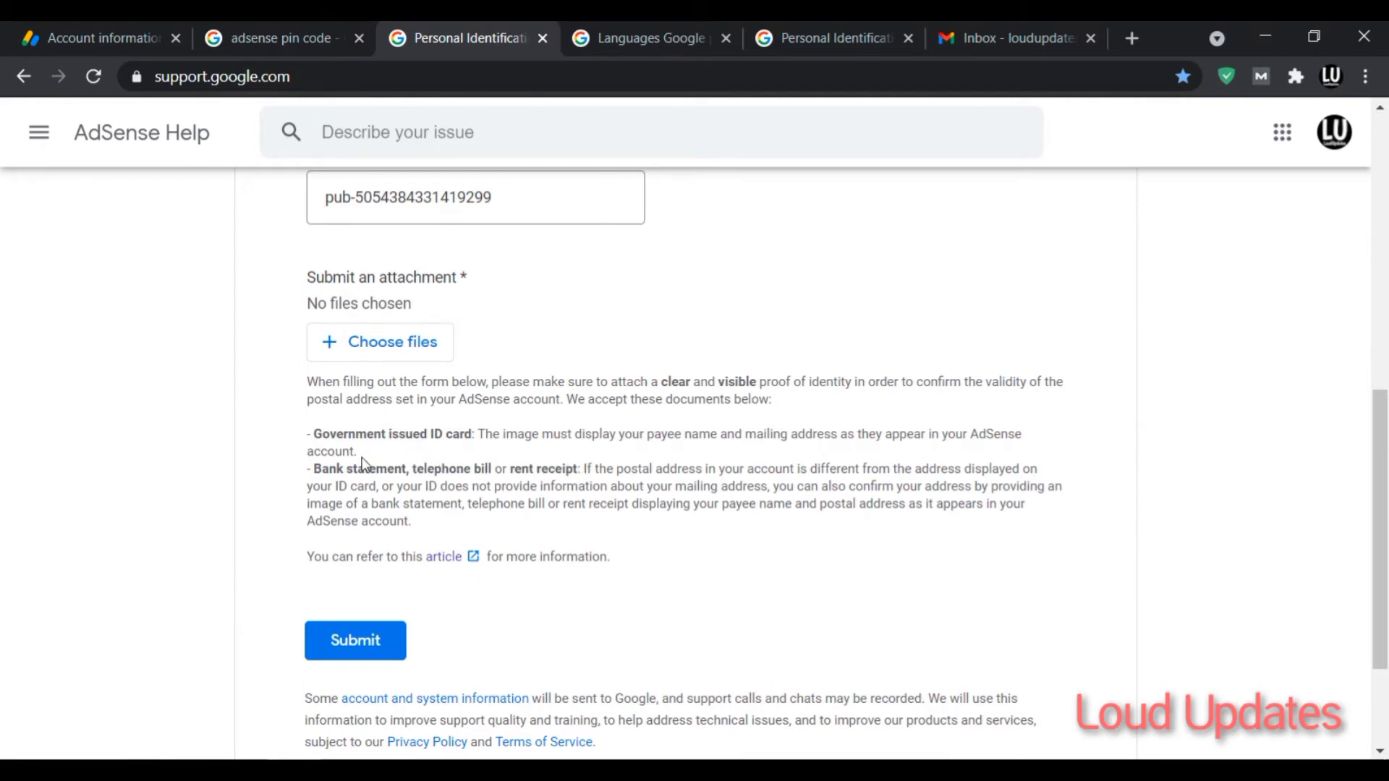
drag(343, 451, 567, 486)
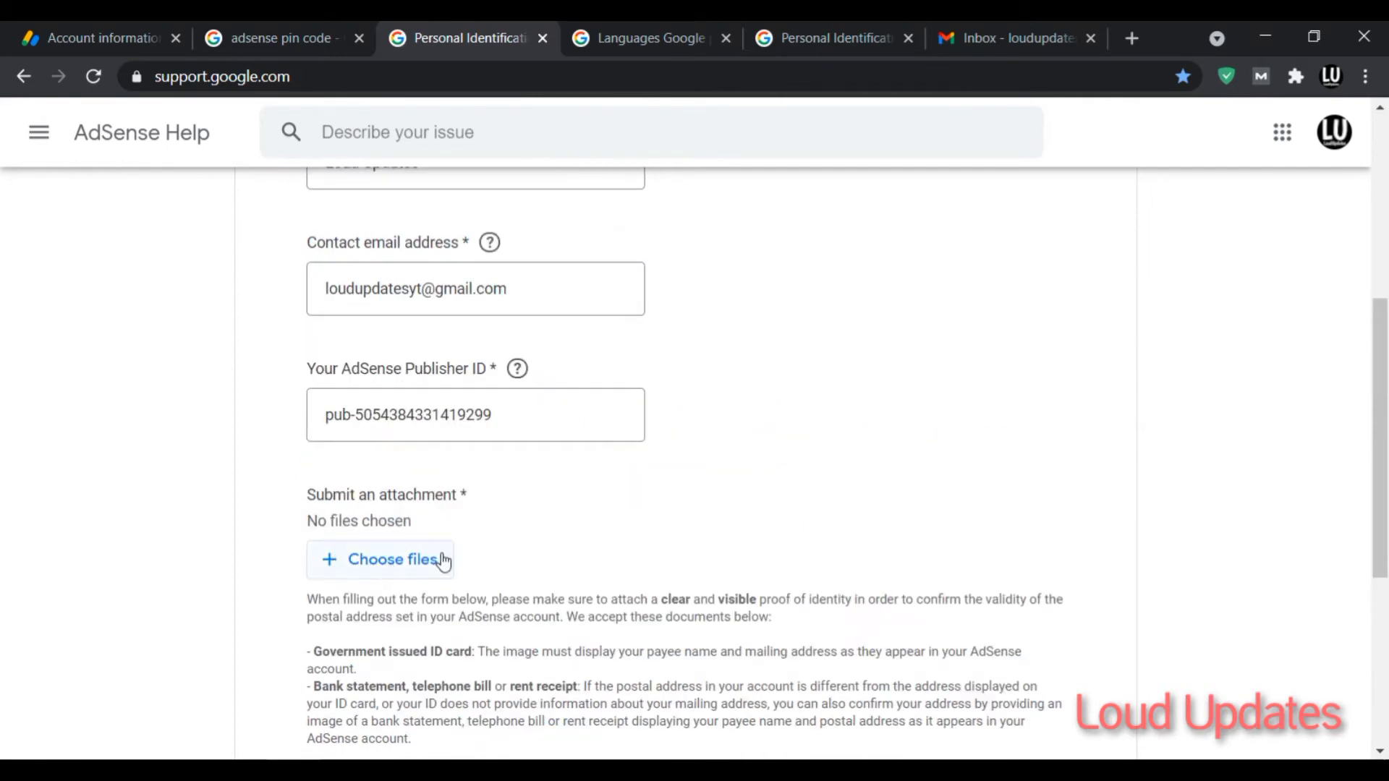
mouse_move(600, 564)
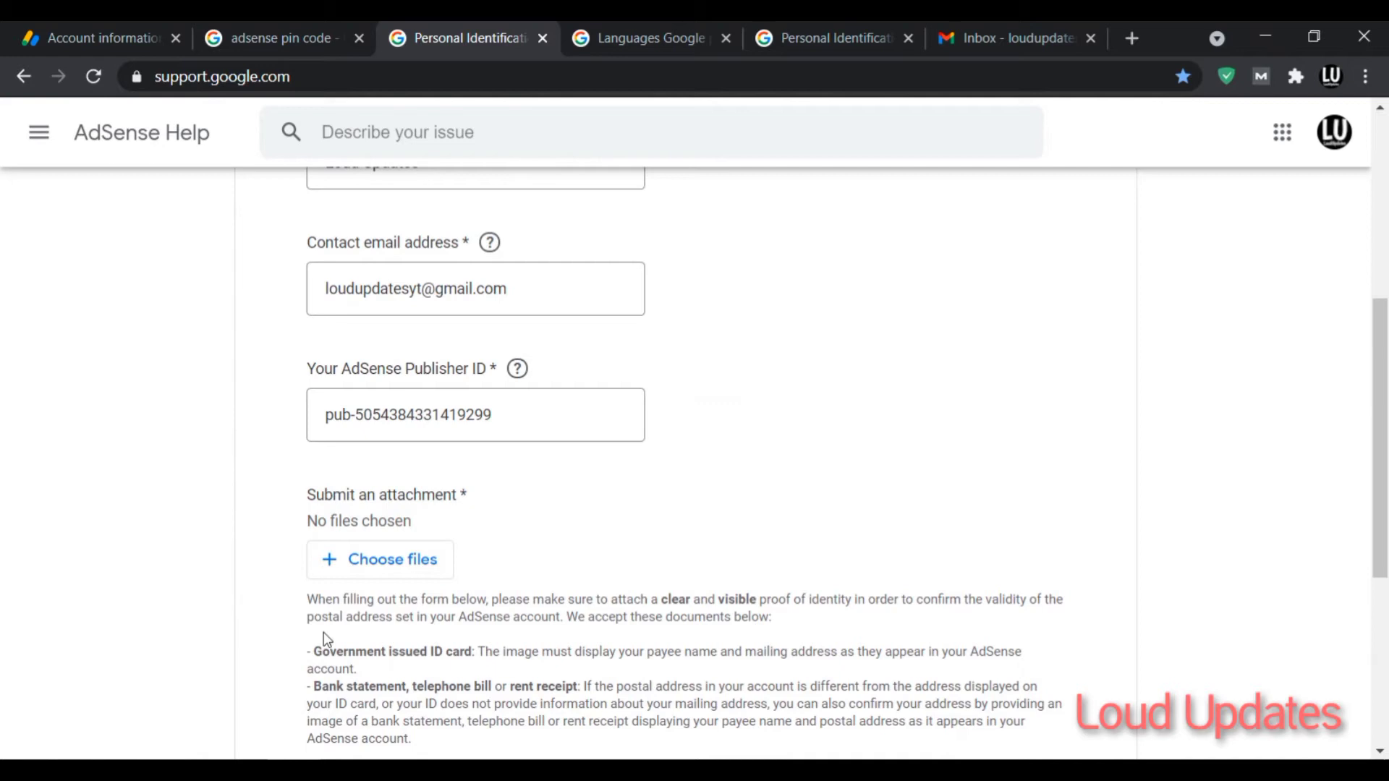
scroll(down, 3)
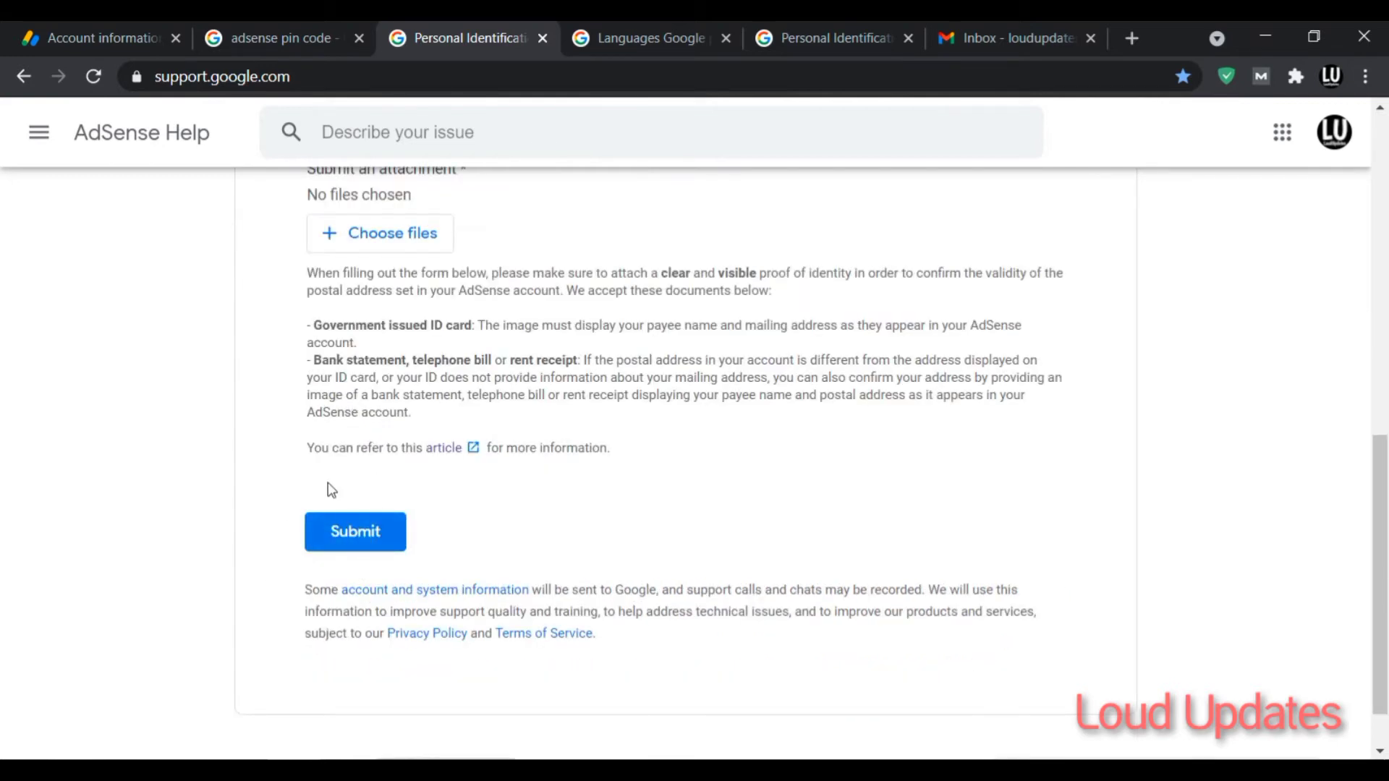
mouse_move(871, 309)
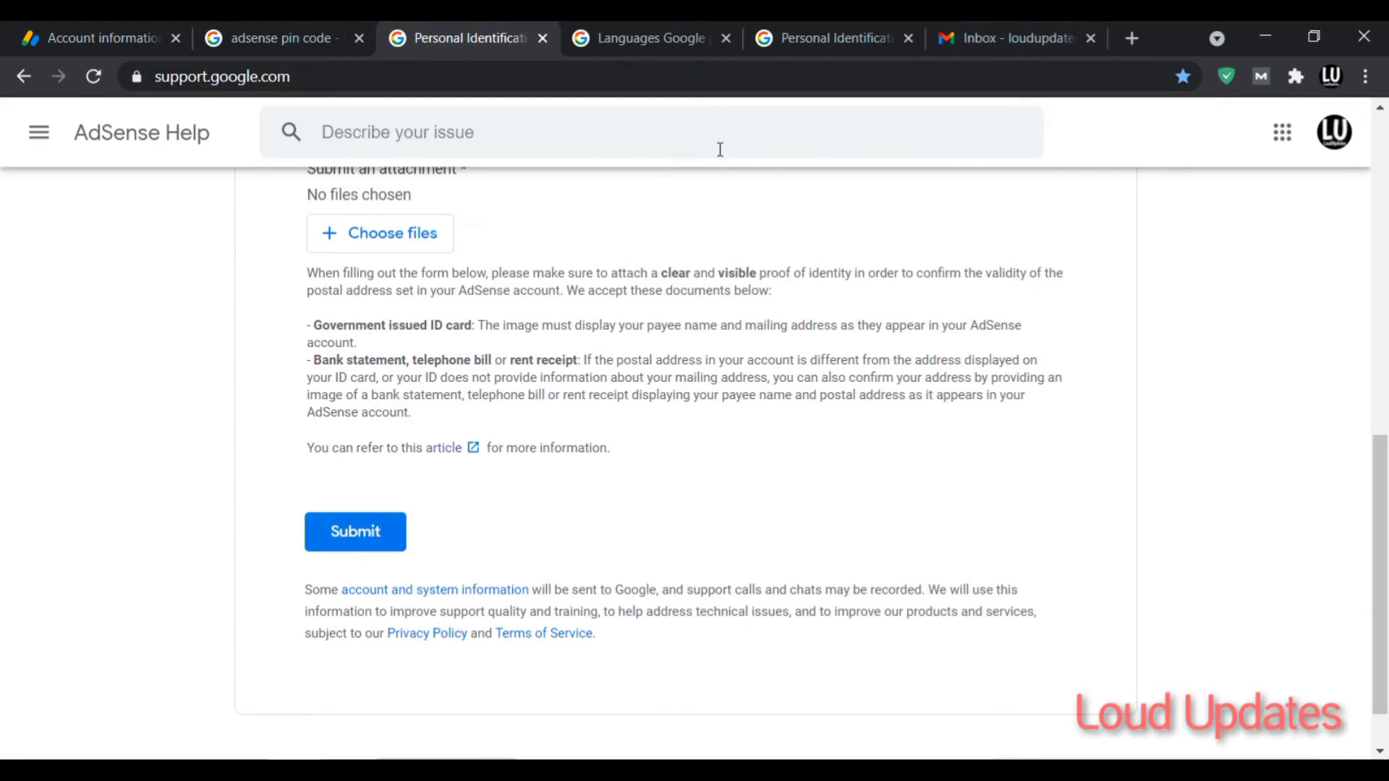
click(651, 39)
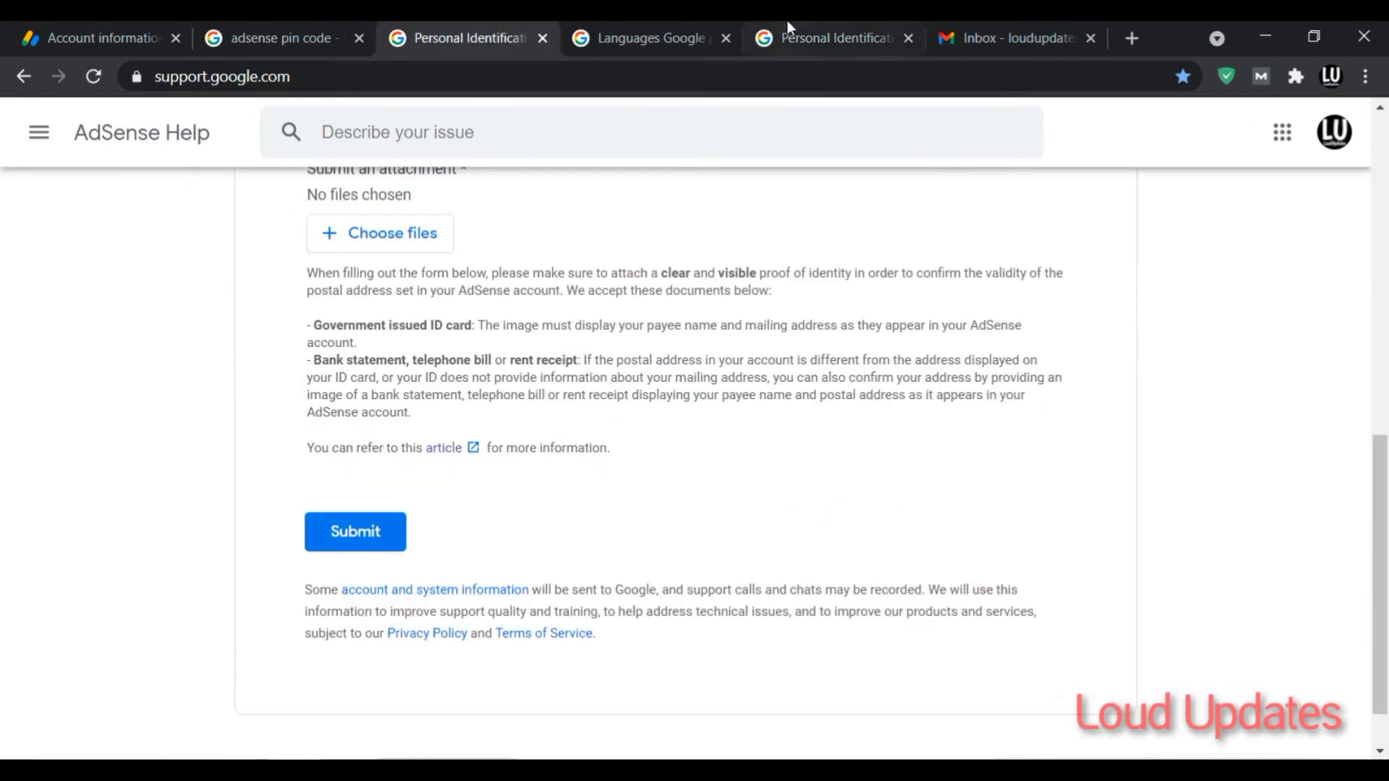
View the submission confirmation, highlight the 48-hour reply time, and open the Gmail reply
click(355, 532)
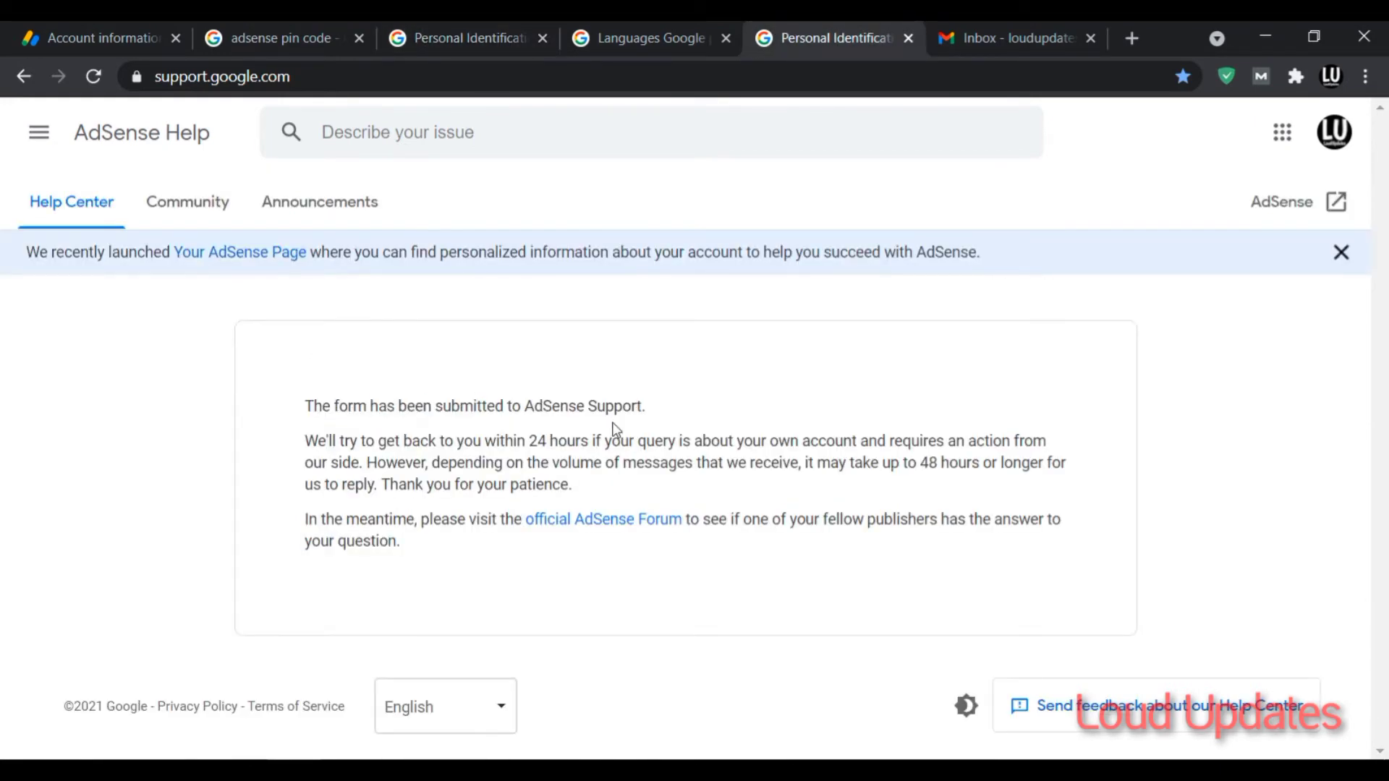
drag(528, 440, 570, 440)
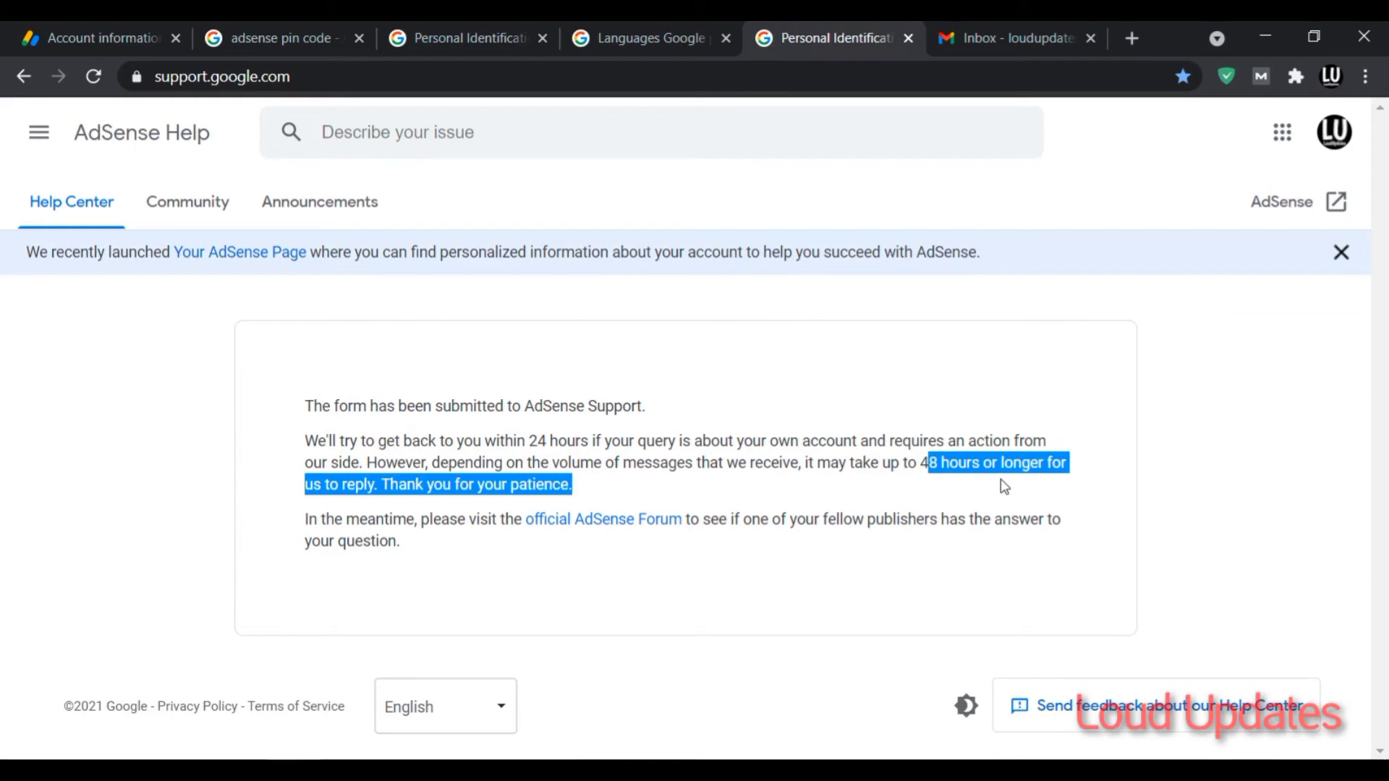
click(1010, 38)
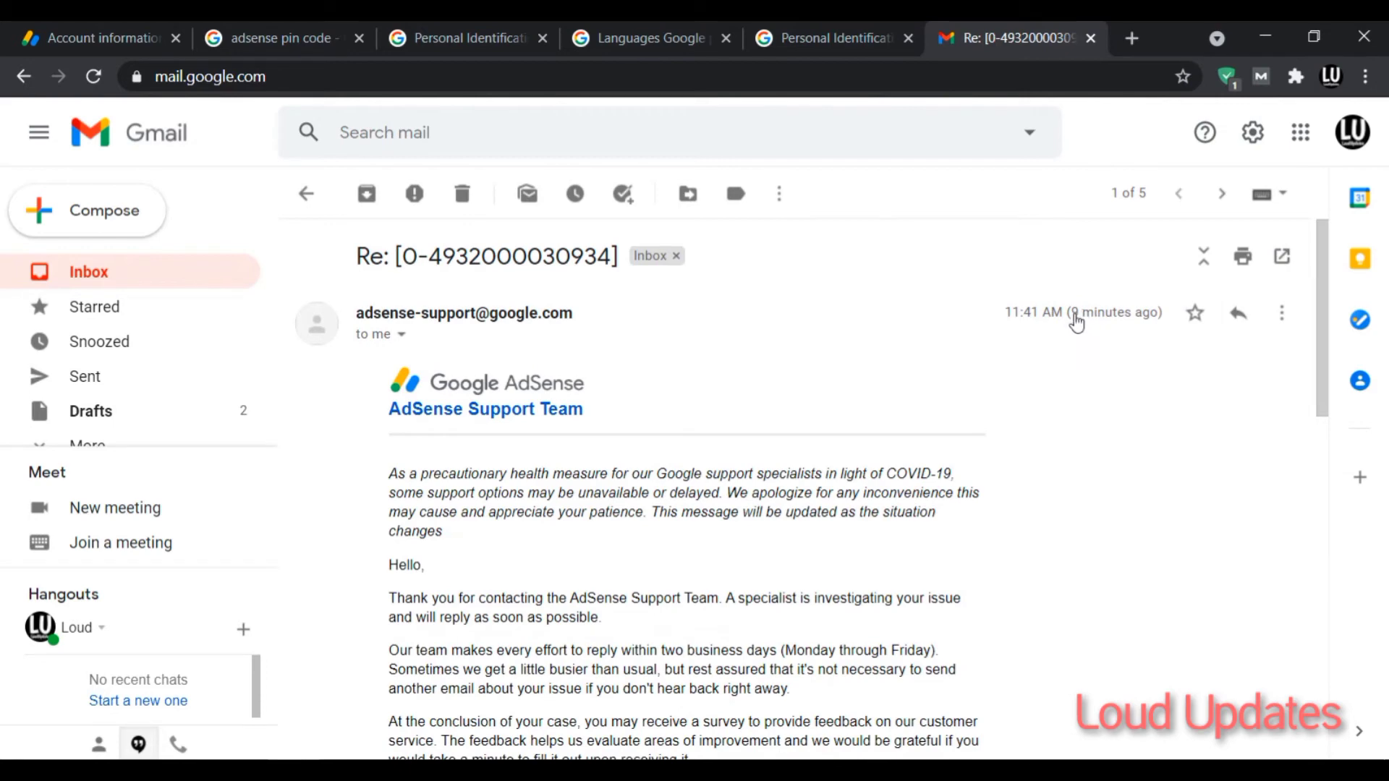
mouse_move(421, 522)
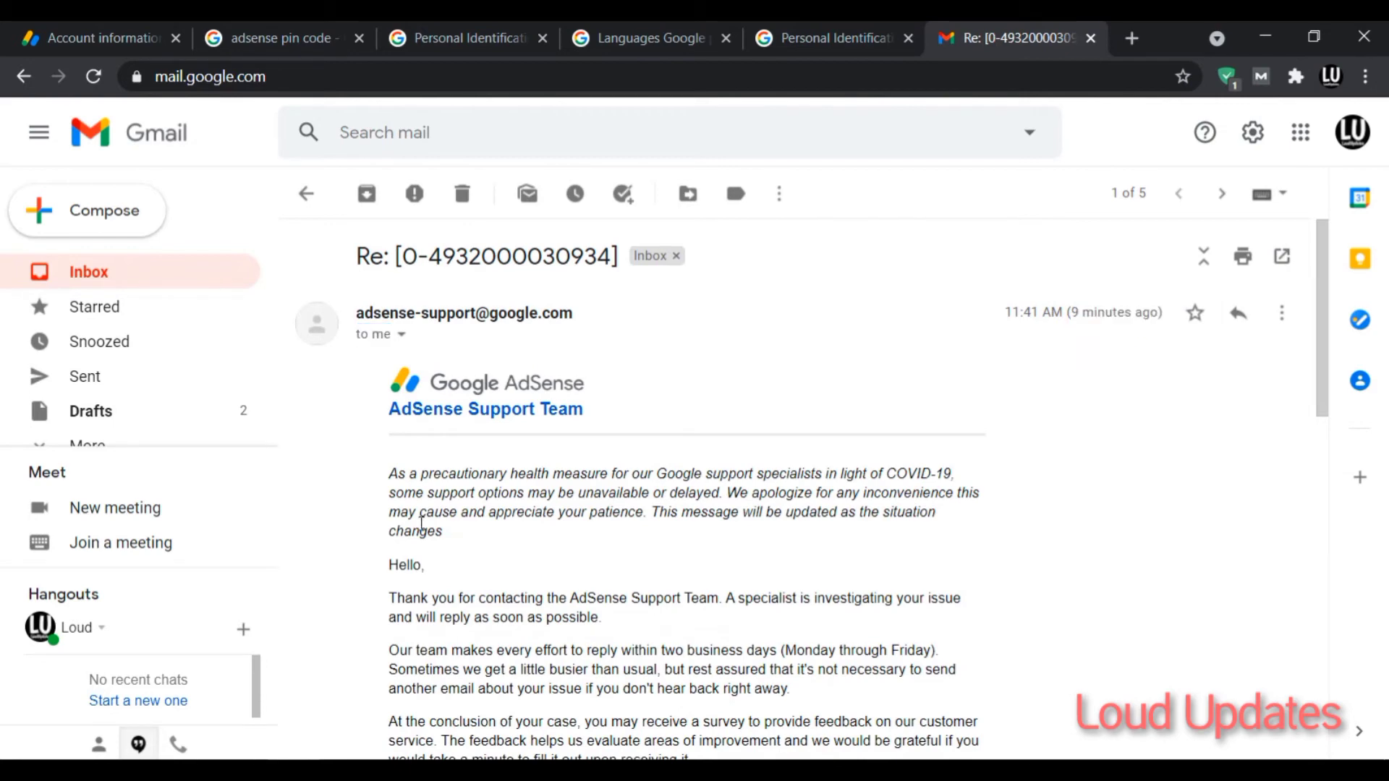
scroll(down, 3)
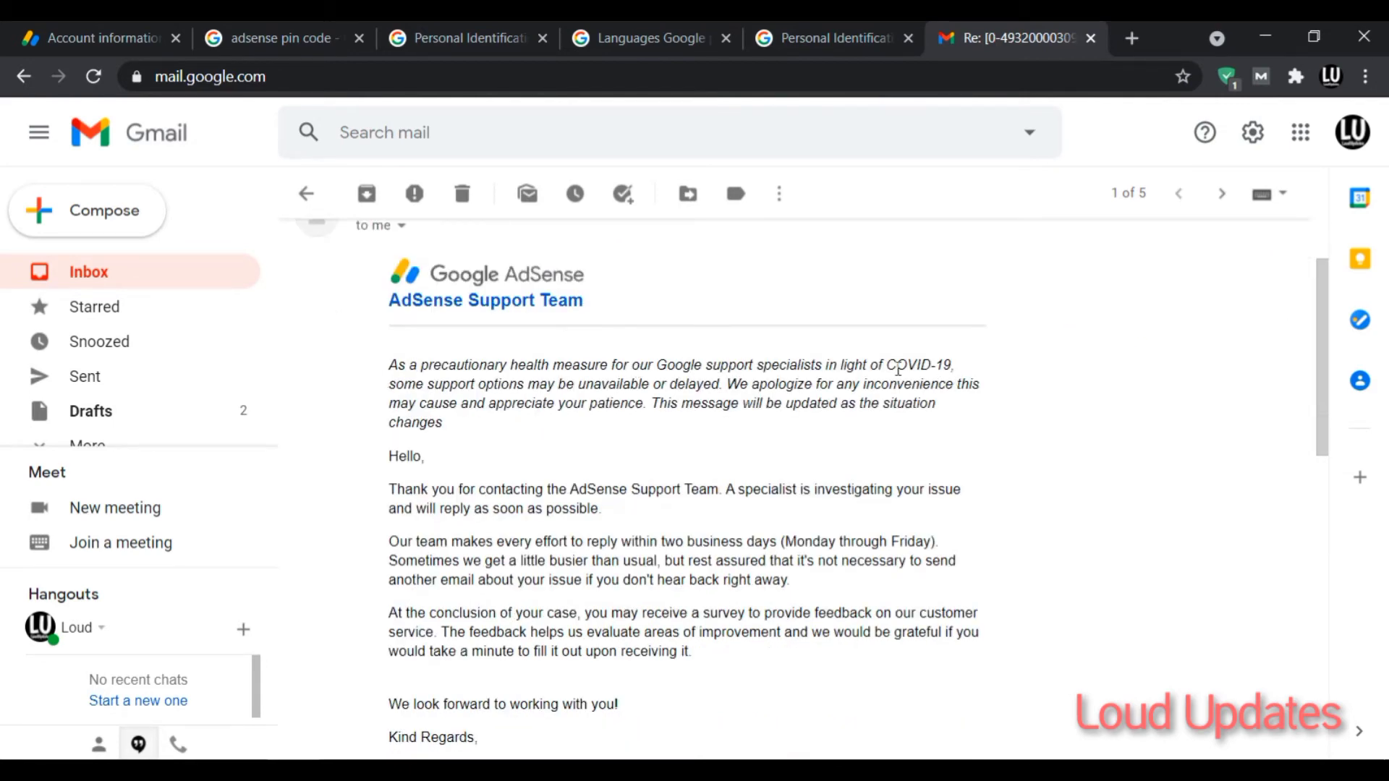
scroll(down, 3)
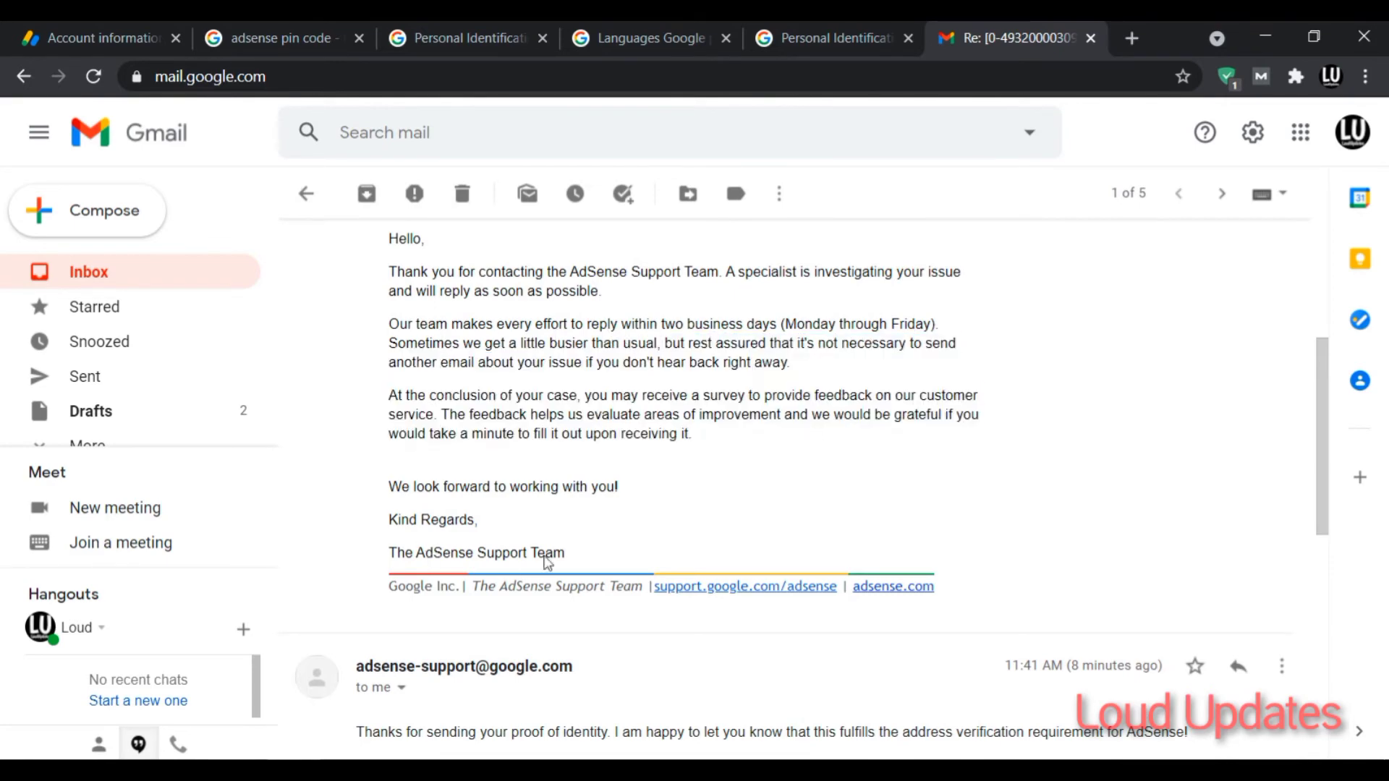
scroll(down, 3)
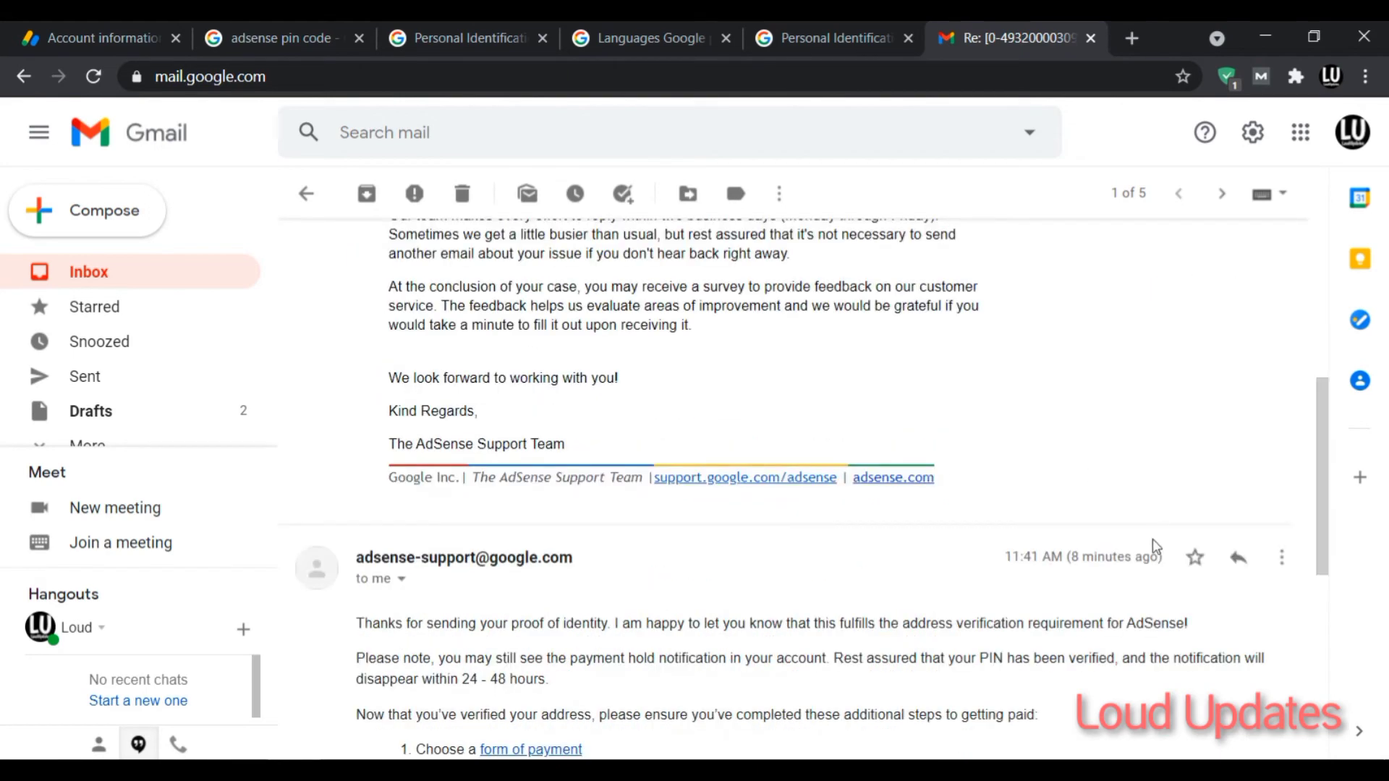
mouse_move(883, 639)
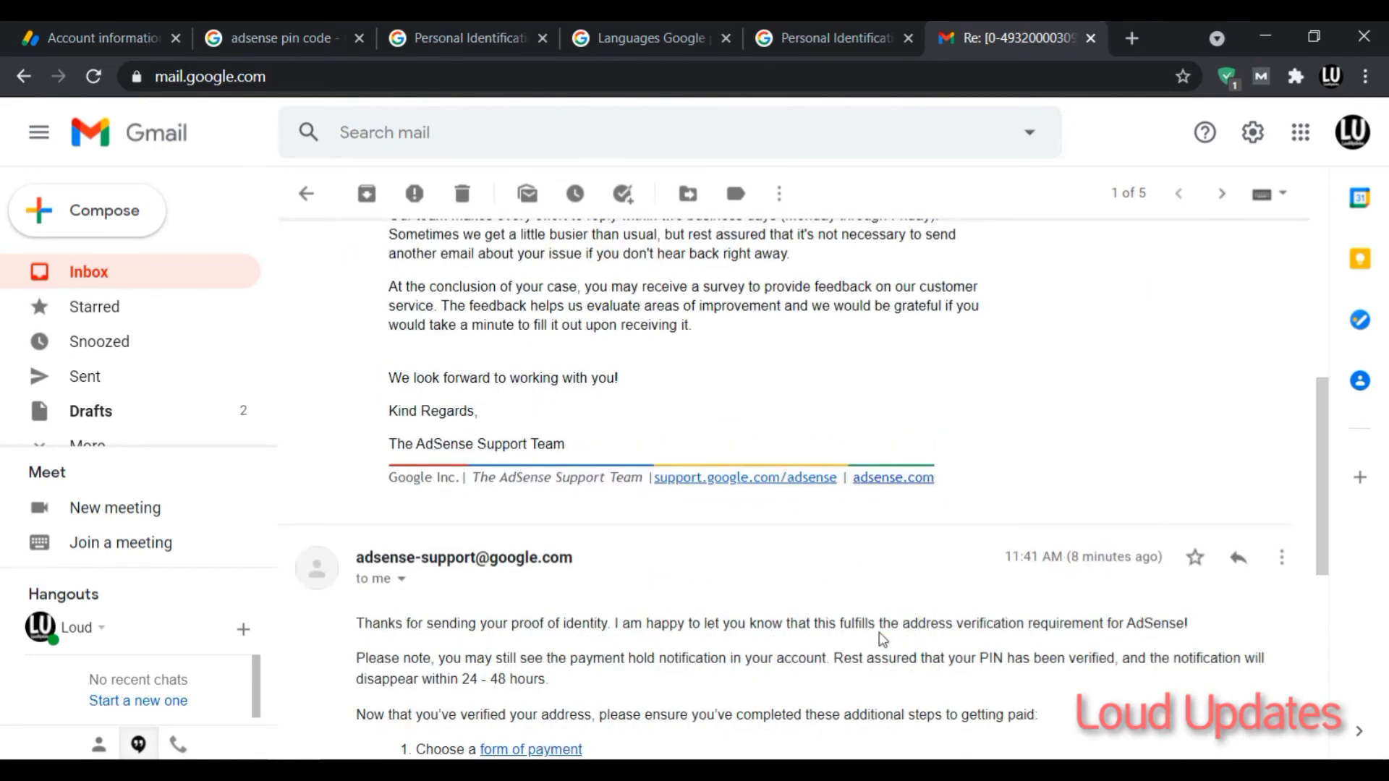
scroll(down, 3)
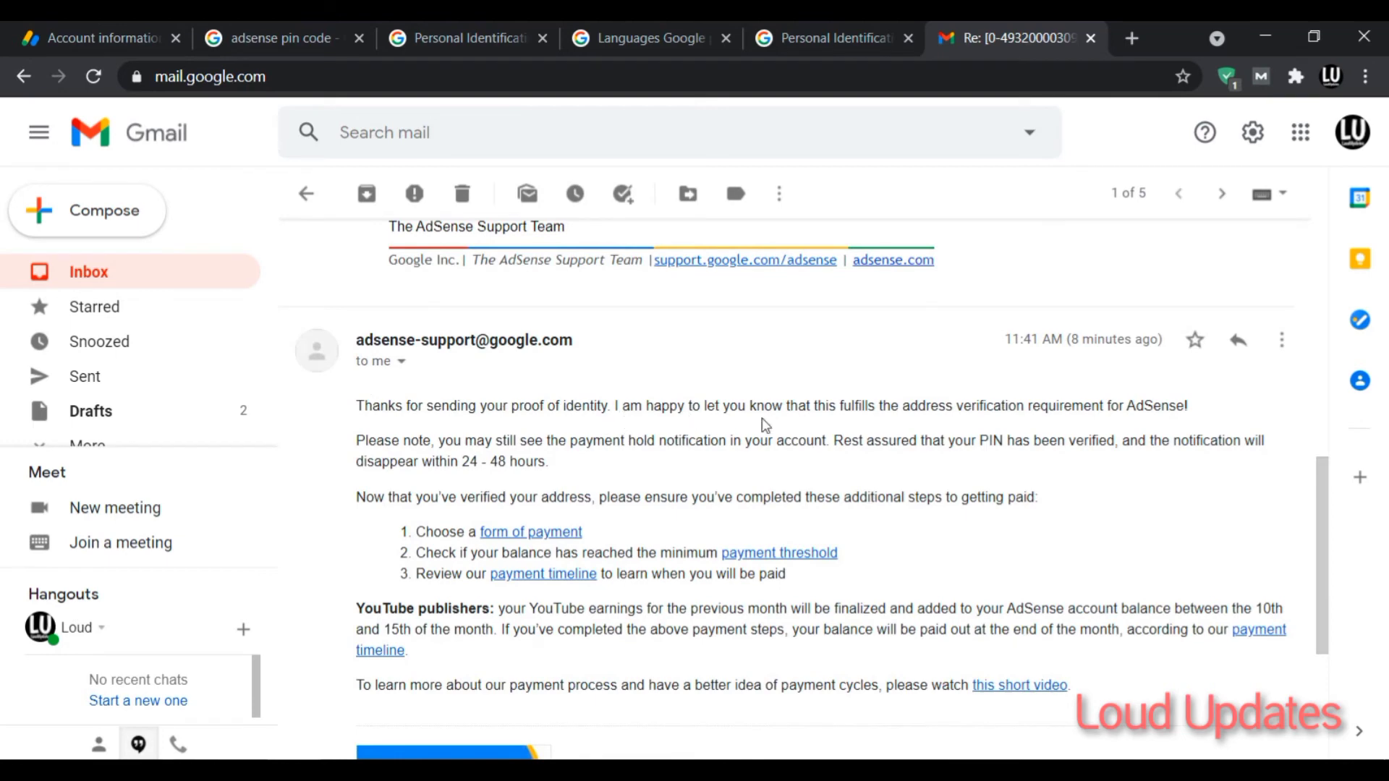
double_click(801, 406)
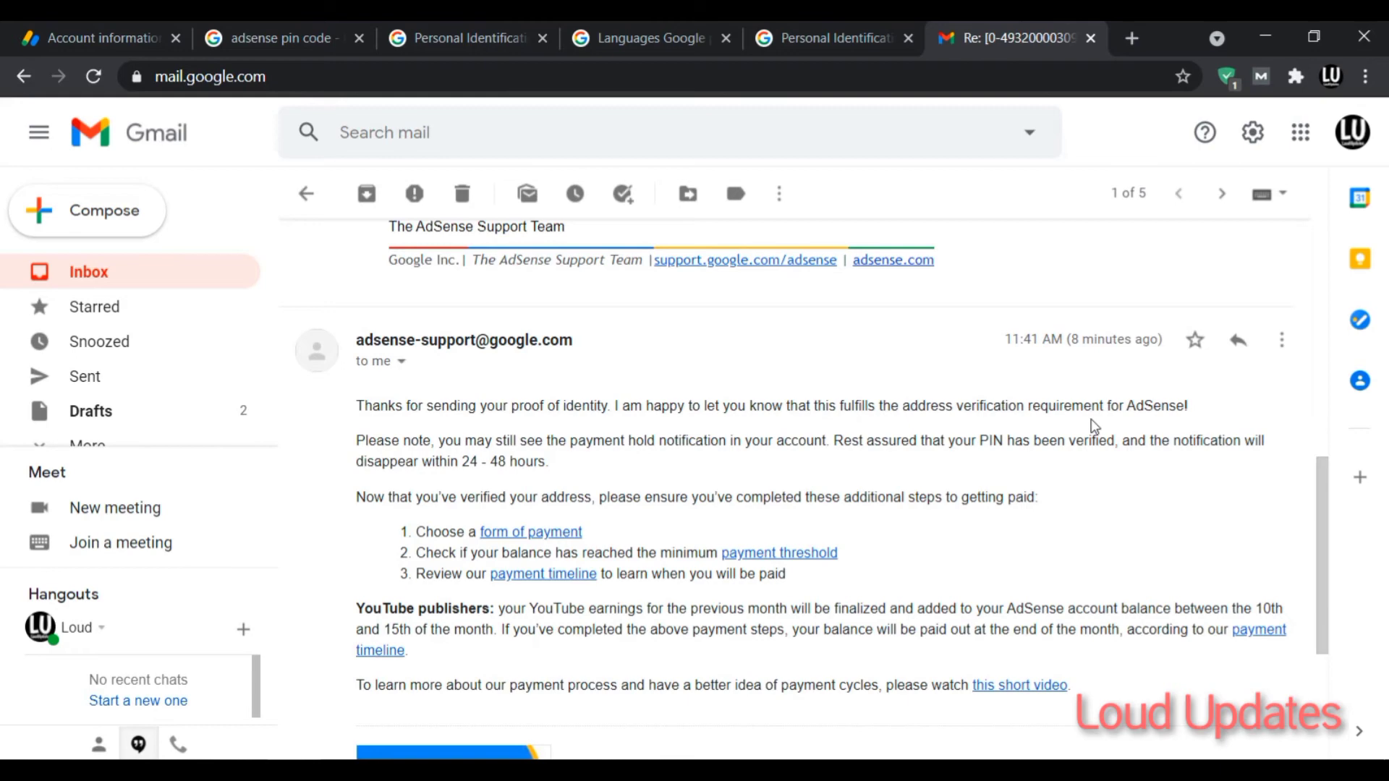
mouse_move(565, 460)
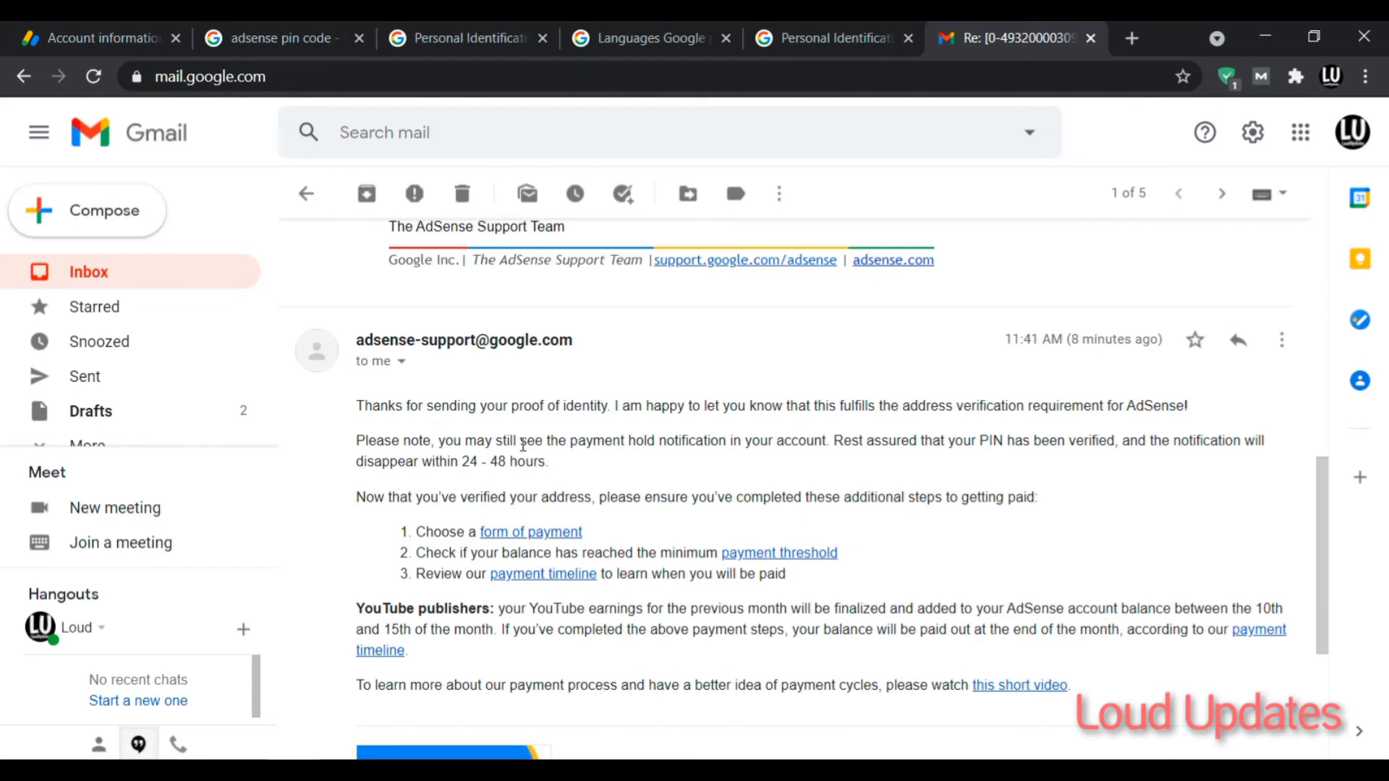
mouse_move(477, 458)
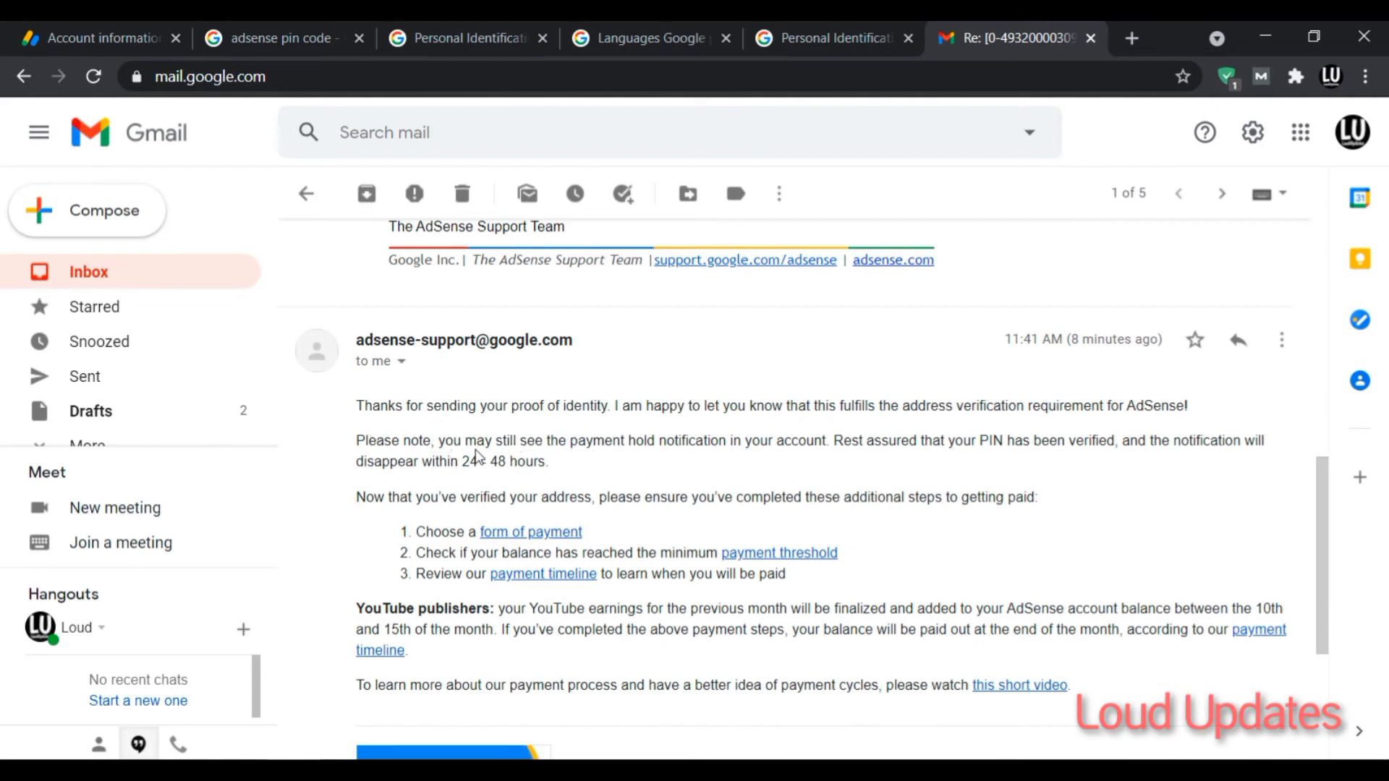
click(89, 38)
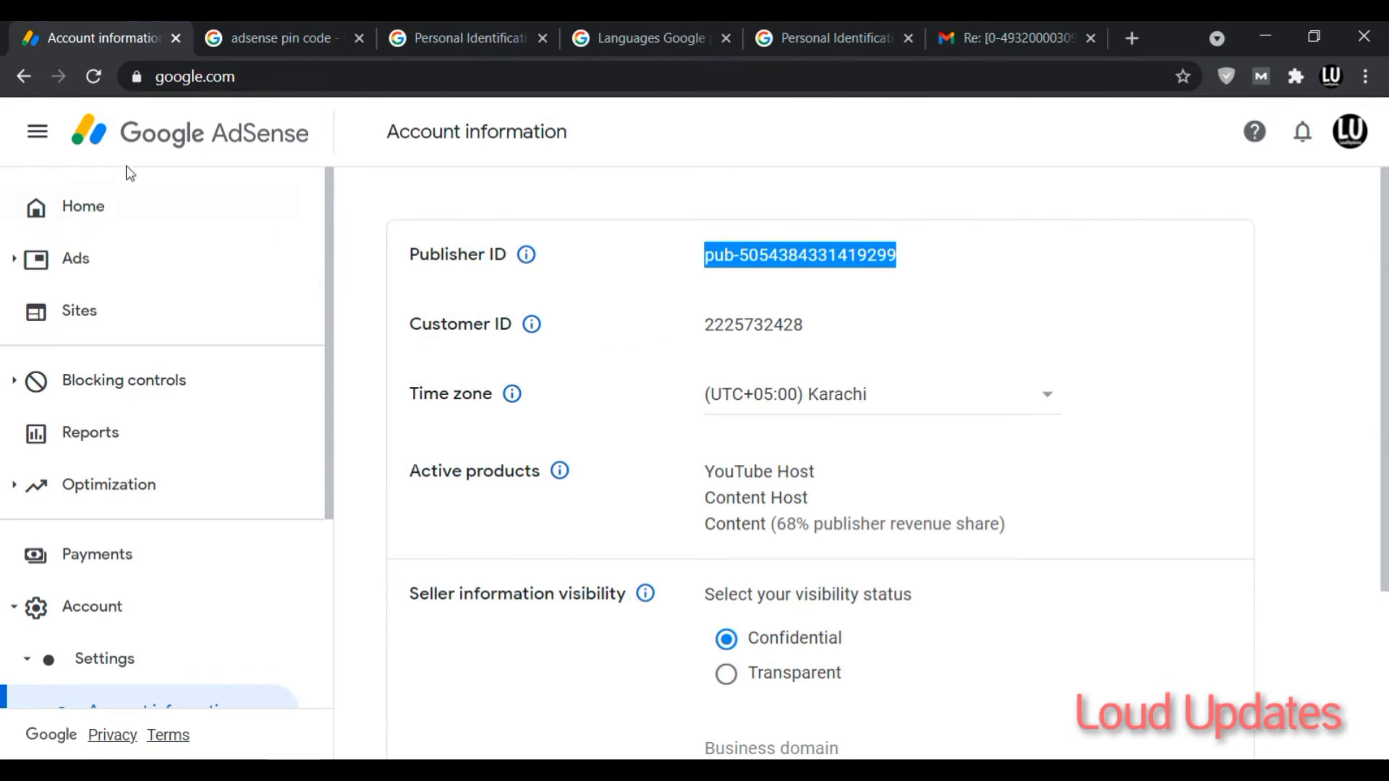
Compare the email's 24–48 hour hold notice against AdSense home's billing address verified status
click(1015, 39)
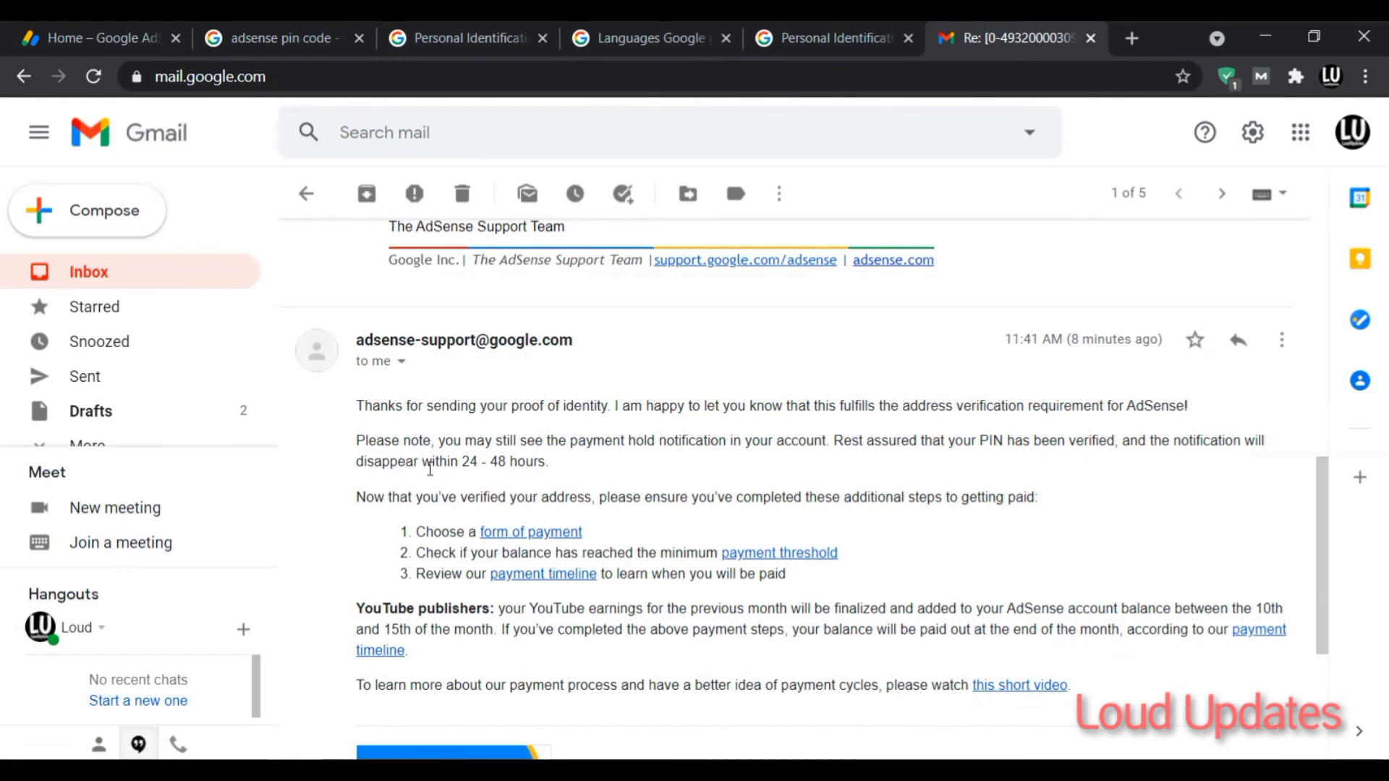
drag(355, 461, 518, 461)
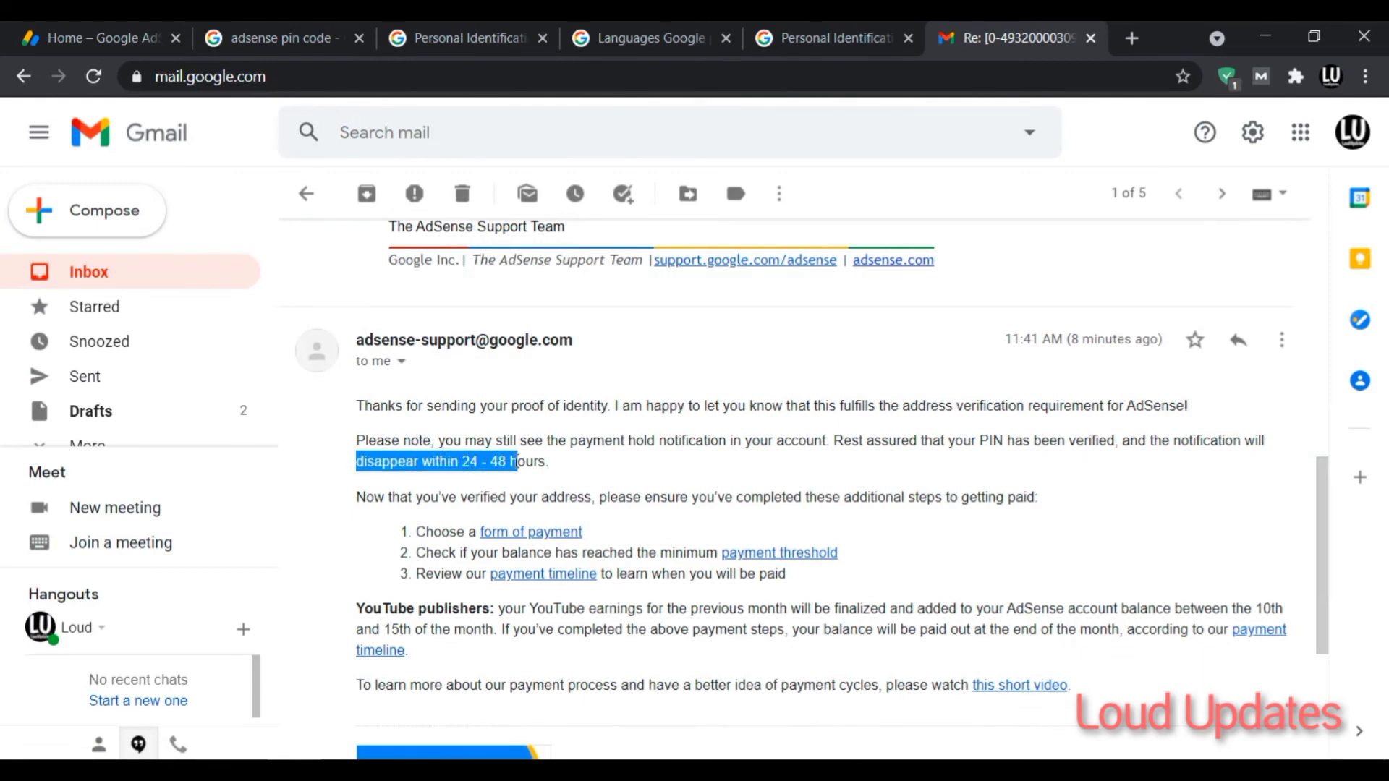
click(97, 37)
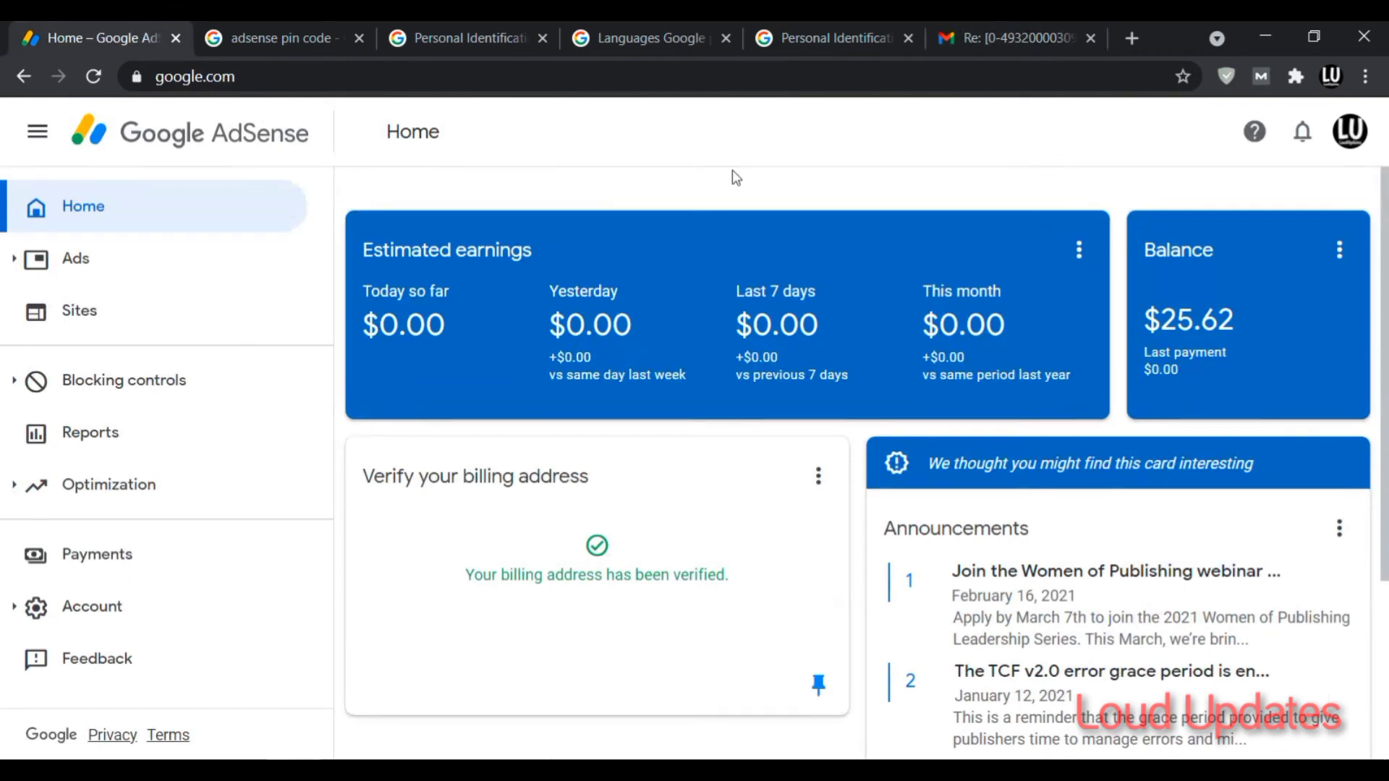
click(1010, 37)
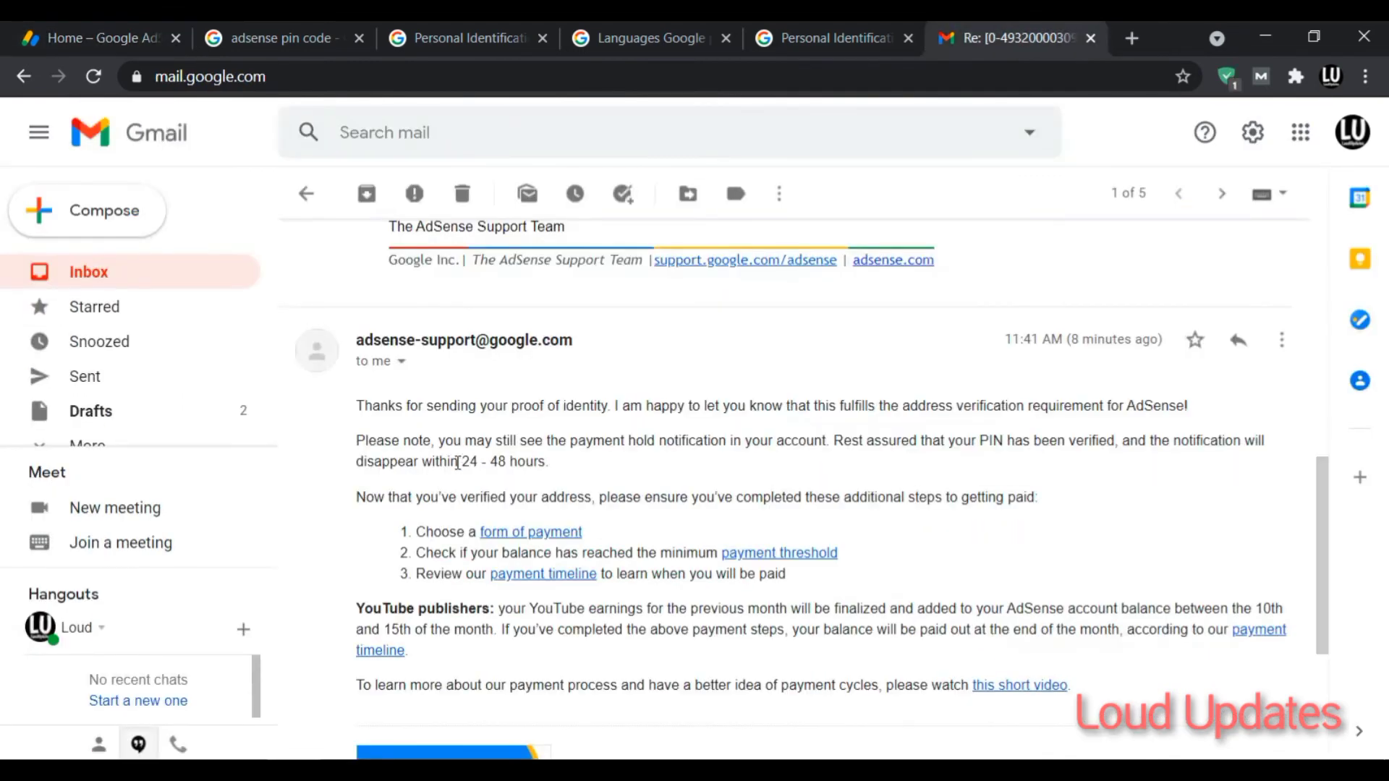
scroll(down, 3)
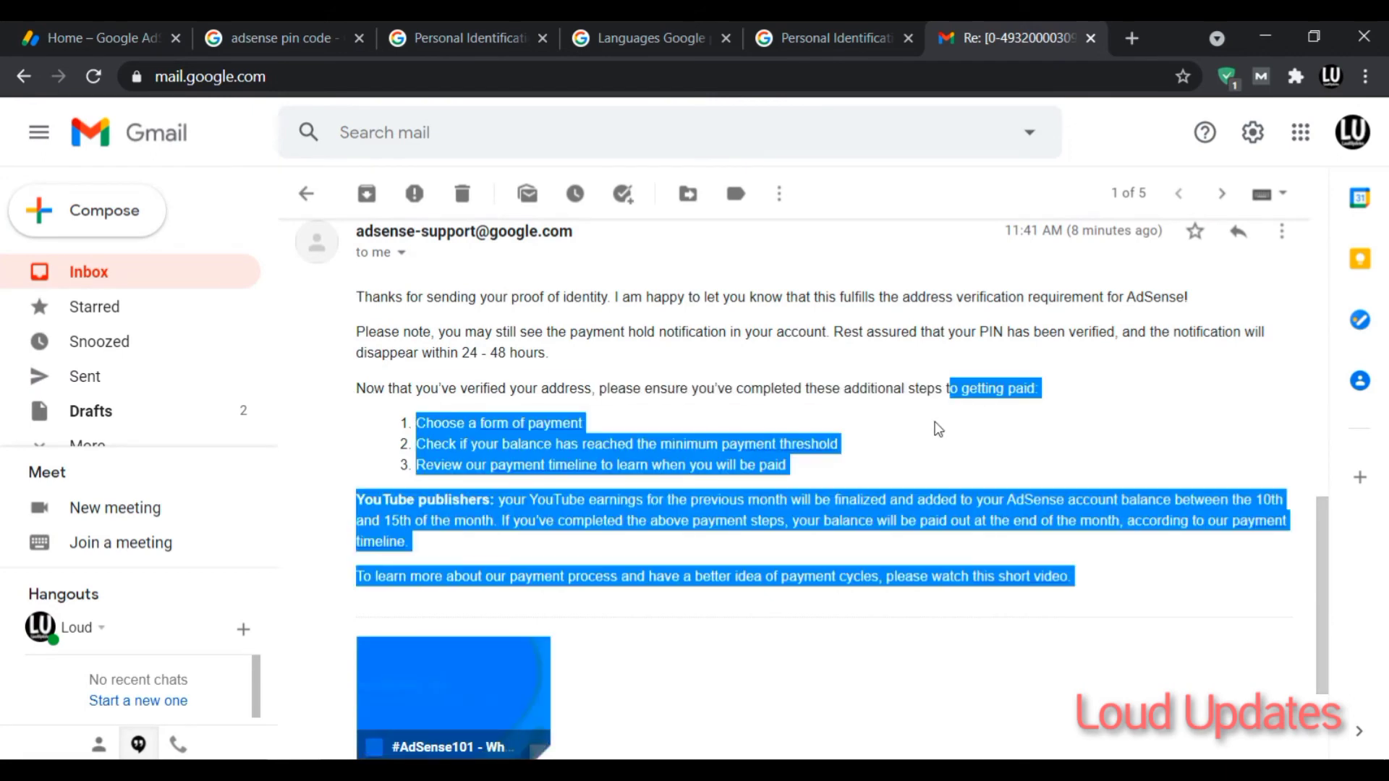
click(97, 37)
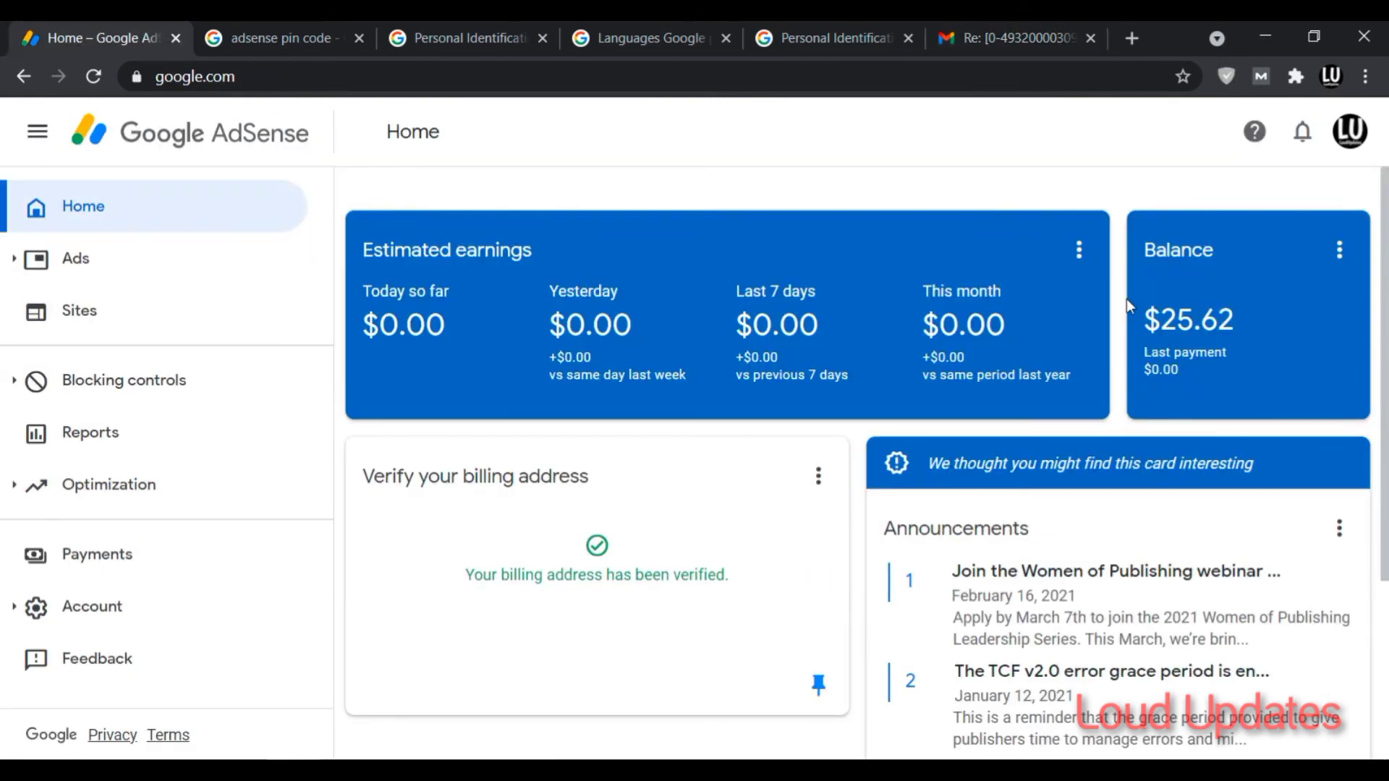
scroll(down, 3)
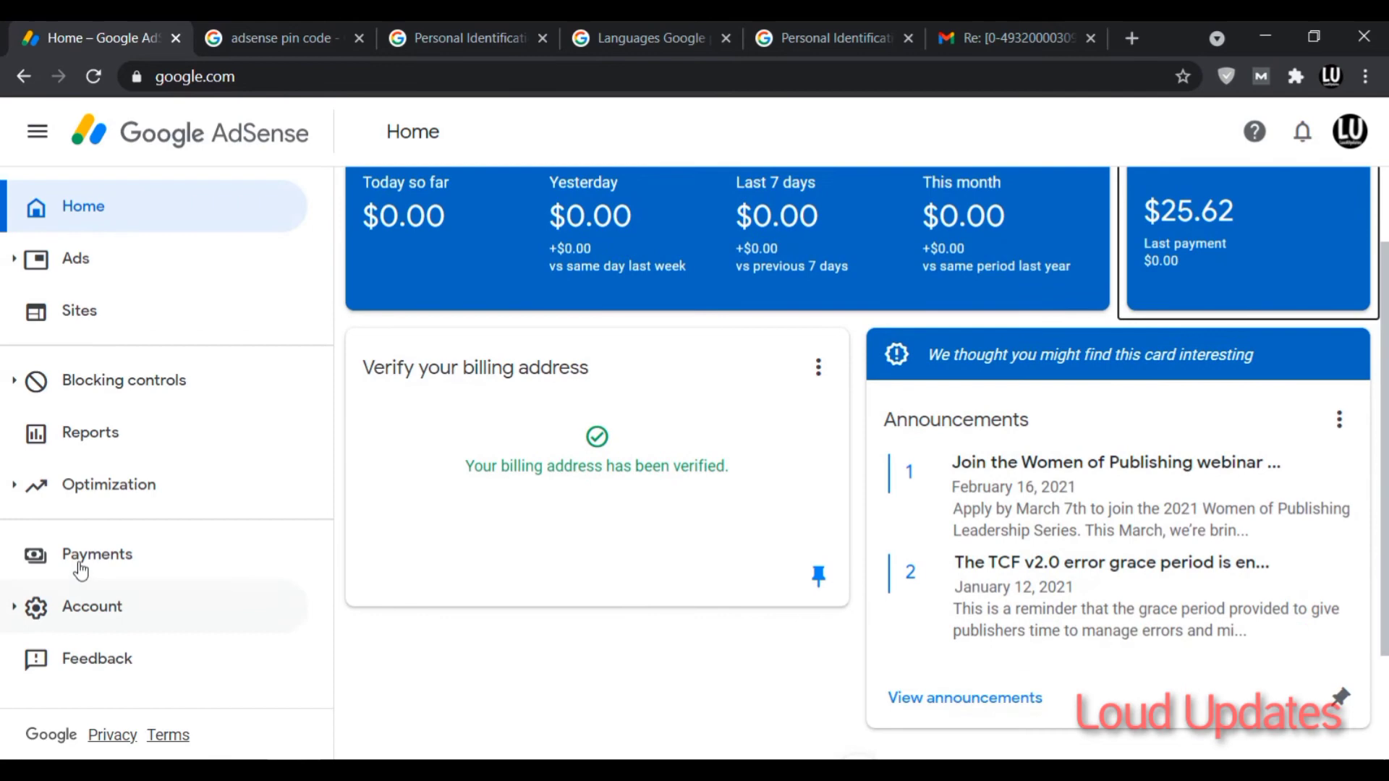
Open Payments, choose Add new wire transfer details, and review the empty form without saving
click(96, 553)
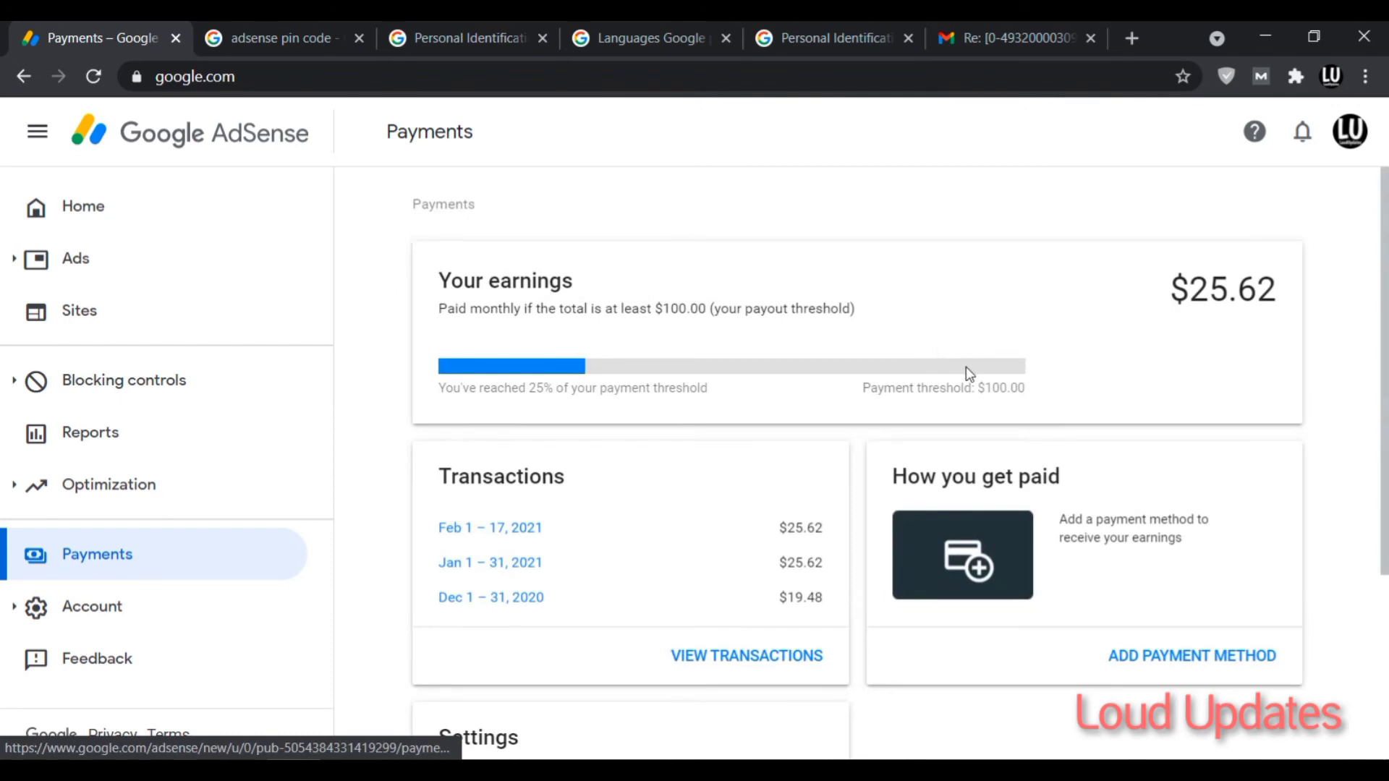
scroll(down, 3)
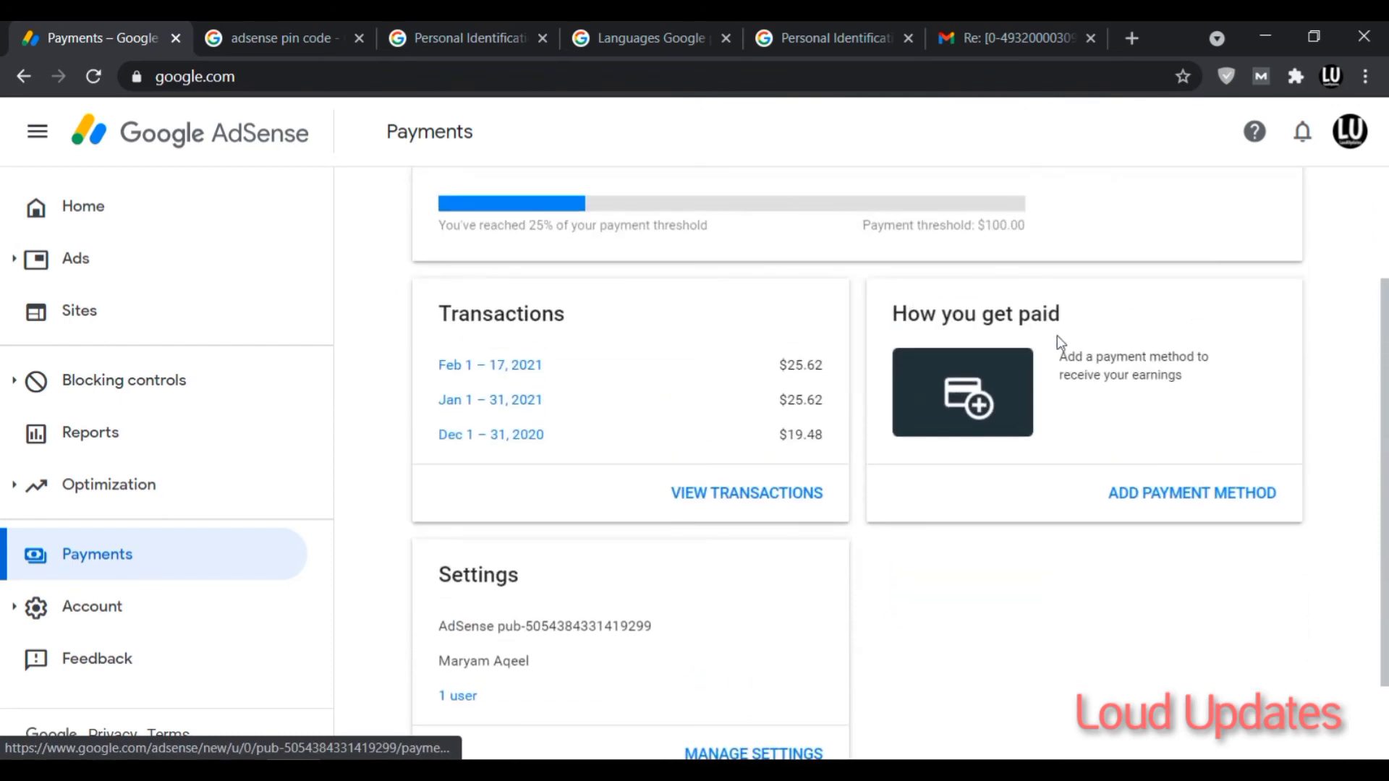
mouse_move(1208, 496)
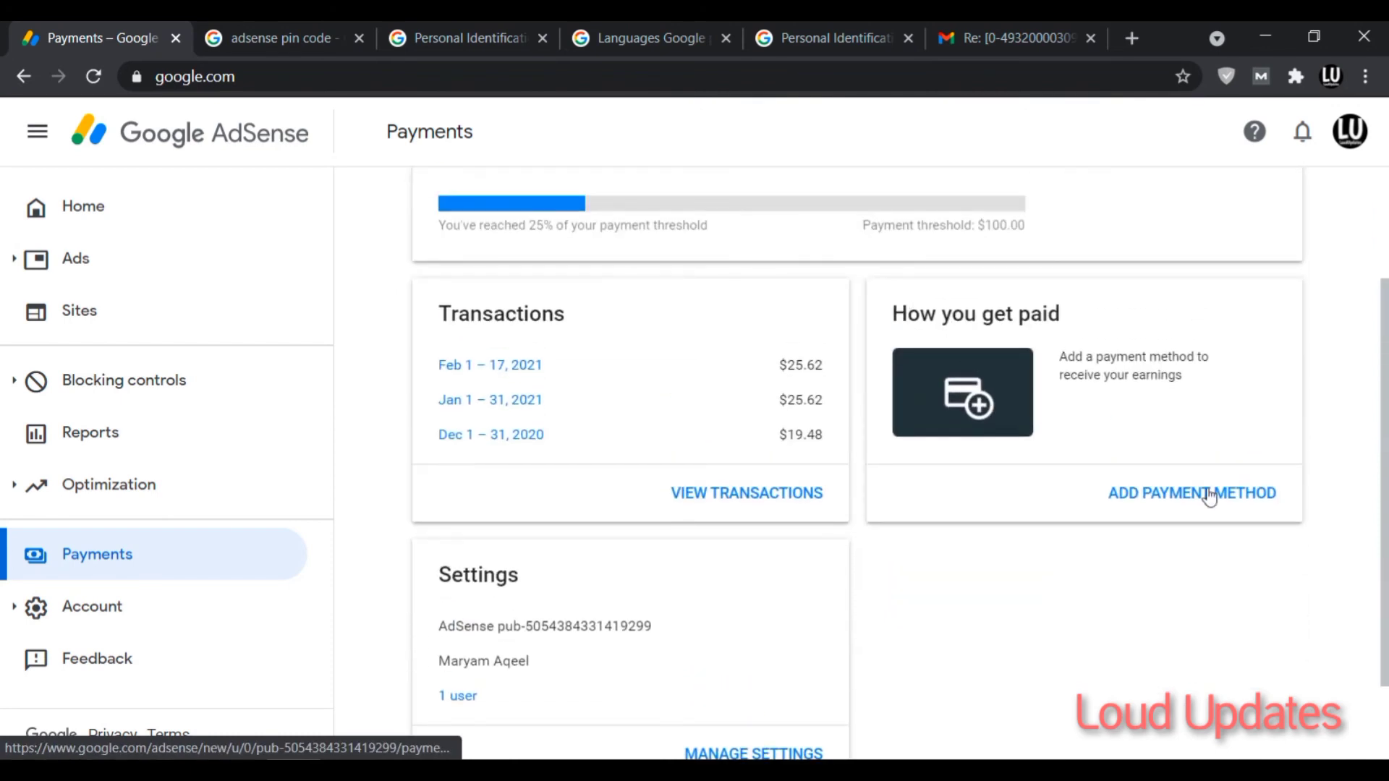
click(1191, 493)
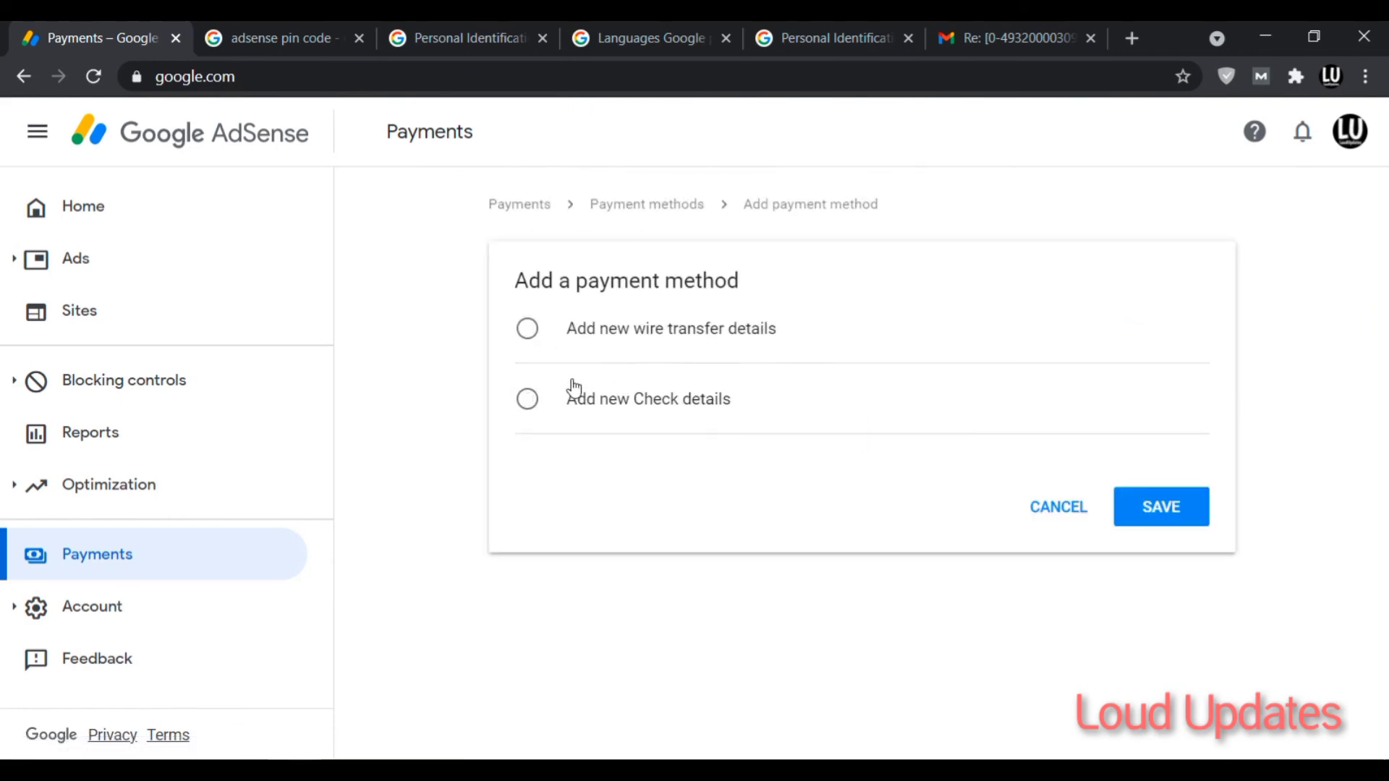
click(528, 327)
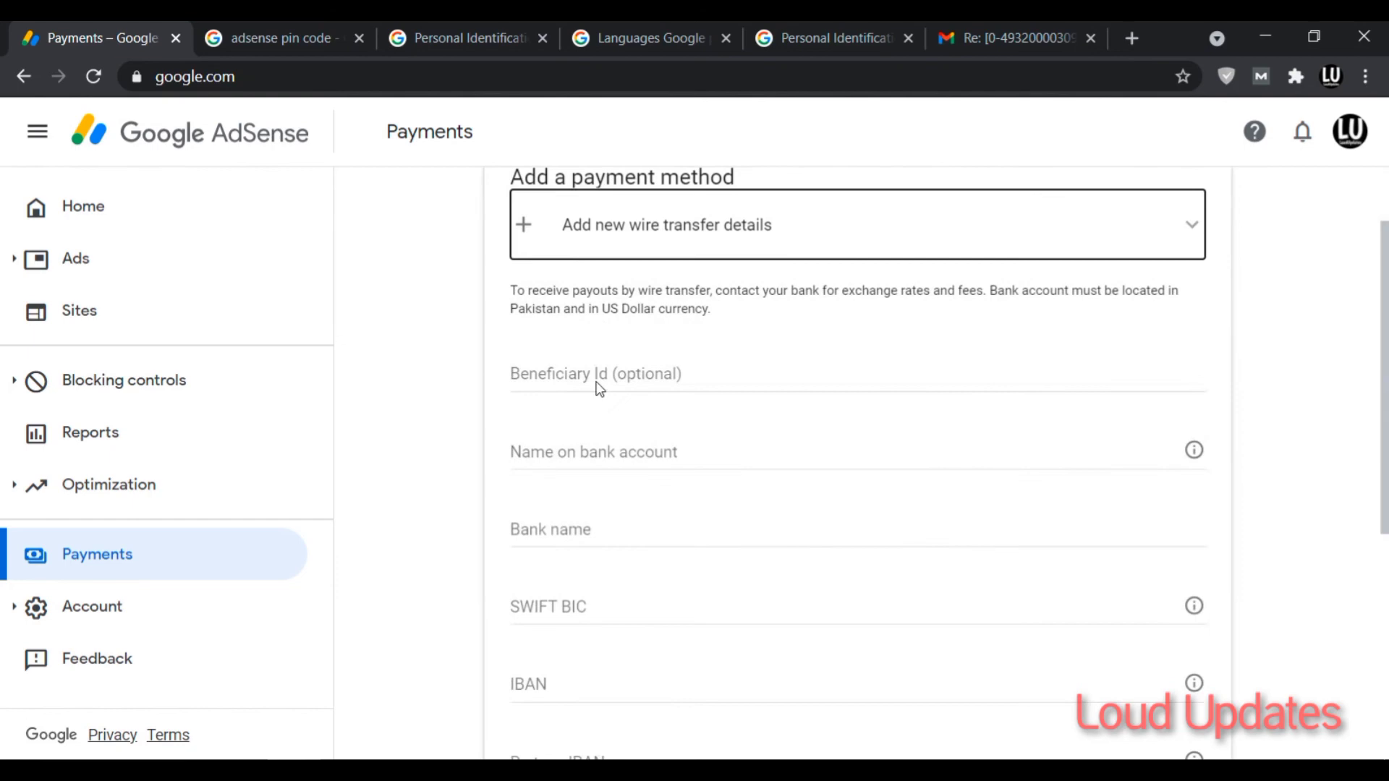
scroll(down, 3)
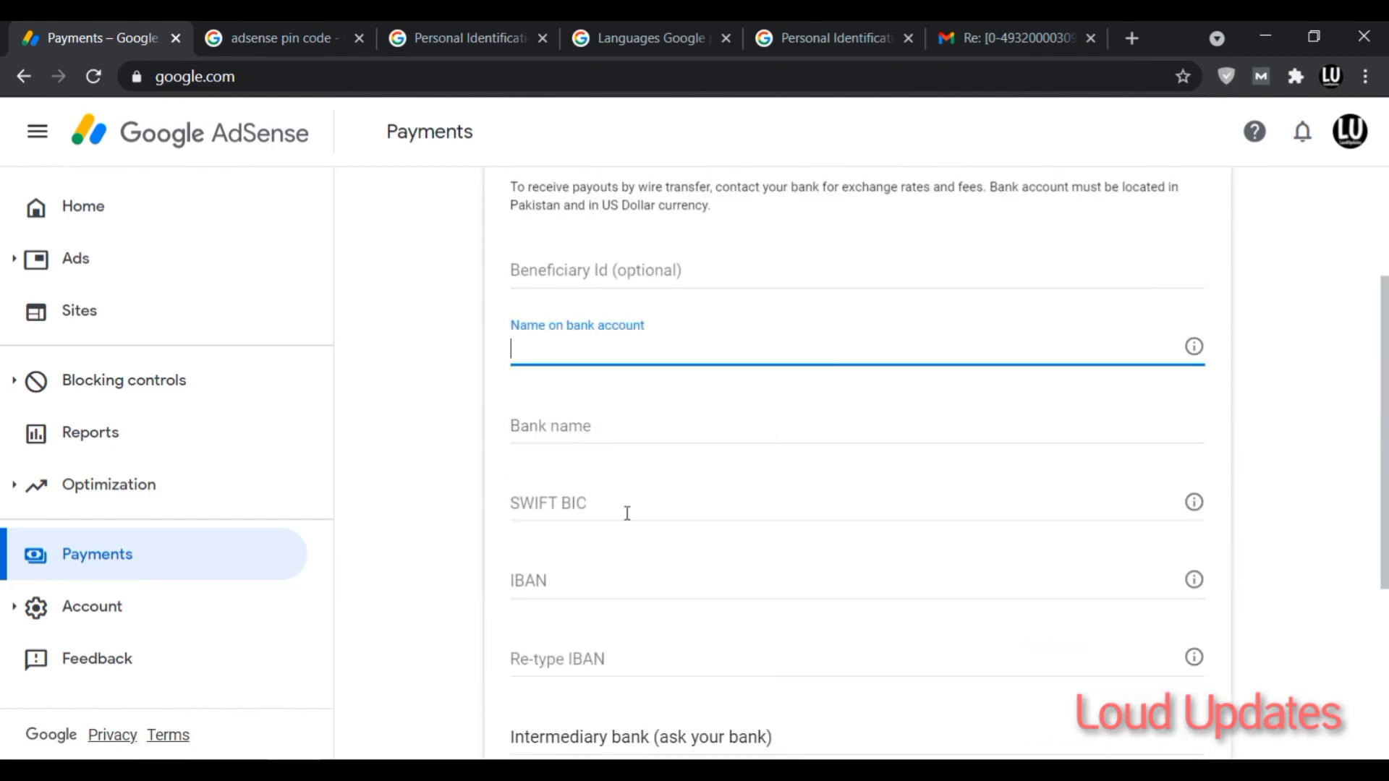
scroll(down, 3)
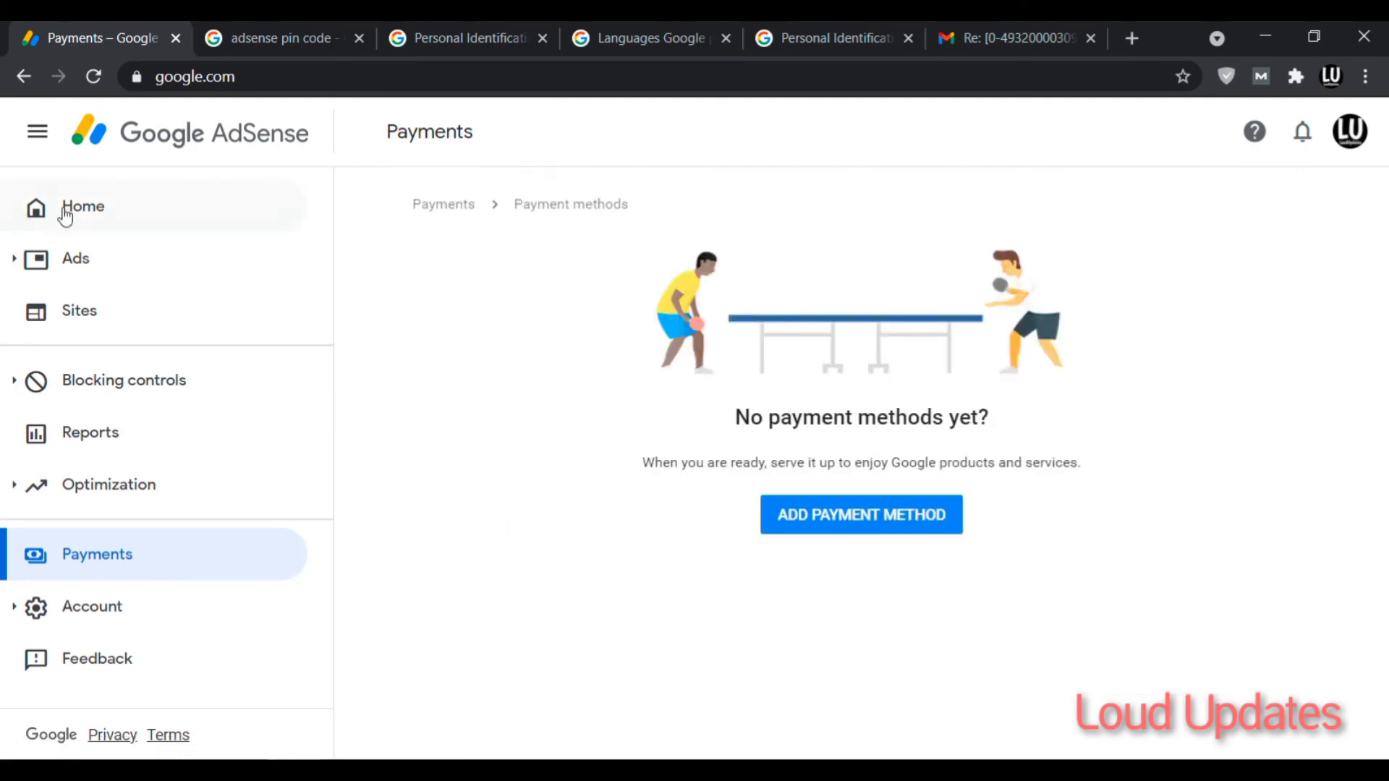
click(1009, 39)
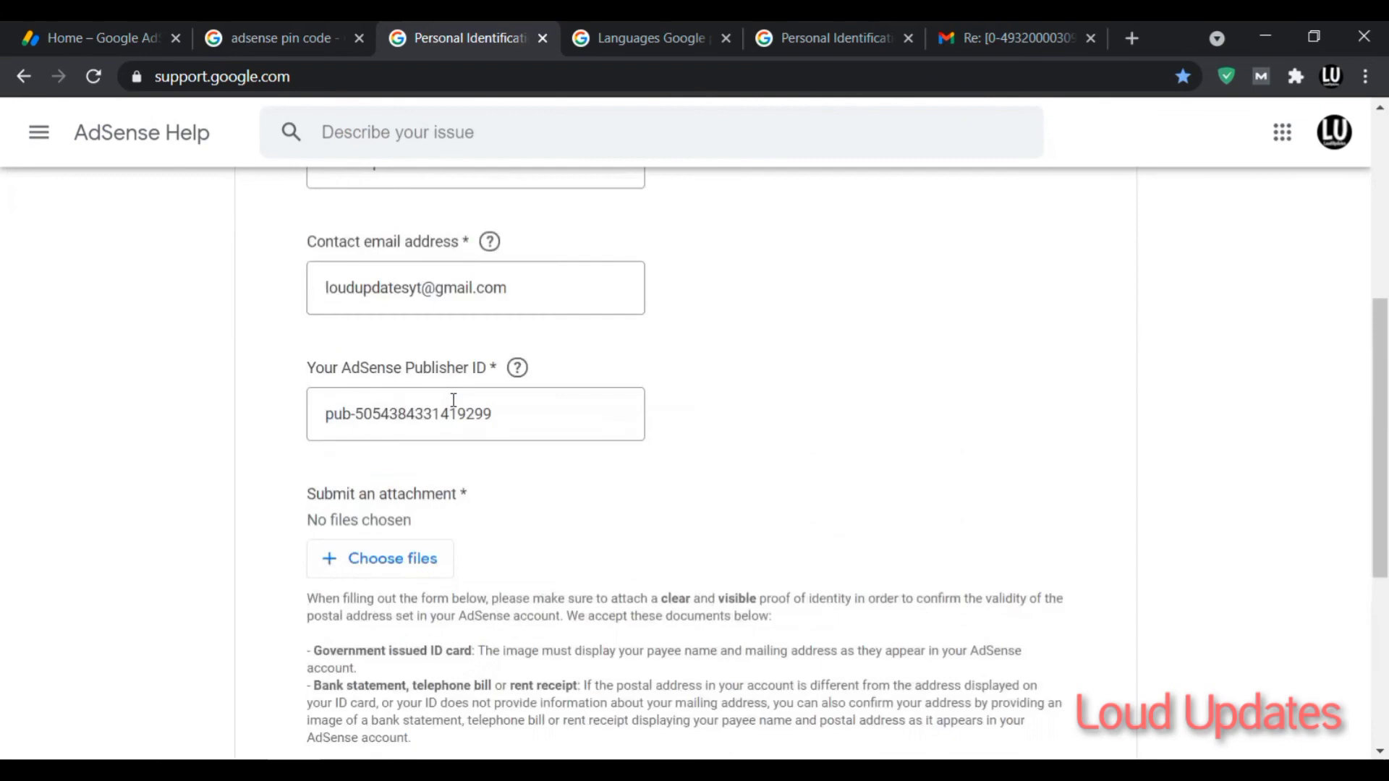
scroll(down, 3)
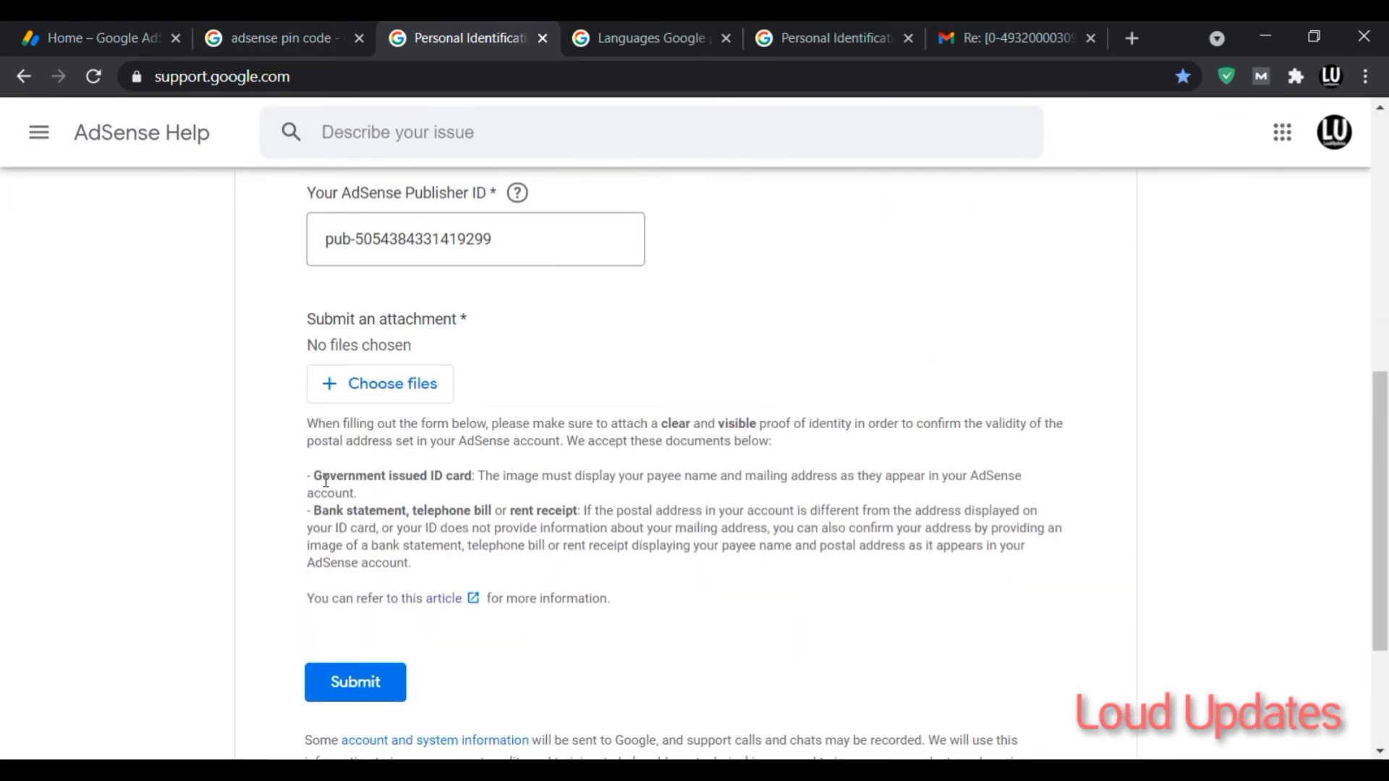
double_click(336, 476)
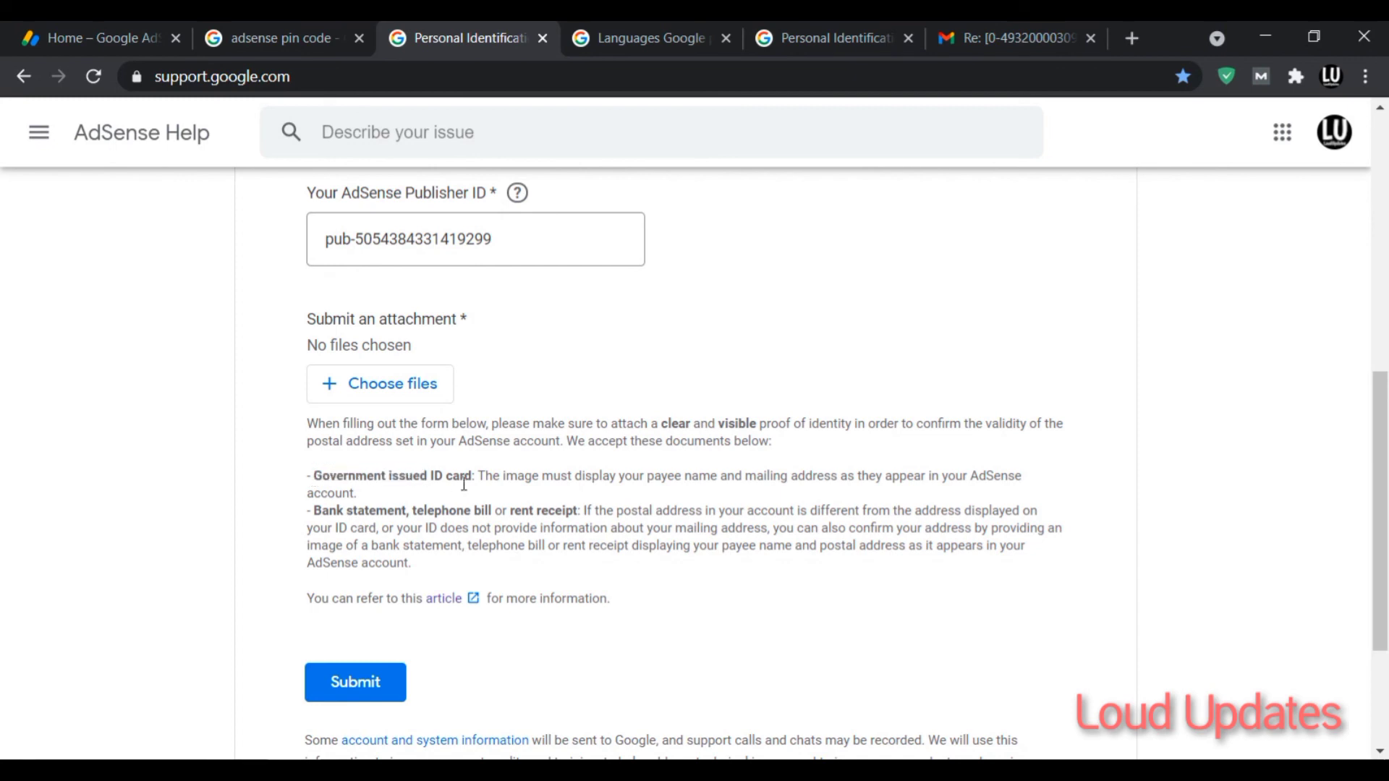
mouse_move(467, 490)
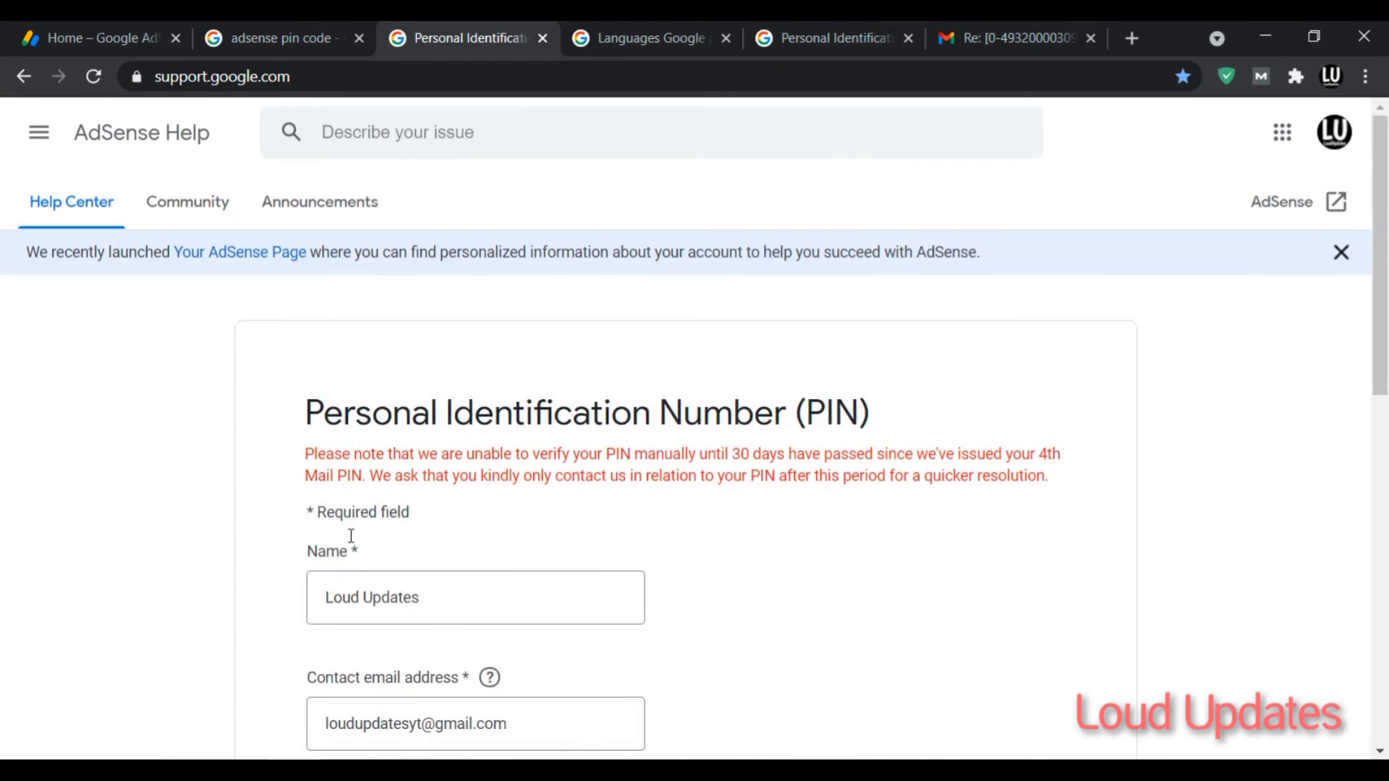
scroll(down, 3)
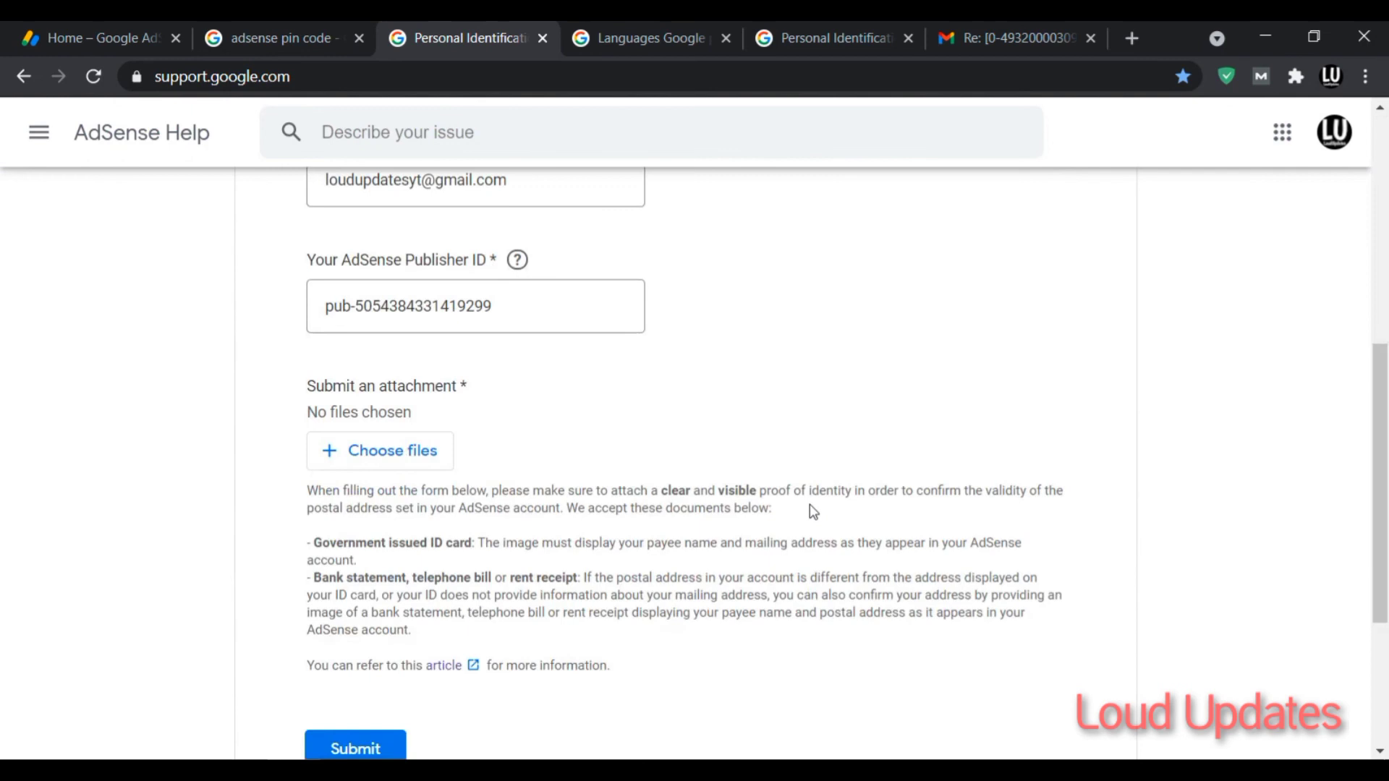